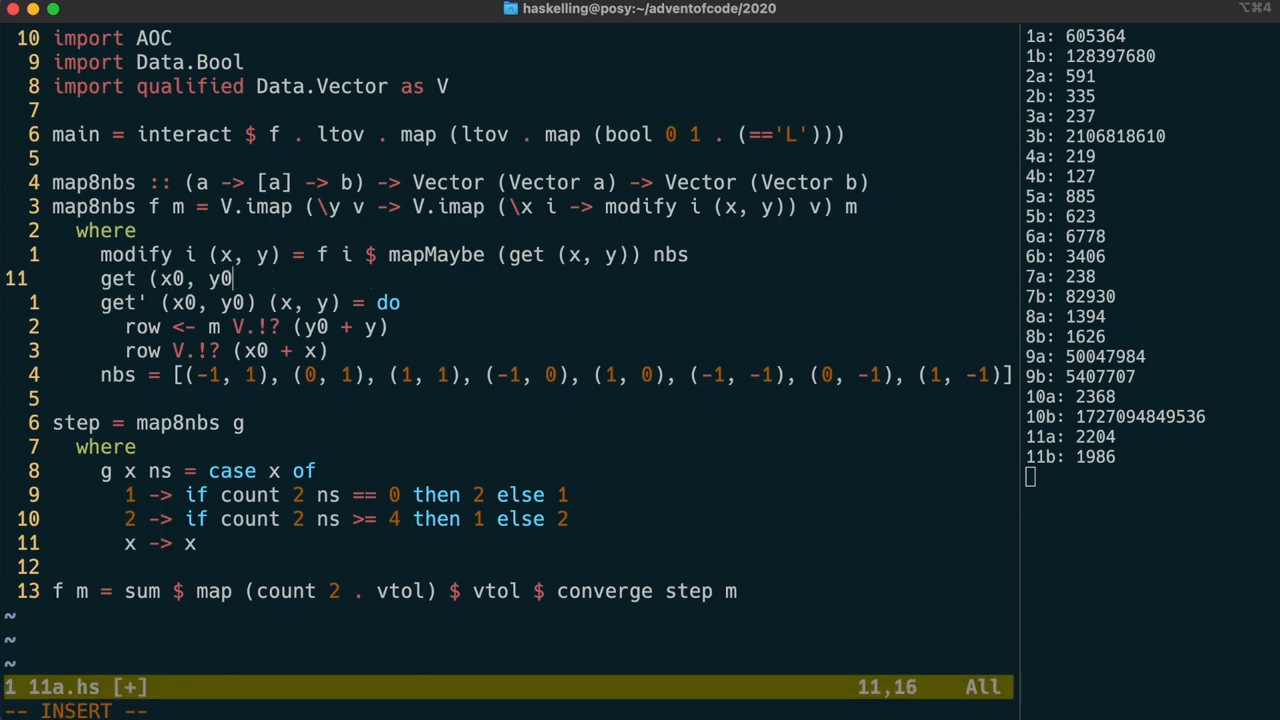
# Write get (x, y) as a case on m V.!? (y0 + y) with Just row -> row V.!? (x0 + x) and Nothing.
pyautogui.write('(x, y) =')
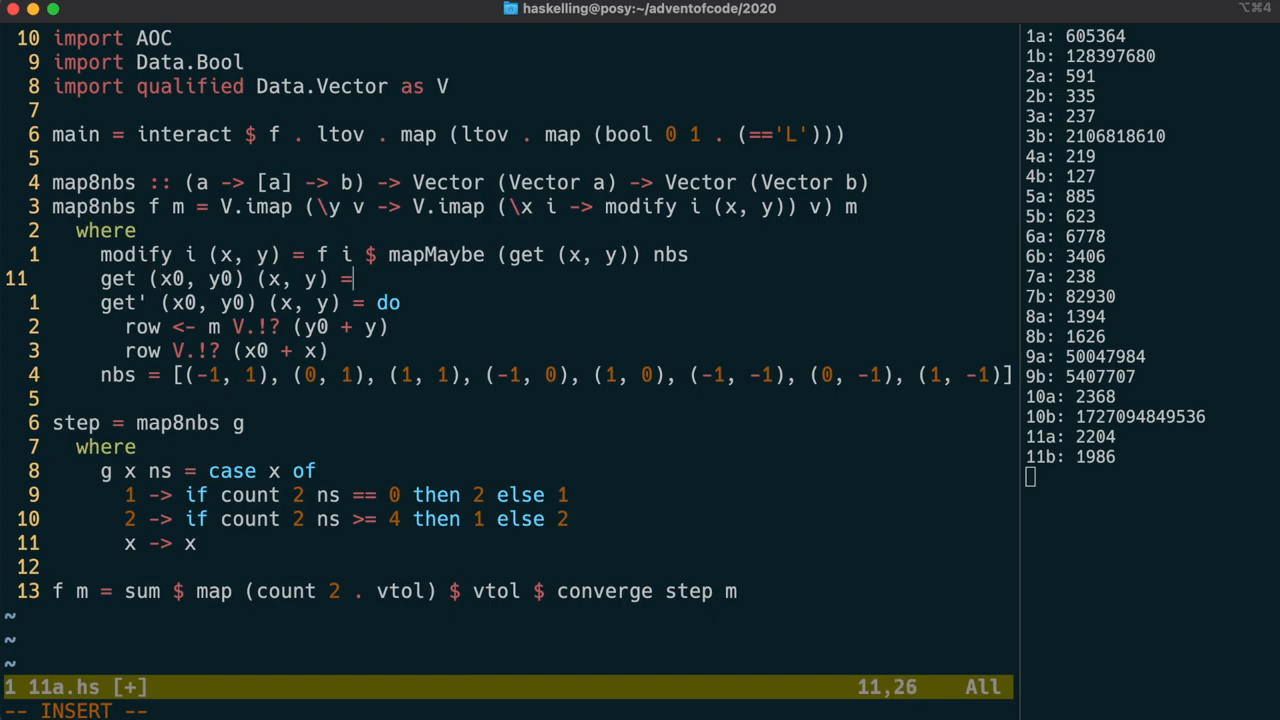
pyautogui.write('c')
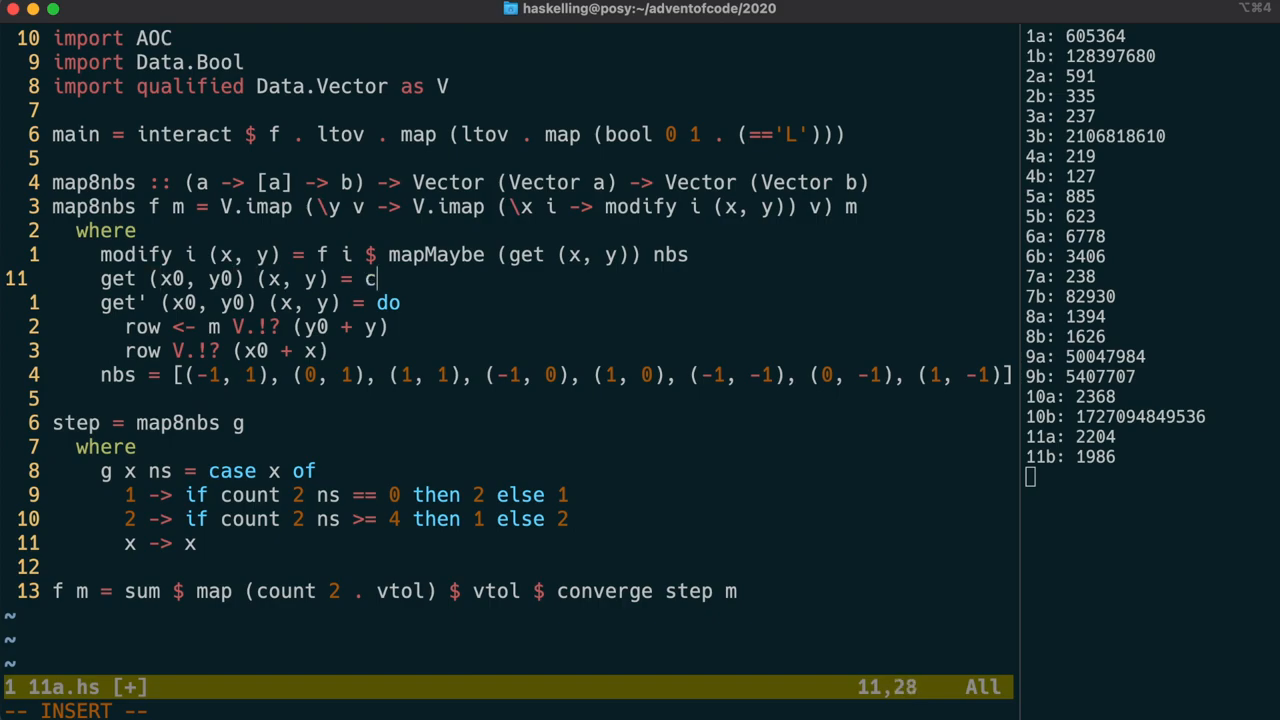
pyautogui.write('ase m V.!? (y0 + y) of')
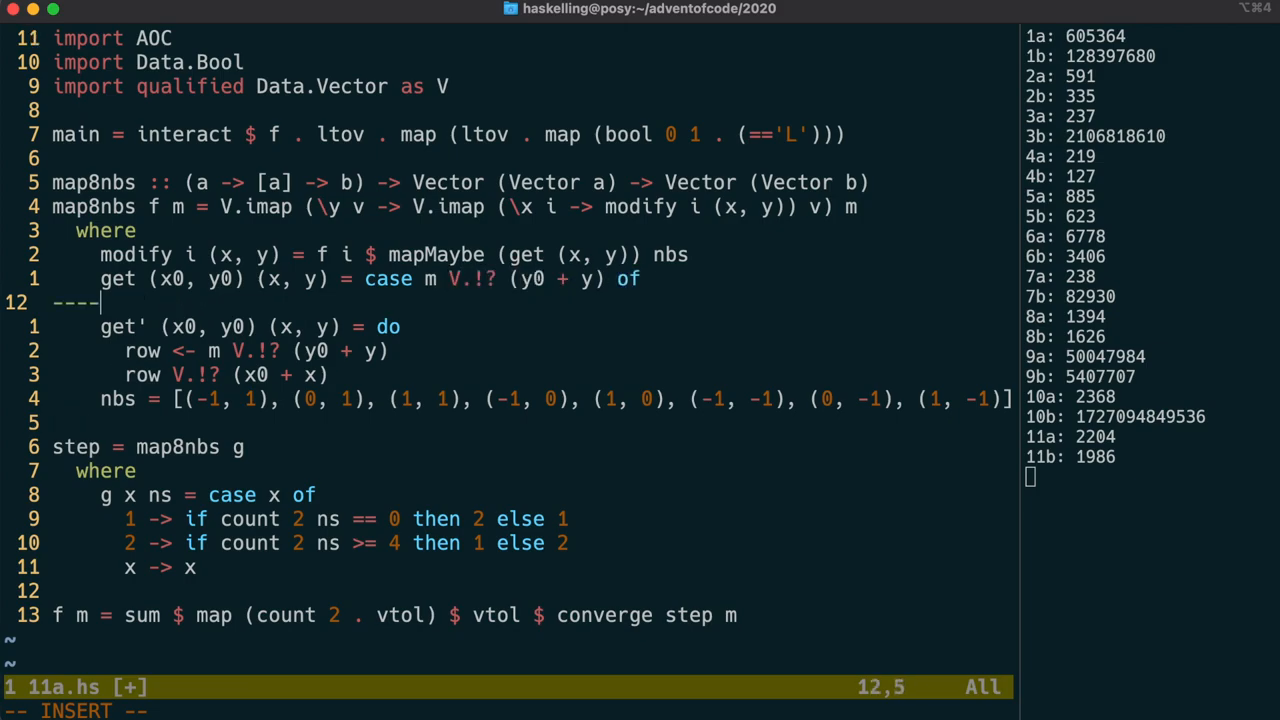
pyautogui.write('Jus')
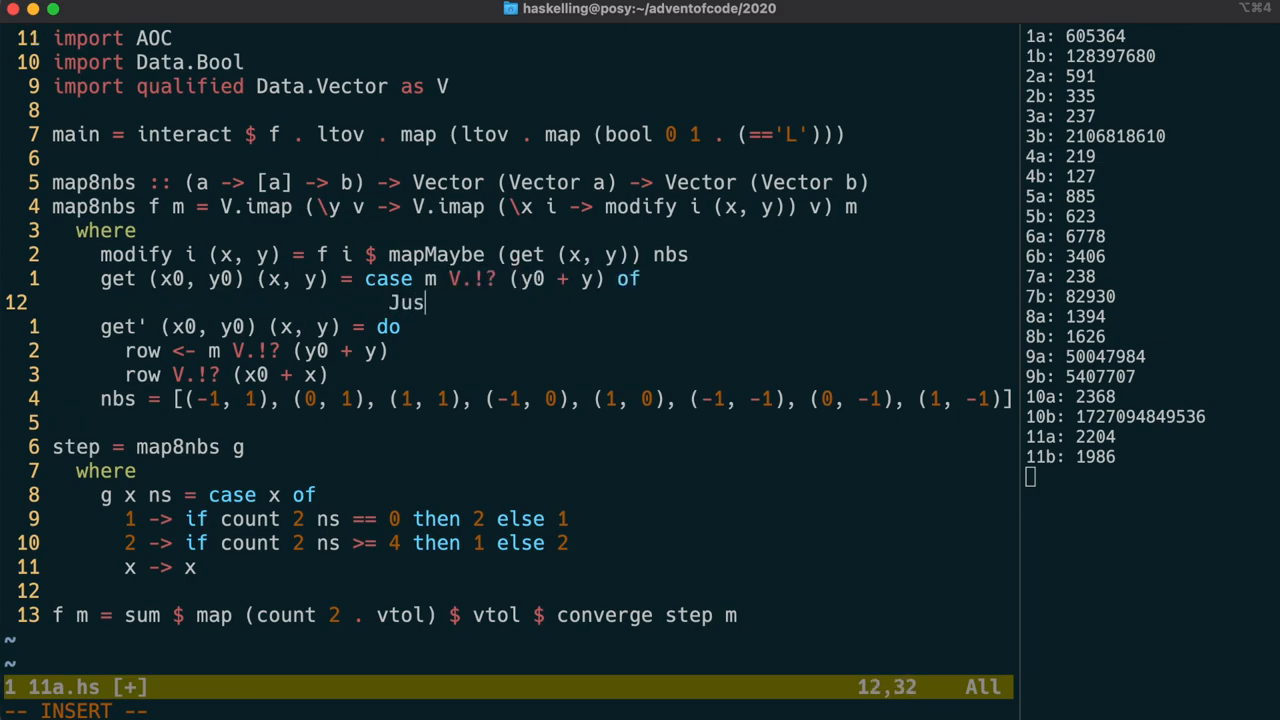
pyautogui.write('row ->')
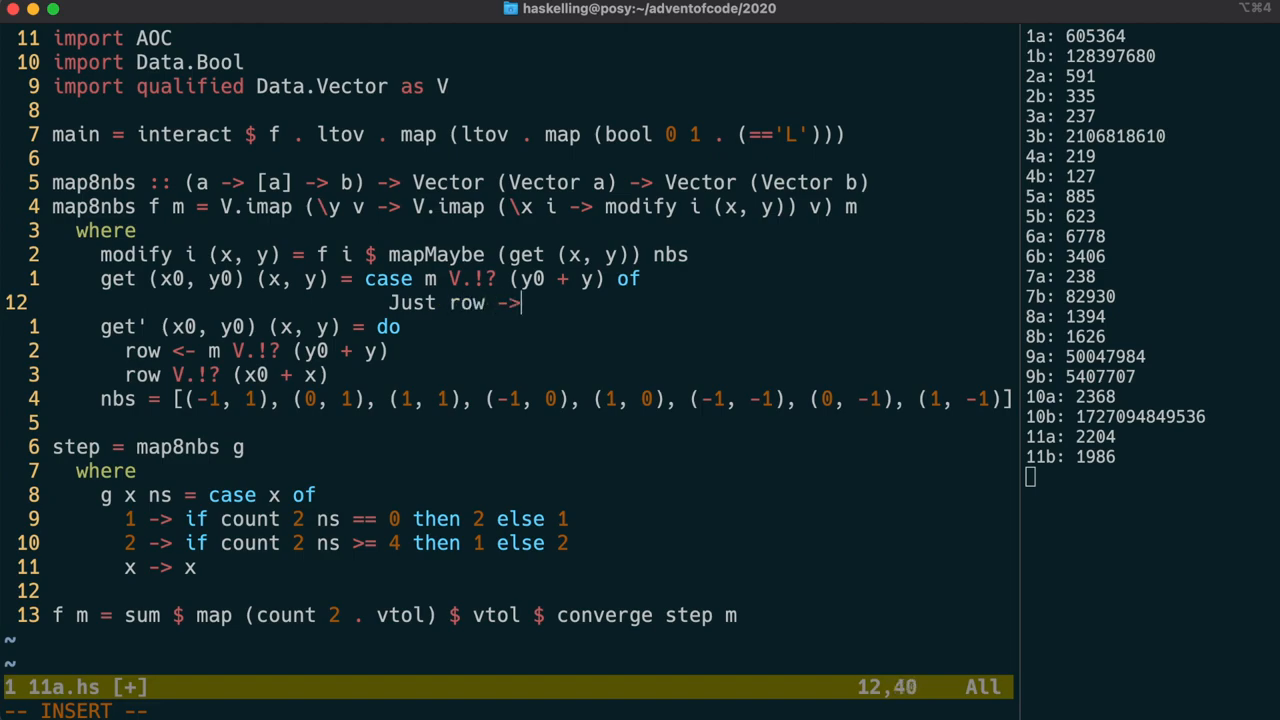
pyautogui.write('-')
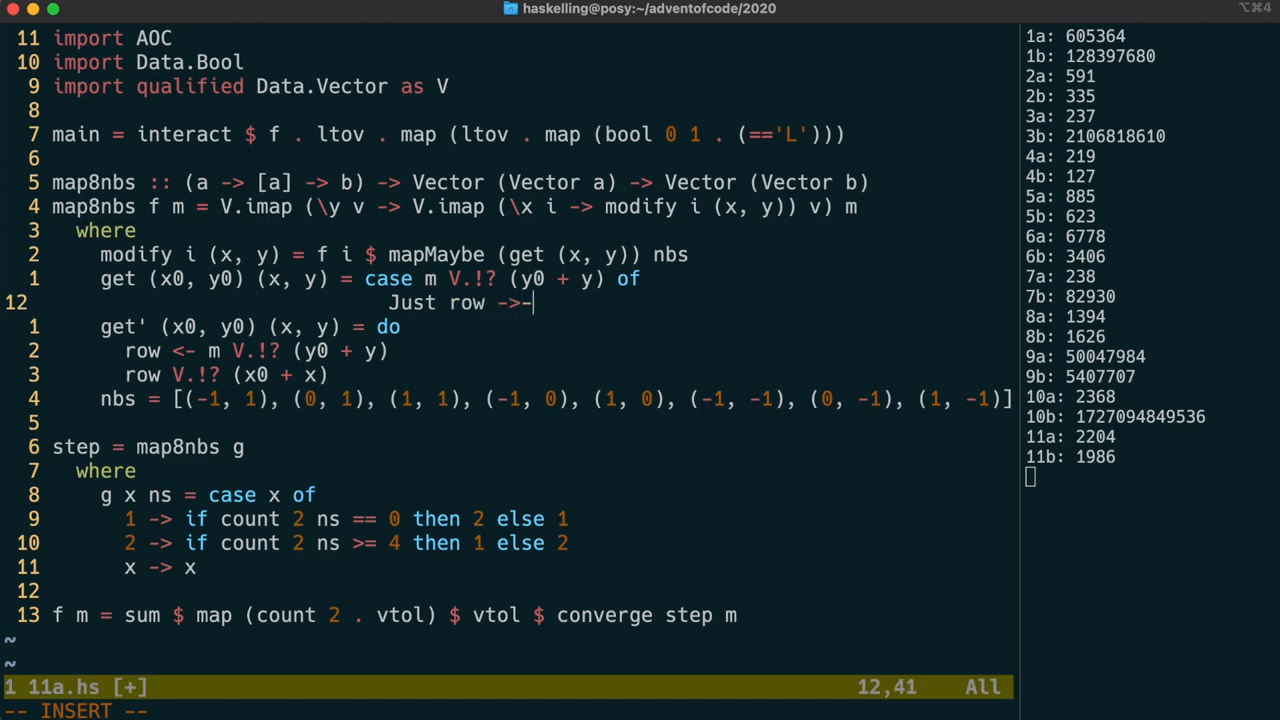
pyautogui.write('row V.!? (x0 + x')
pyautogui.write('Nothing  -> Nothing')
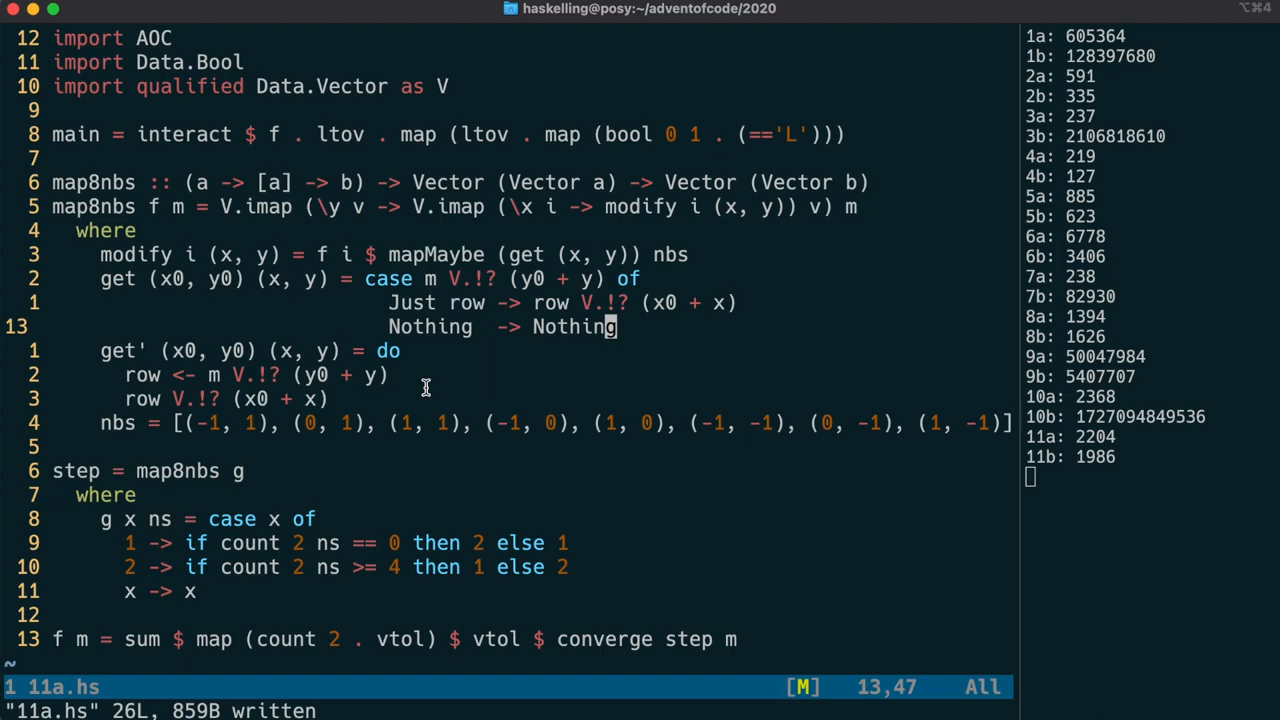
pyautogui.moveTo(560, 364)
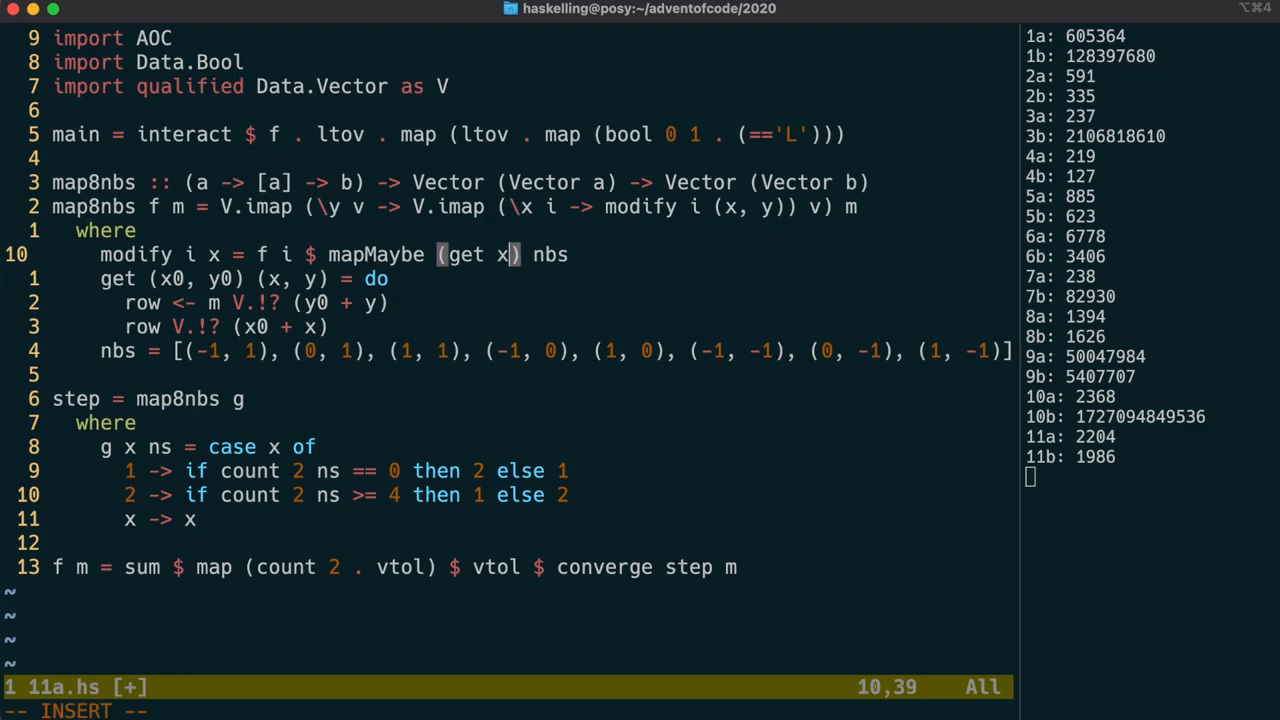
# Move the cursor left while editing modify to use get x before deleting map8nbs.
pyautogui.press('Left')
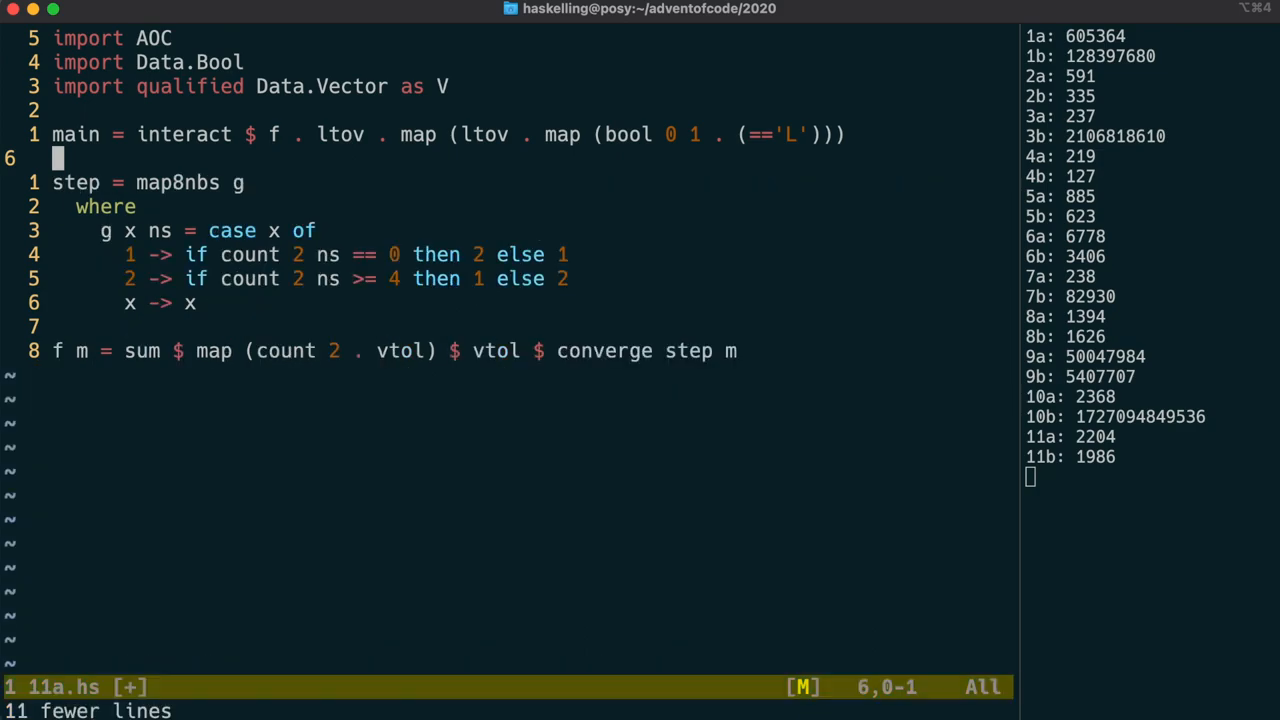
pyautogui.write(':e AOC.hs')
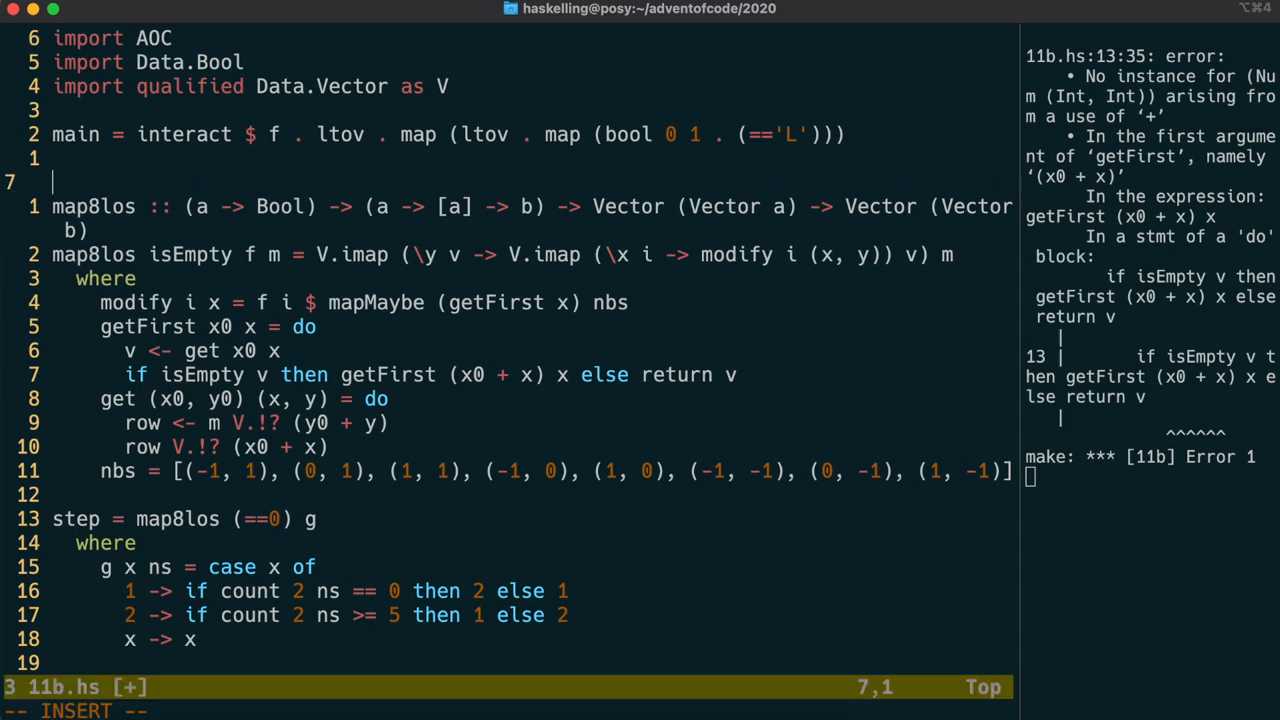
# Declare 'instance Num a => Num (a, a) where' in 11b.hs.
pyautogui.write('instance Num')
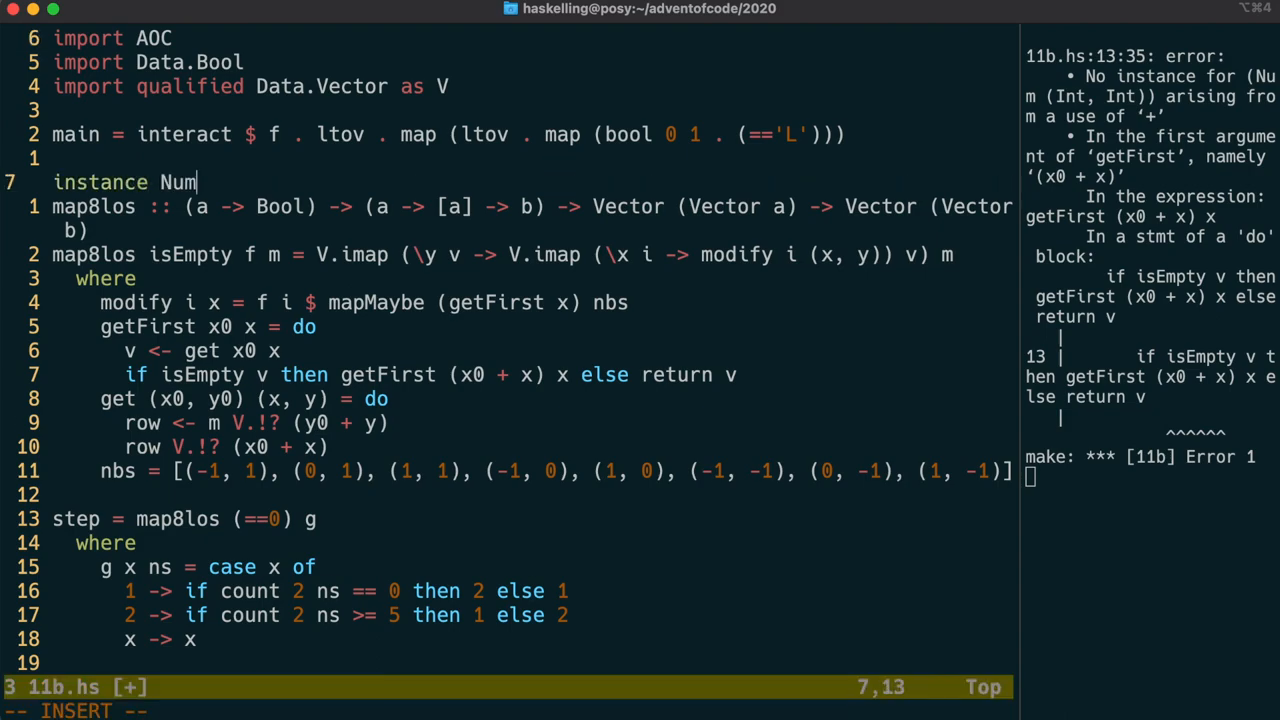
pyautogui.write('a =>-')
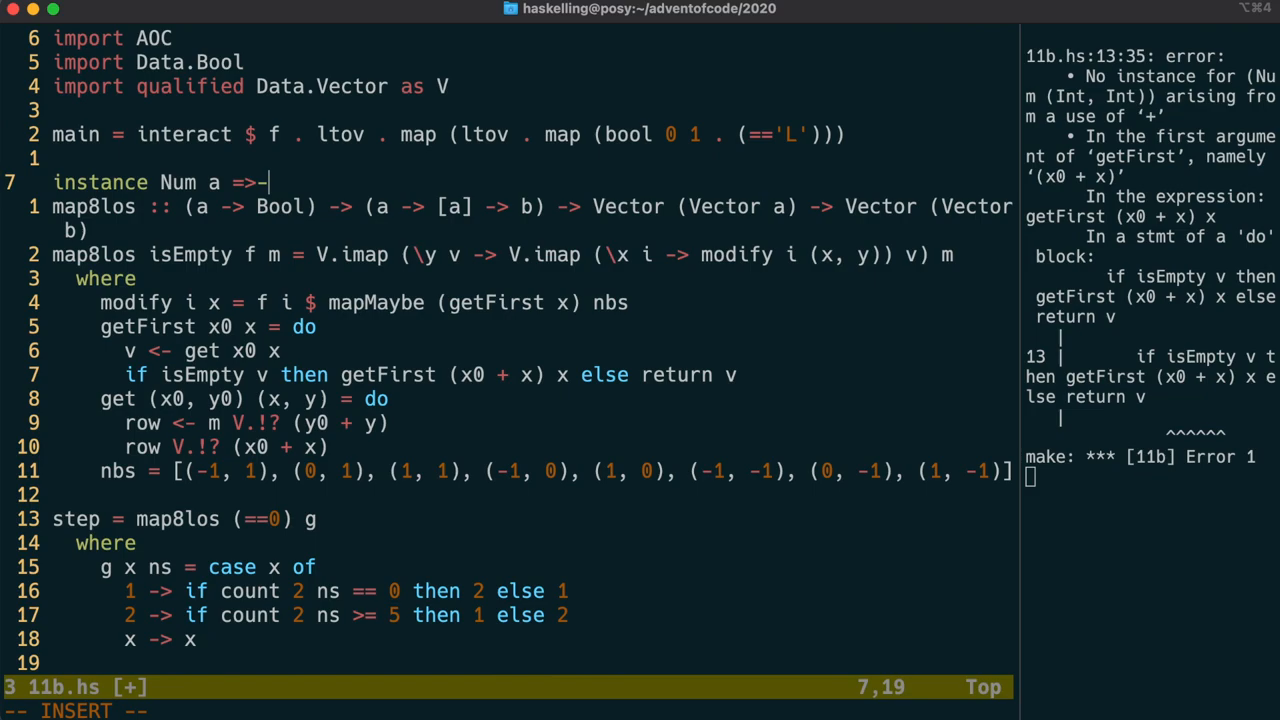
pyautogui.write('Num (a, a')
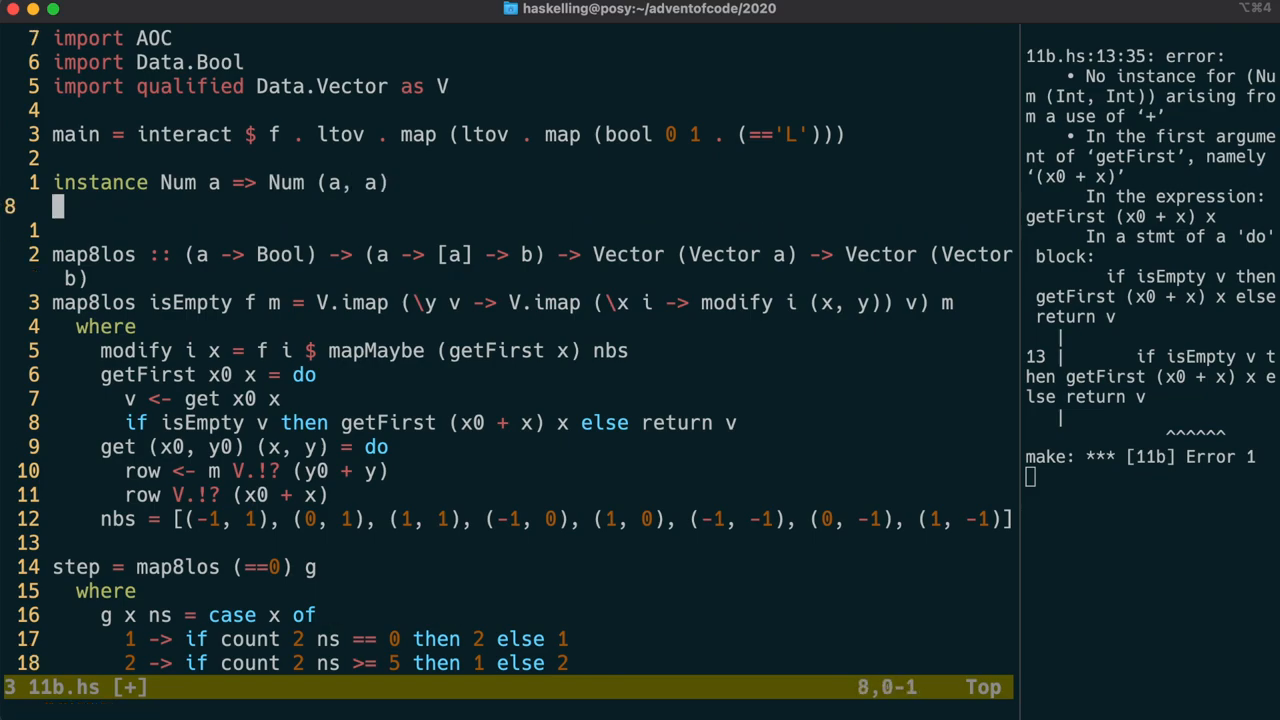
pyautogui.write('where')
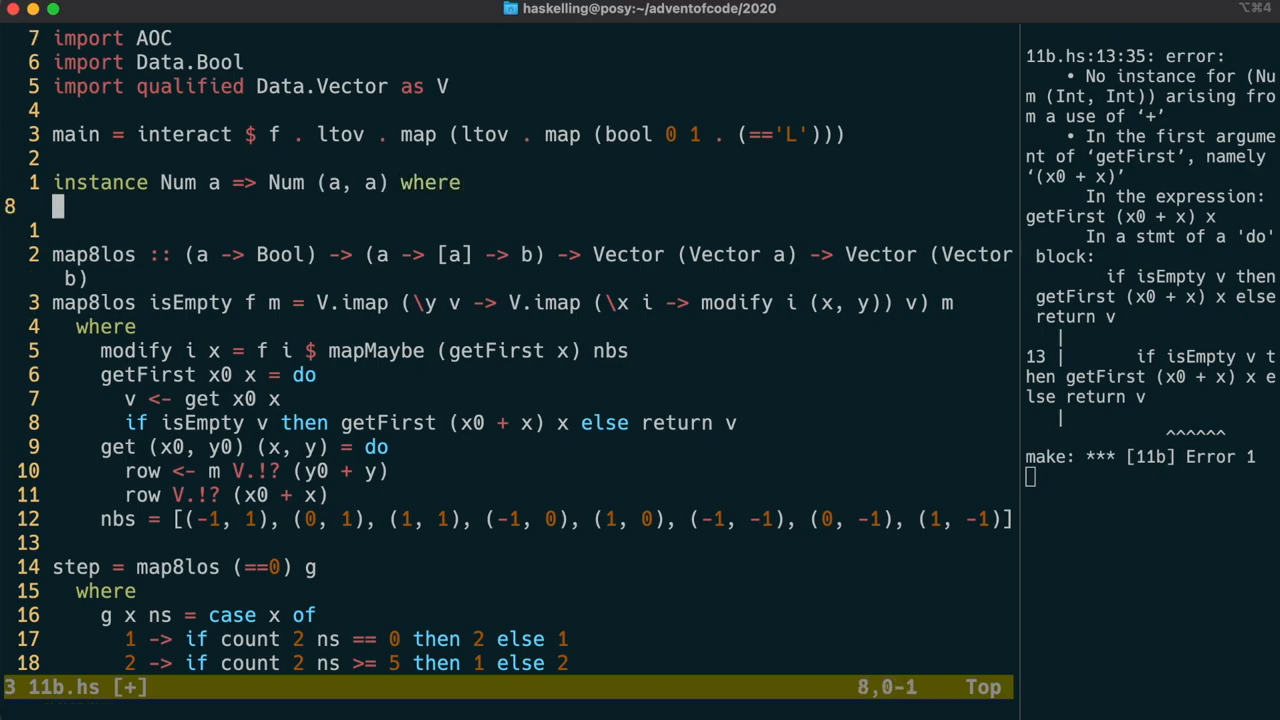
# Define componentwise (x, y) + (u, v) and (x, y) * (u, v) for the pair instance.
pyautogui.write('(x, y)')
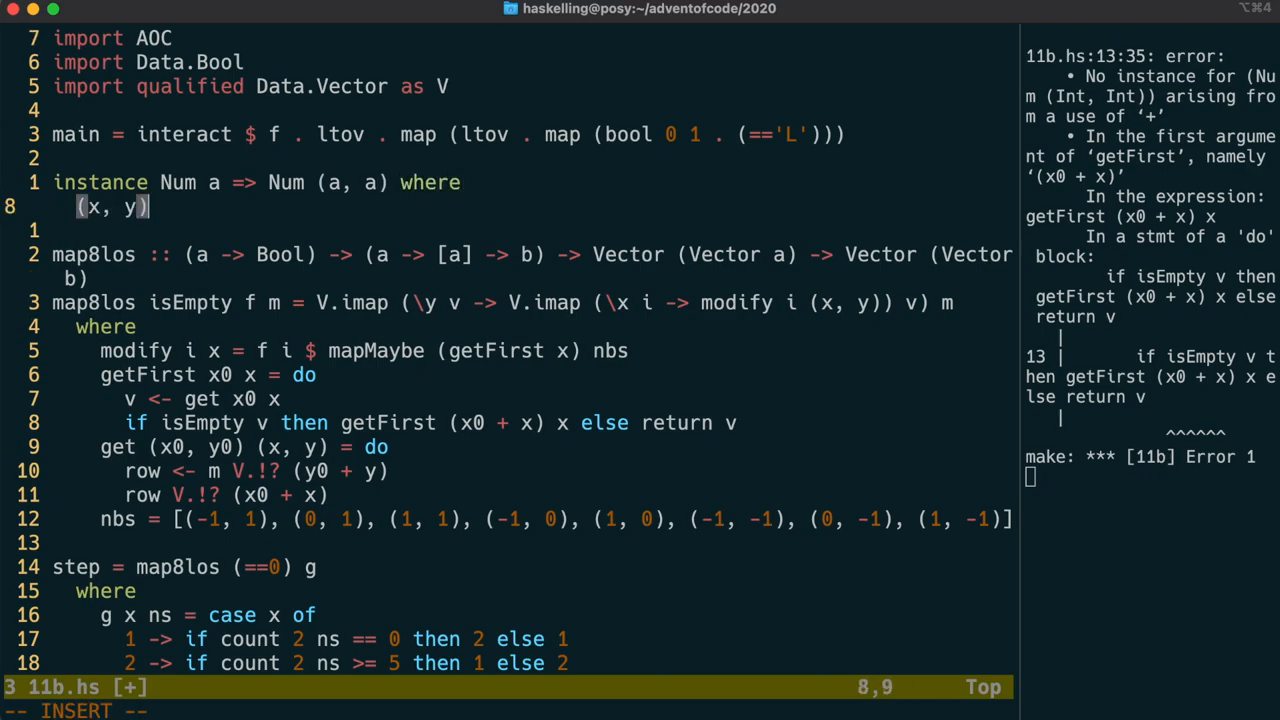
pyautogui.write('+ (u, v) =-')
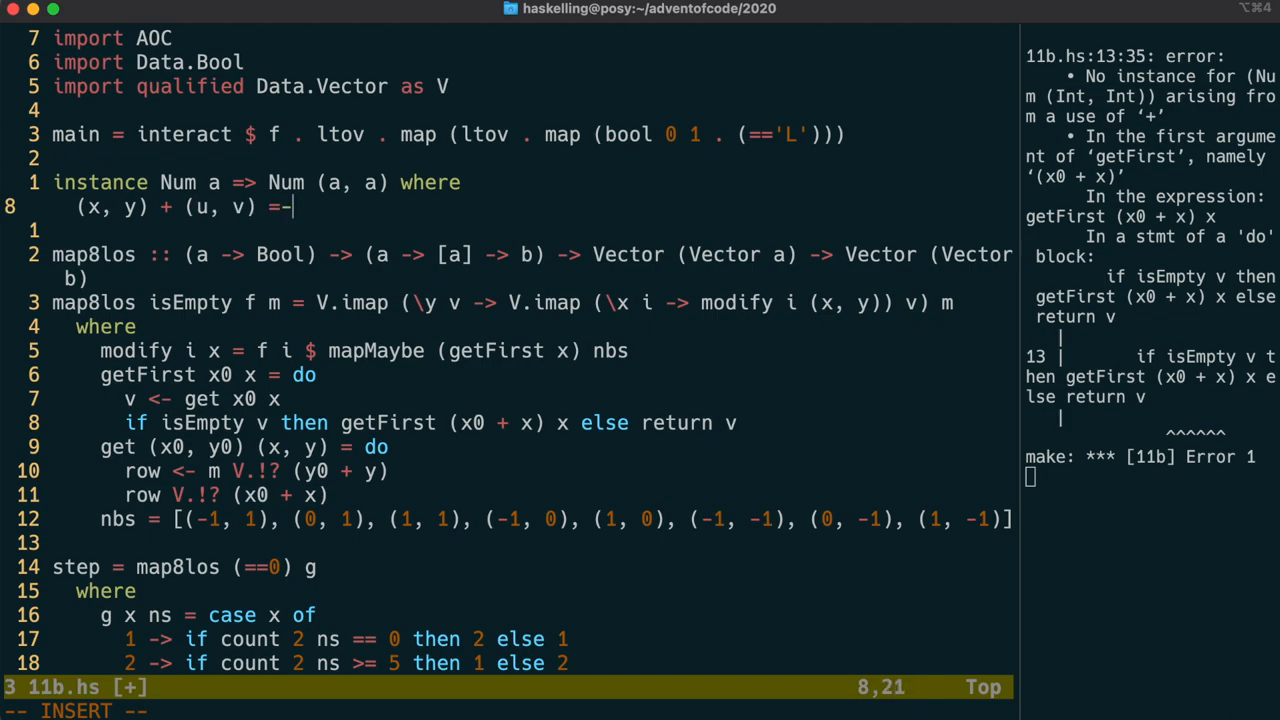
pyautogui.write('(x + u, y + v')
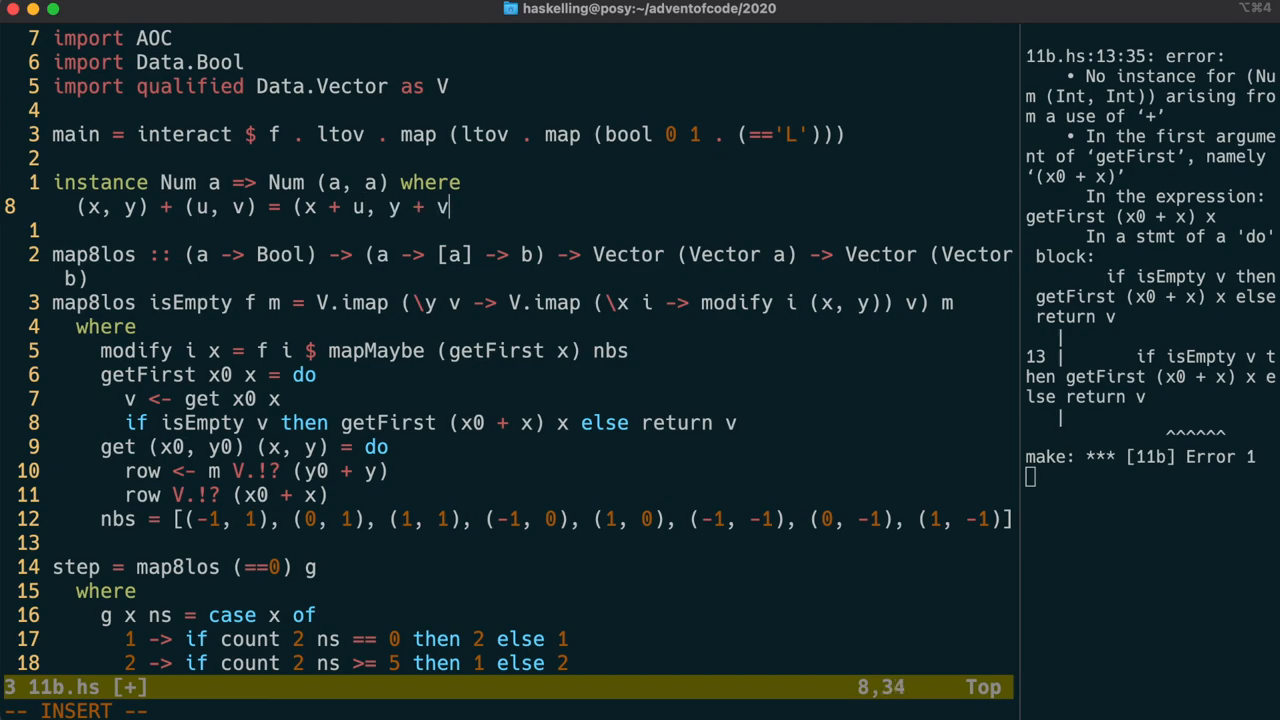
pyautogui.write(')')
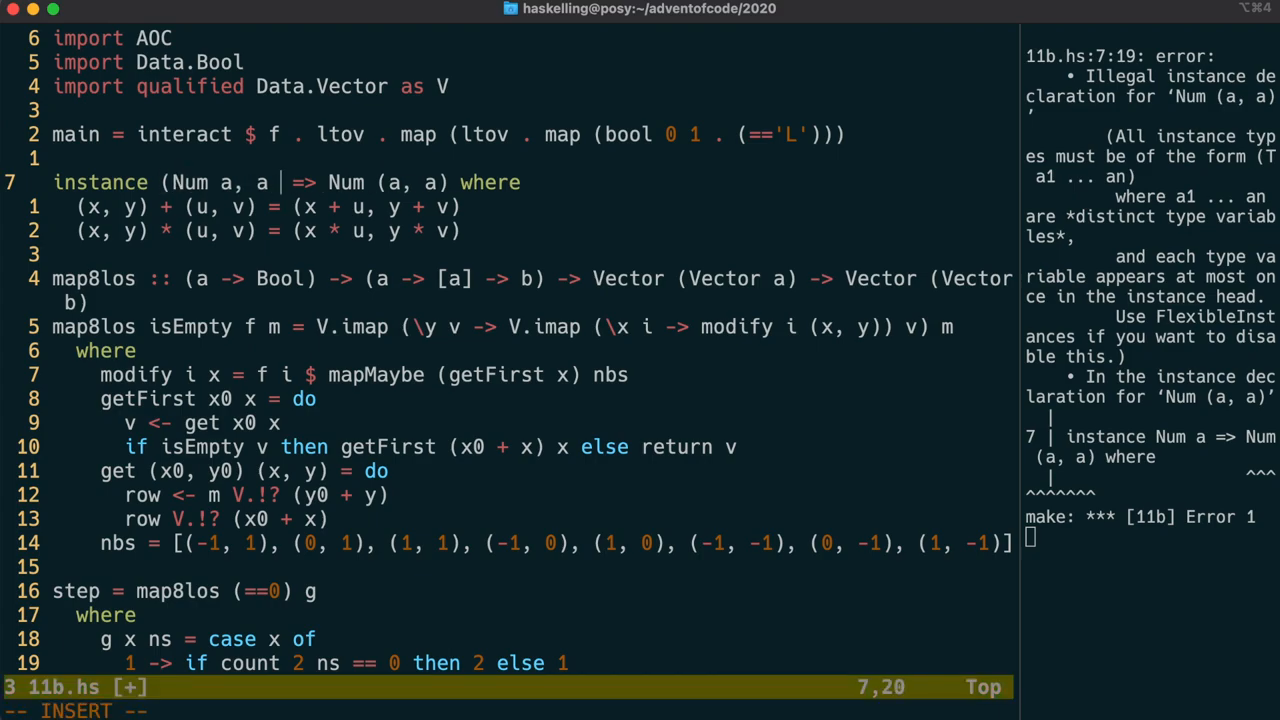
# Change the context to (Num a, a ~ b) => Num (a, b) and add {-# LANGUAGE TypeFamilies #-} on line 1.
pyautogui.write('~ b')
pyautogui.write('{')
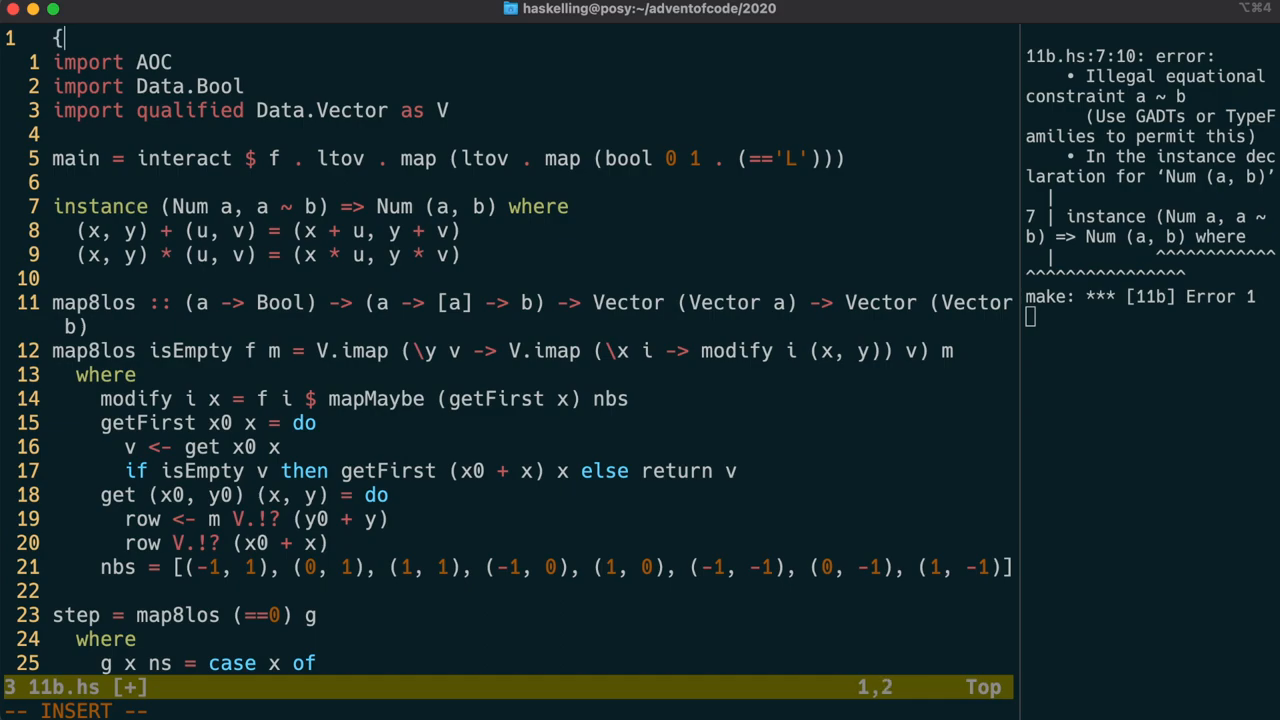
pyautogui.write('-#')
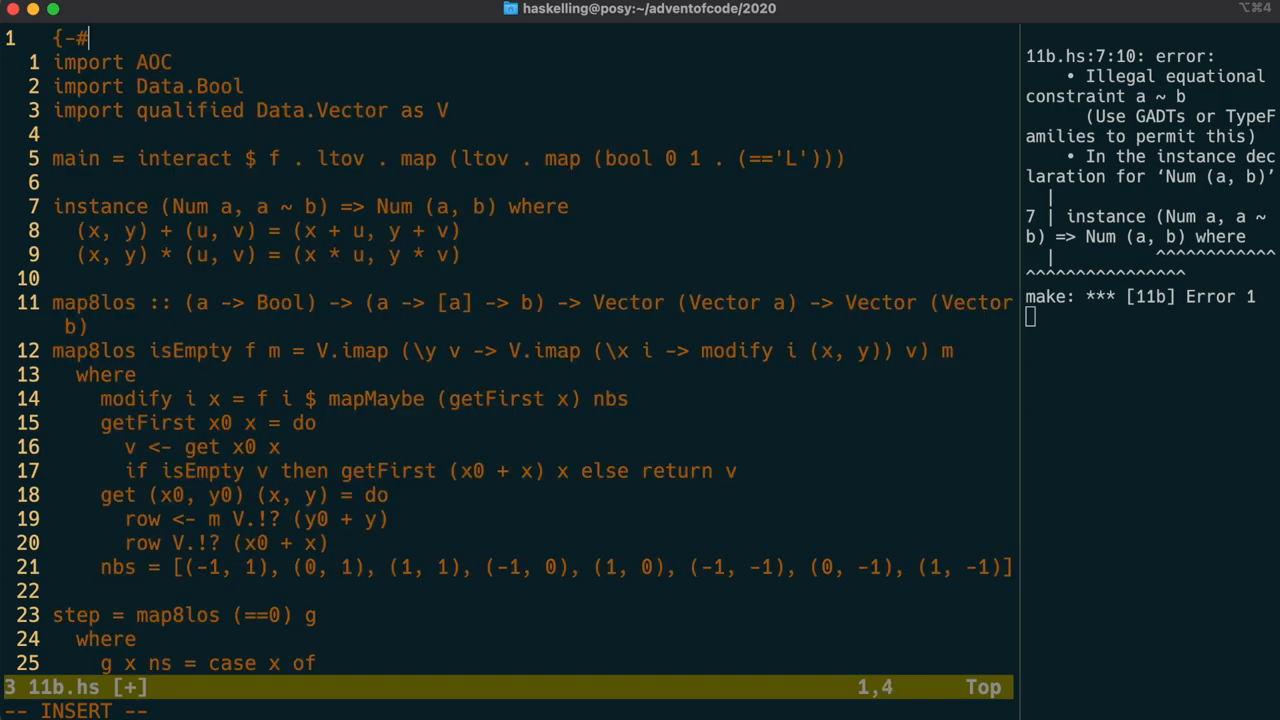
pyautogui.write('LANGUAGE')
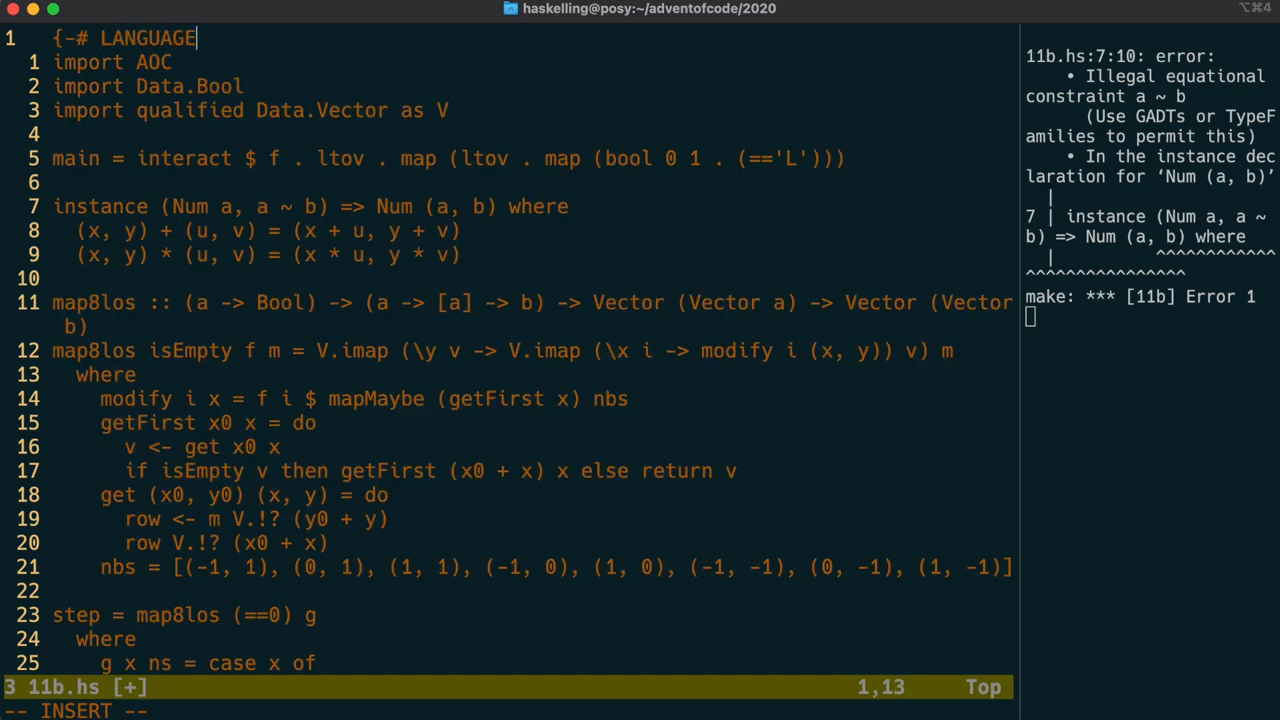
pyautogui.write('TypeFamilies')
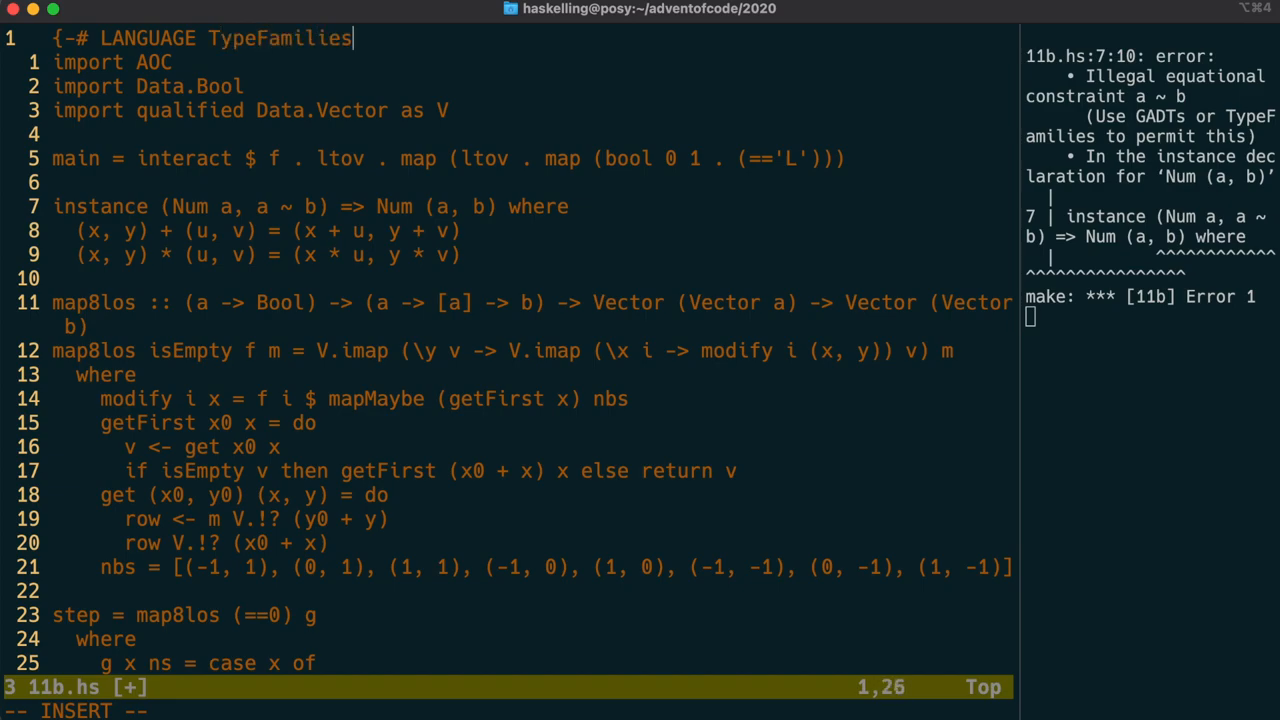
pyautogui.write('#-}')
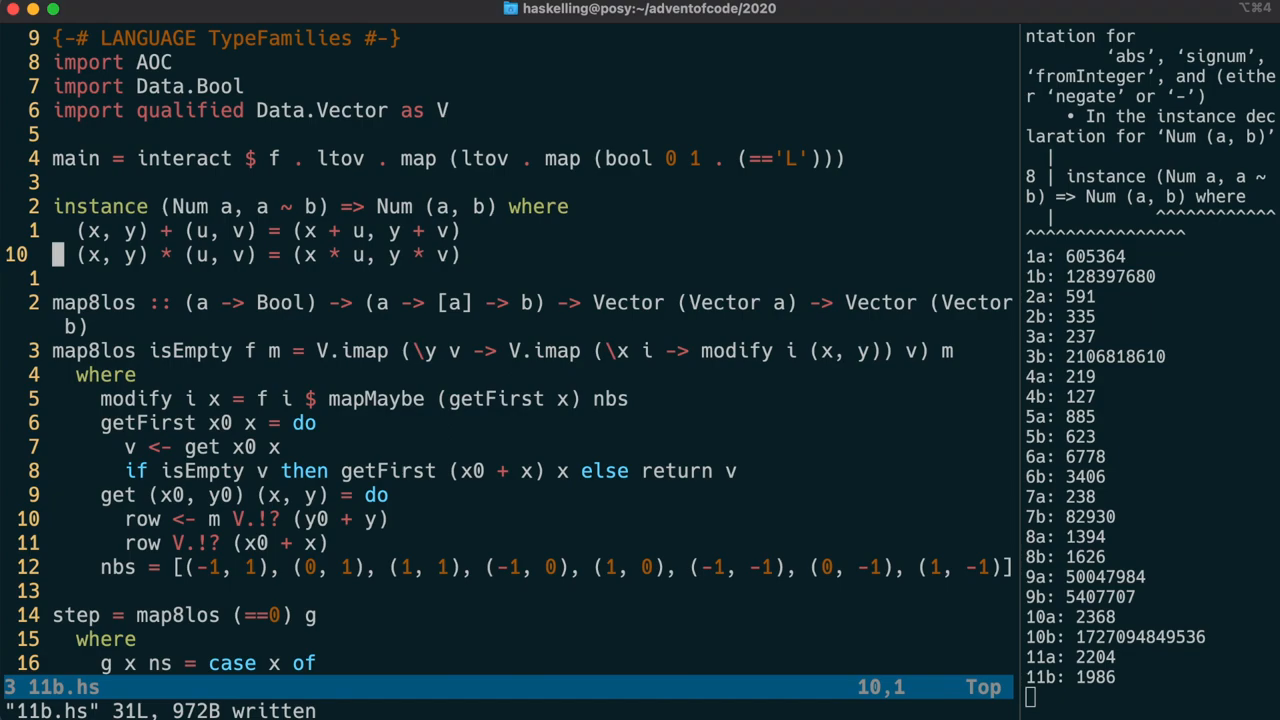
# Define negate (x, y) = (negate x, negate y) and fromInteger x = (fromInteger x, 0).
pyautogui.write('negate')
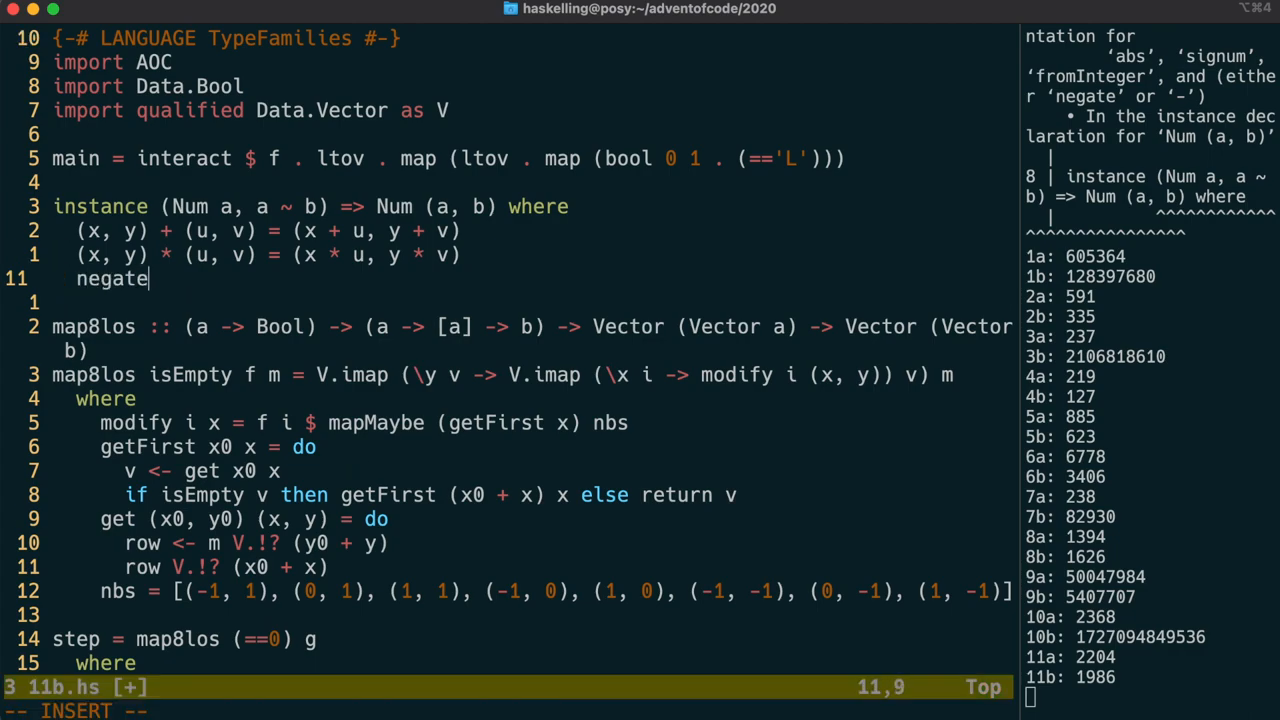
pyautogui.write('(x,-')
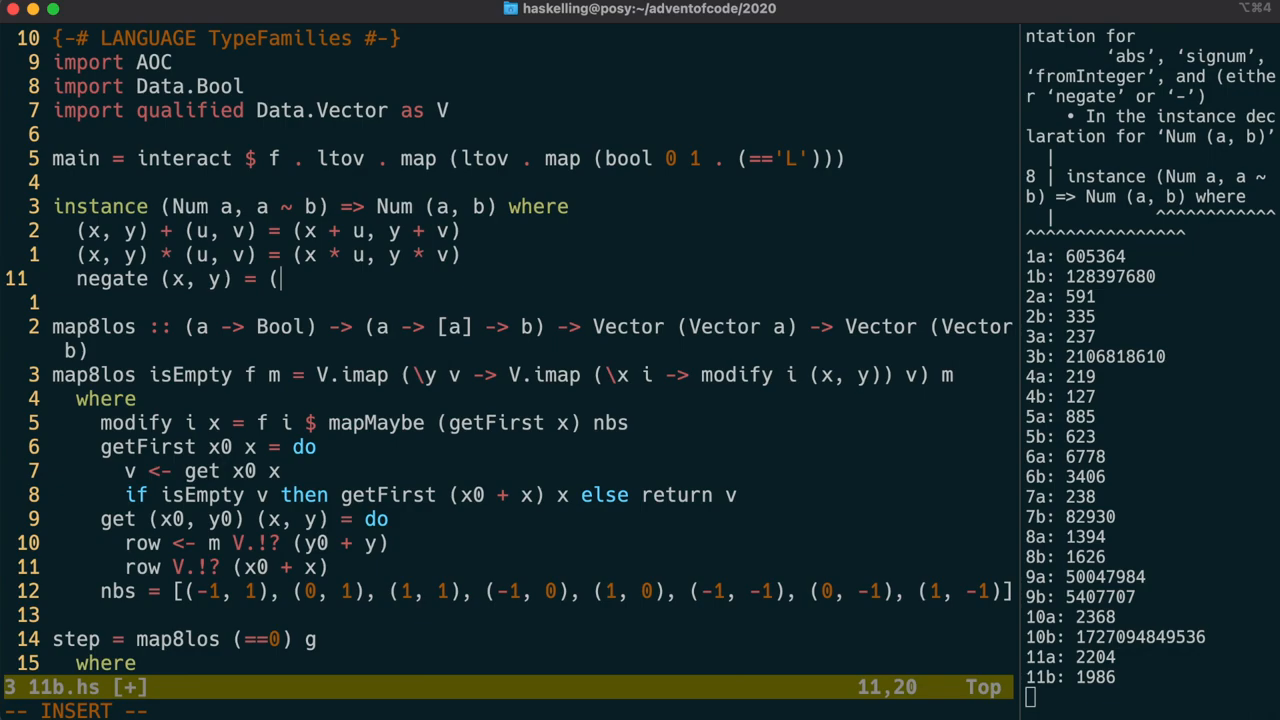
pyautogui.write('negate x,-')
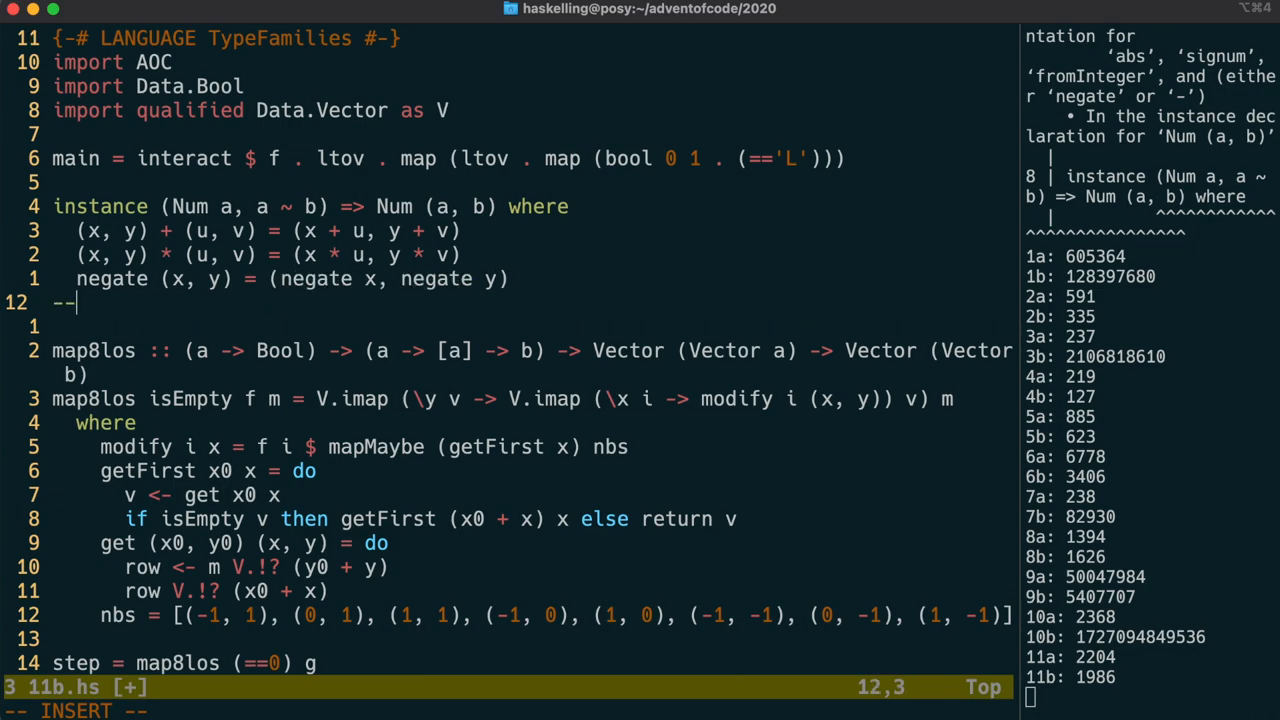
pyautogui.write('fromInter')
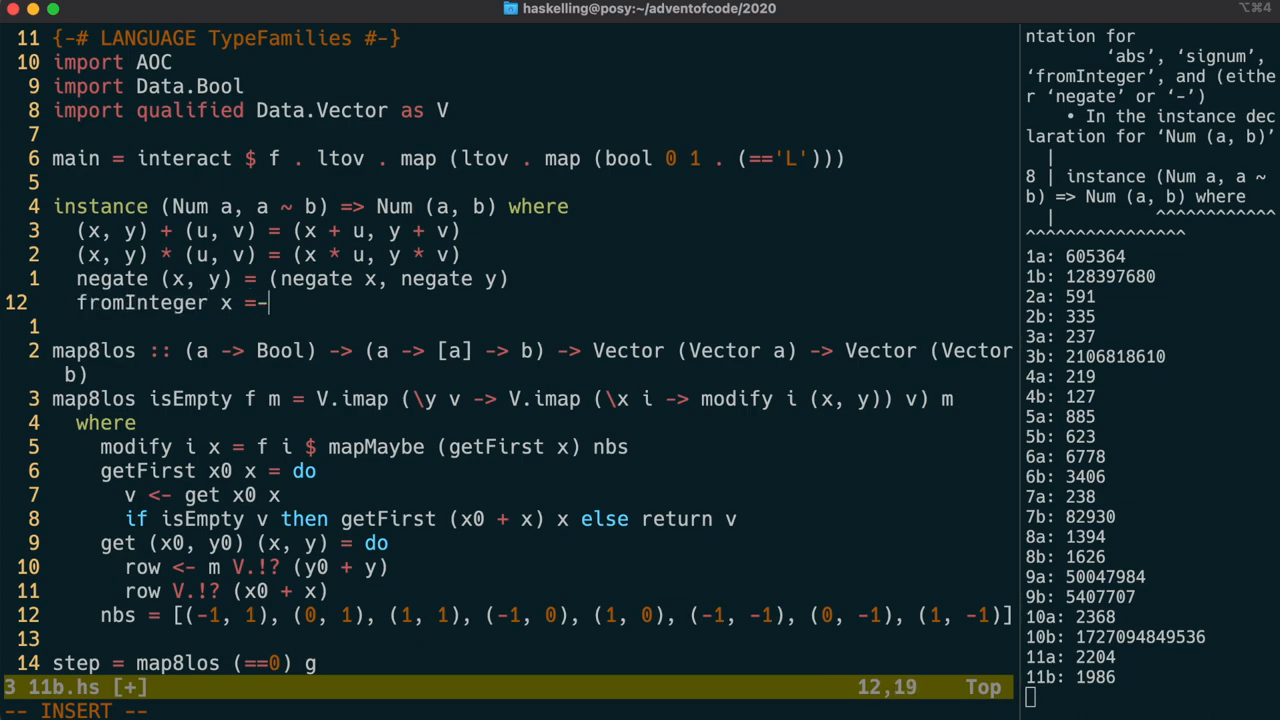
pyautogui.write('(x, 0)')
pyautogui.write('--')
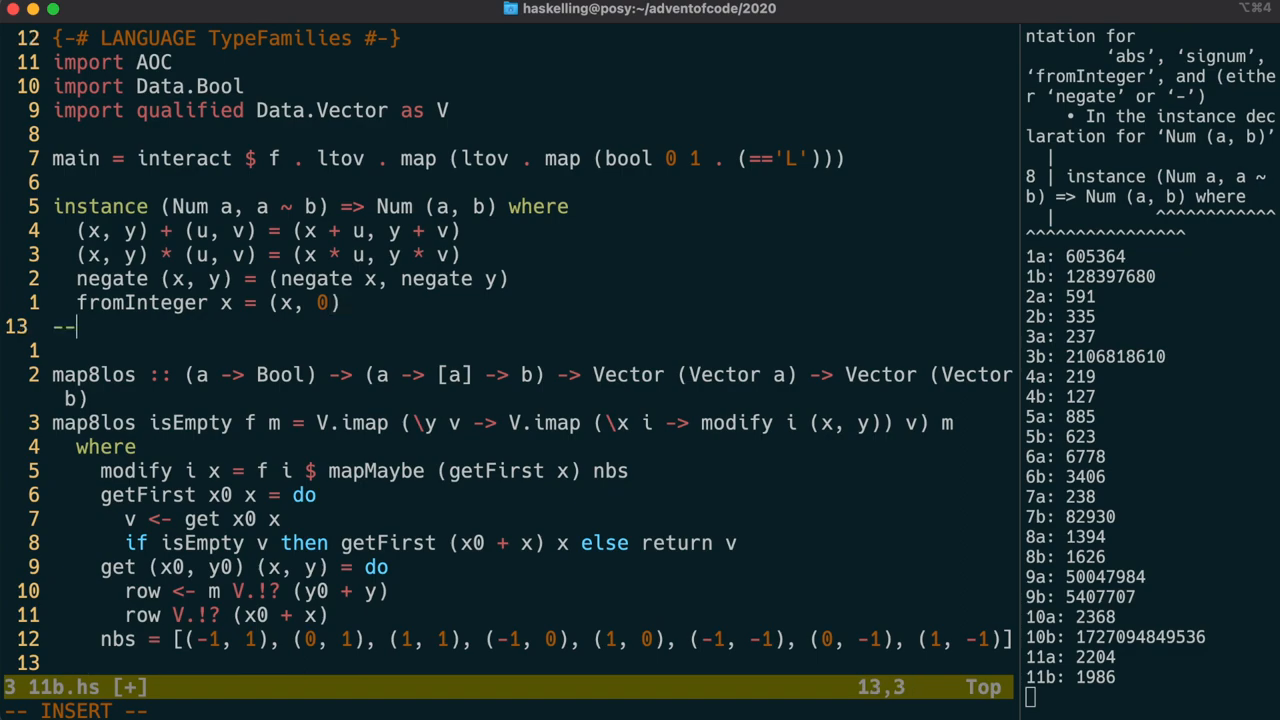
# Define abs (x, y) = (abs x, abs y) and signum componentwise, then save 11b.hs.
pyautogui.write('abs')
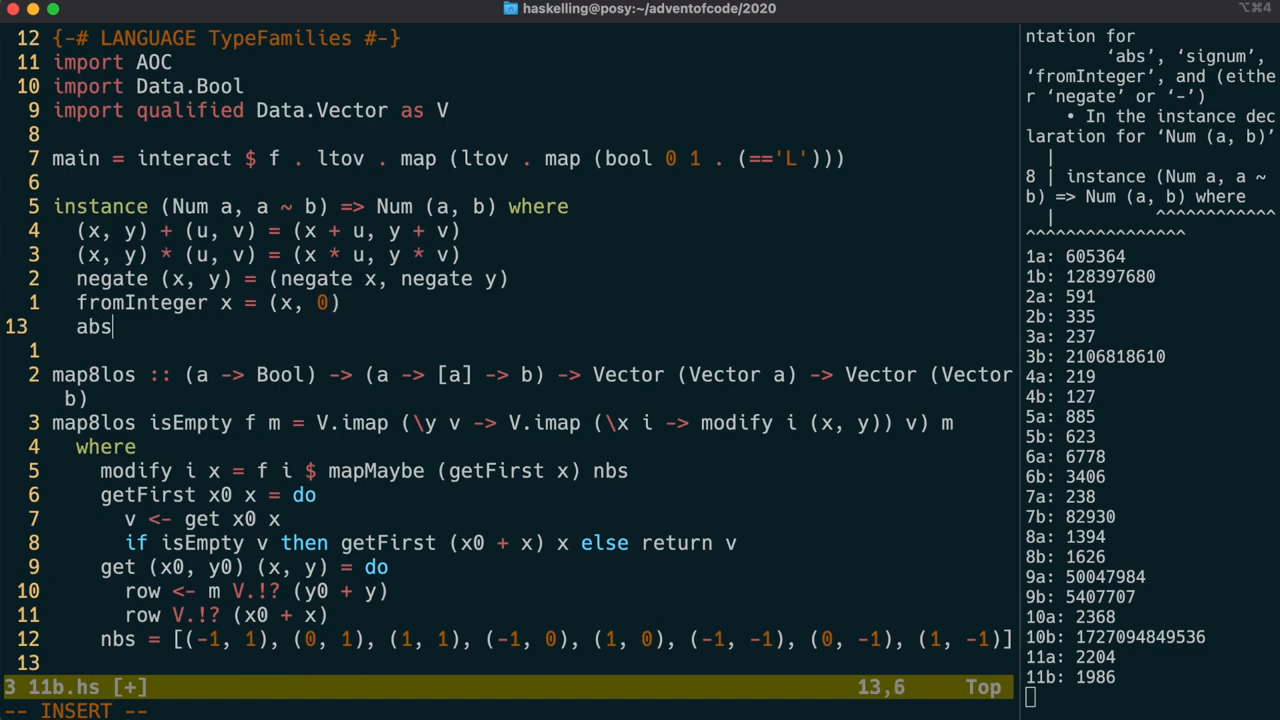
pyautogui.write('(x, y) =')
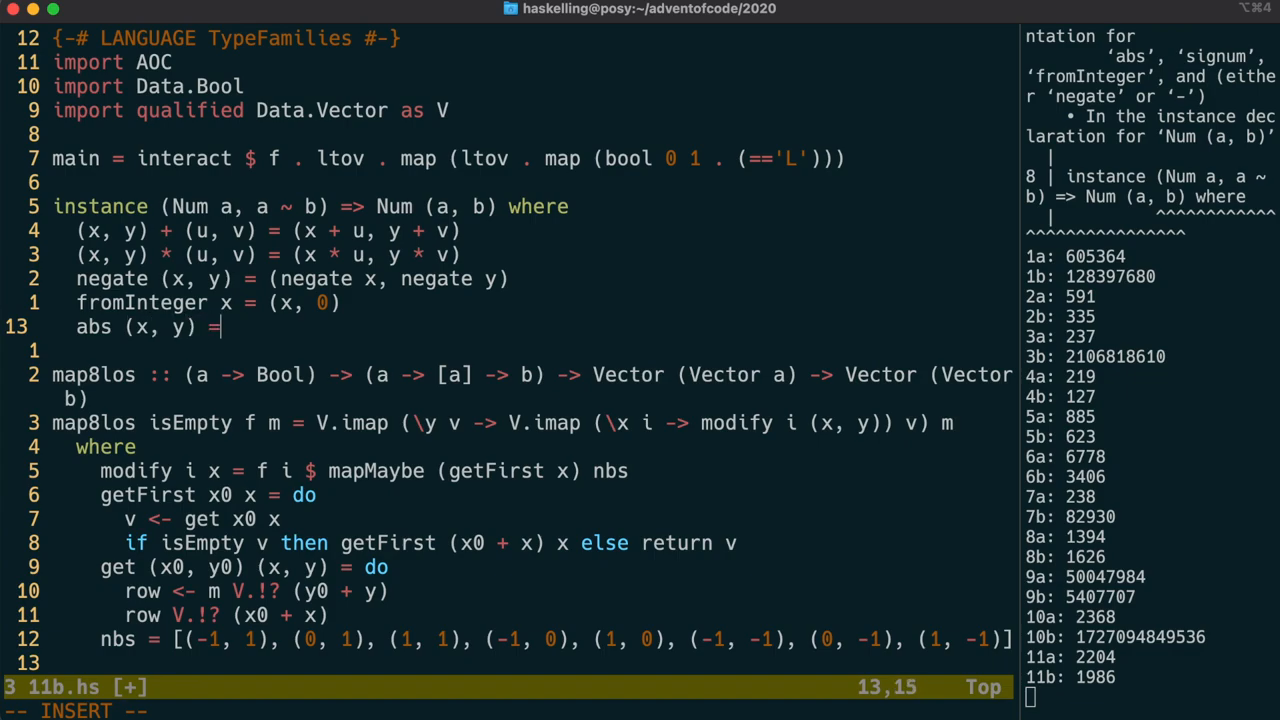
pyautogui.write('(abs x, abs y')
pyautogui.write('--')
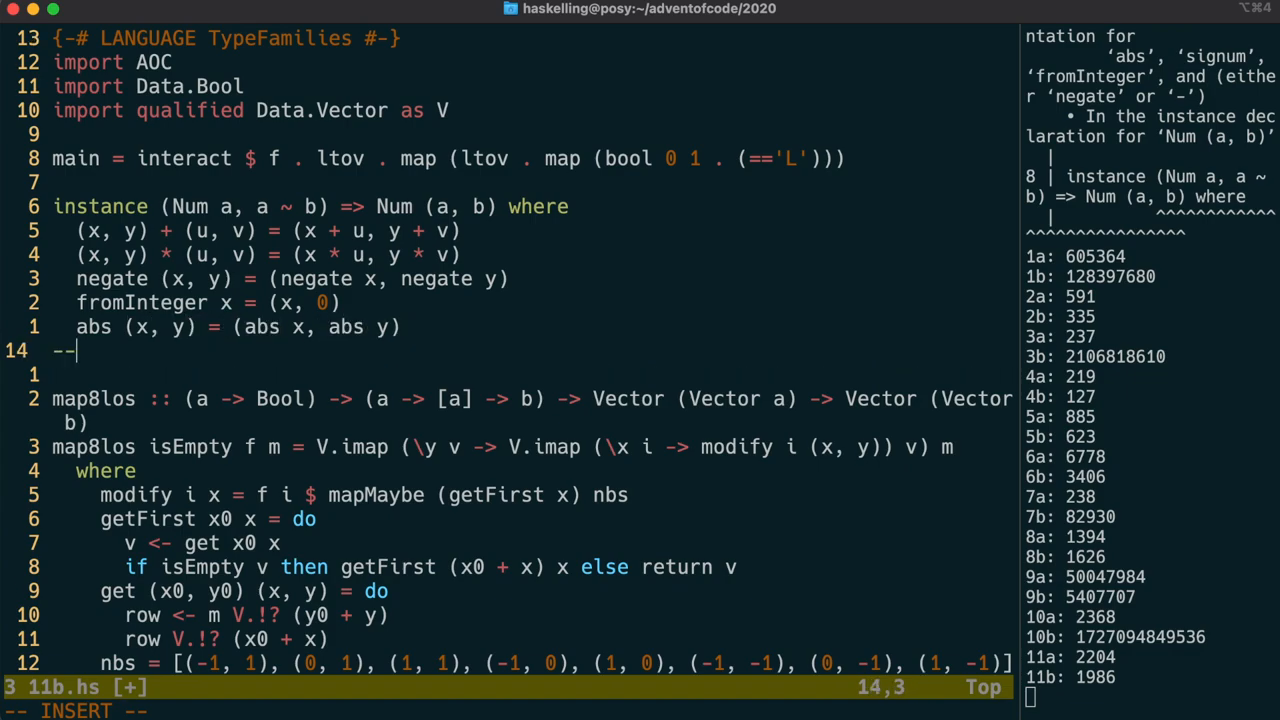
pyautogui.write('signum (x, y) =')
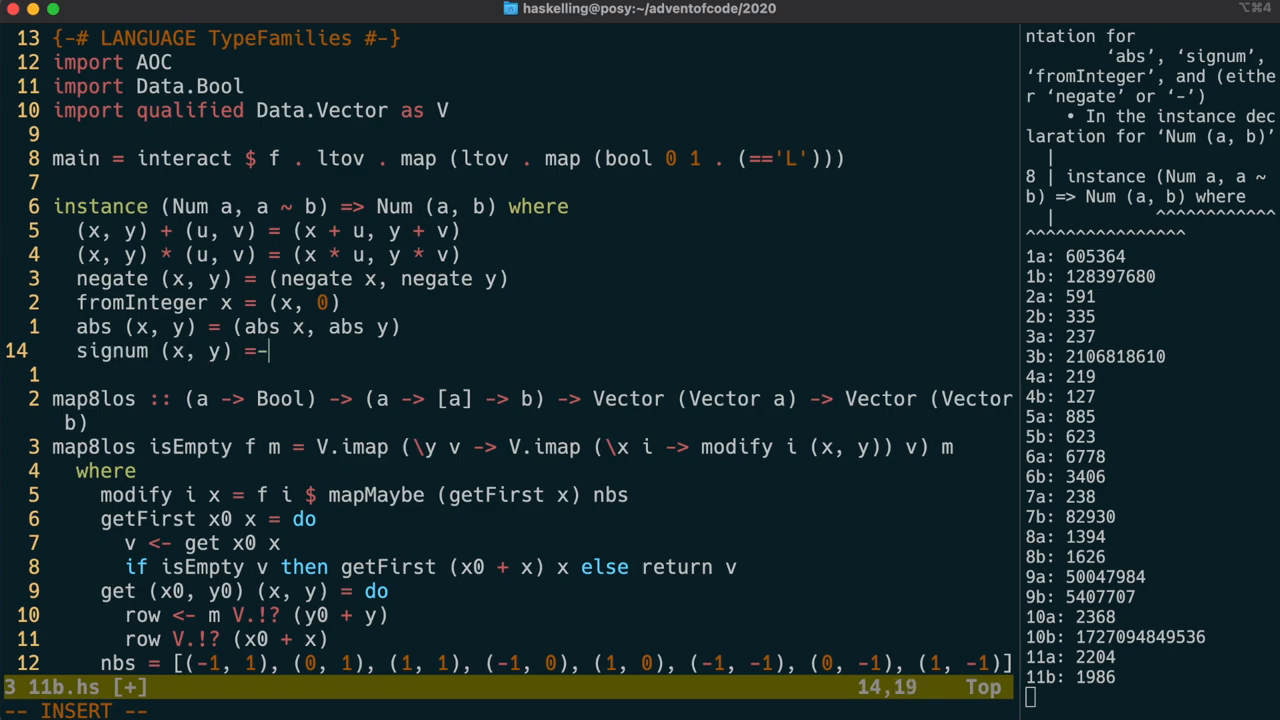
pyautogui.write('(signum x, signum y')
pyautogui.click(208, 302)
pyautogui.write('fromInteger ')
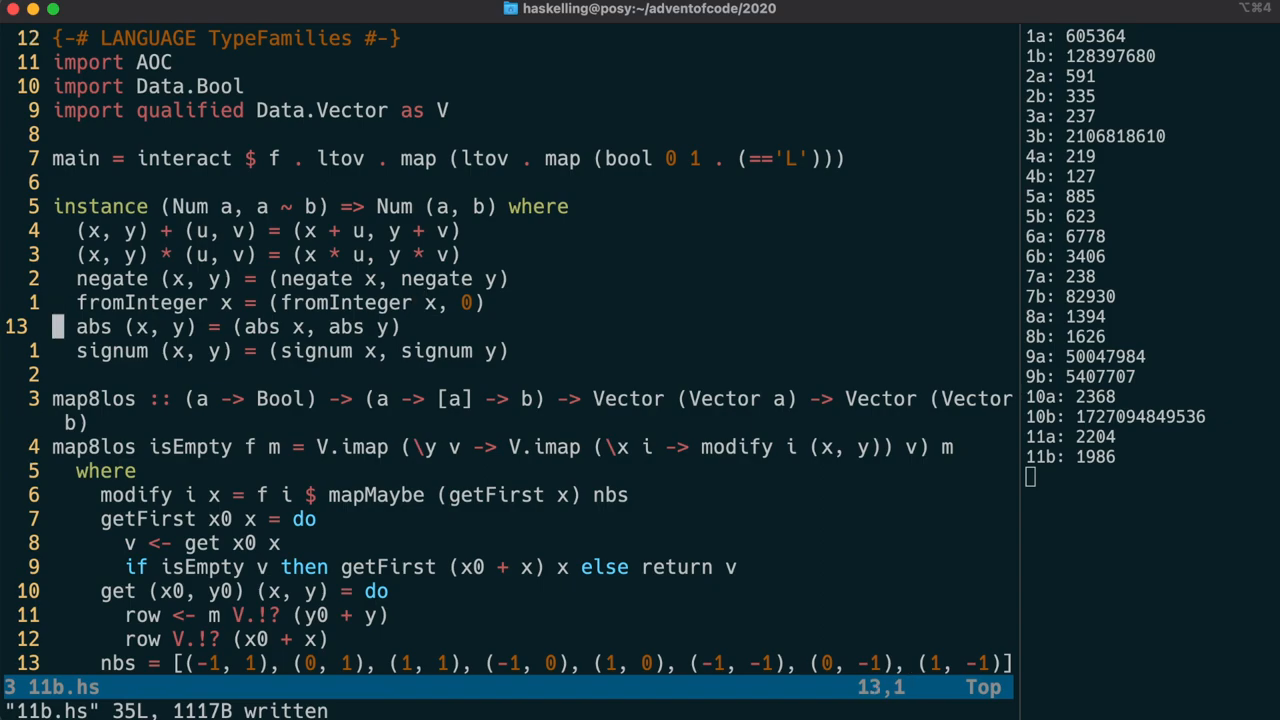
# Rename map8los to maplos taking nbs, and define map8los = maplos with the eight-neighbour list.
pyautogui.scroll(-3)
pyautogui.write(' [(Int, Int)] ->')
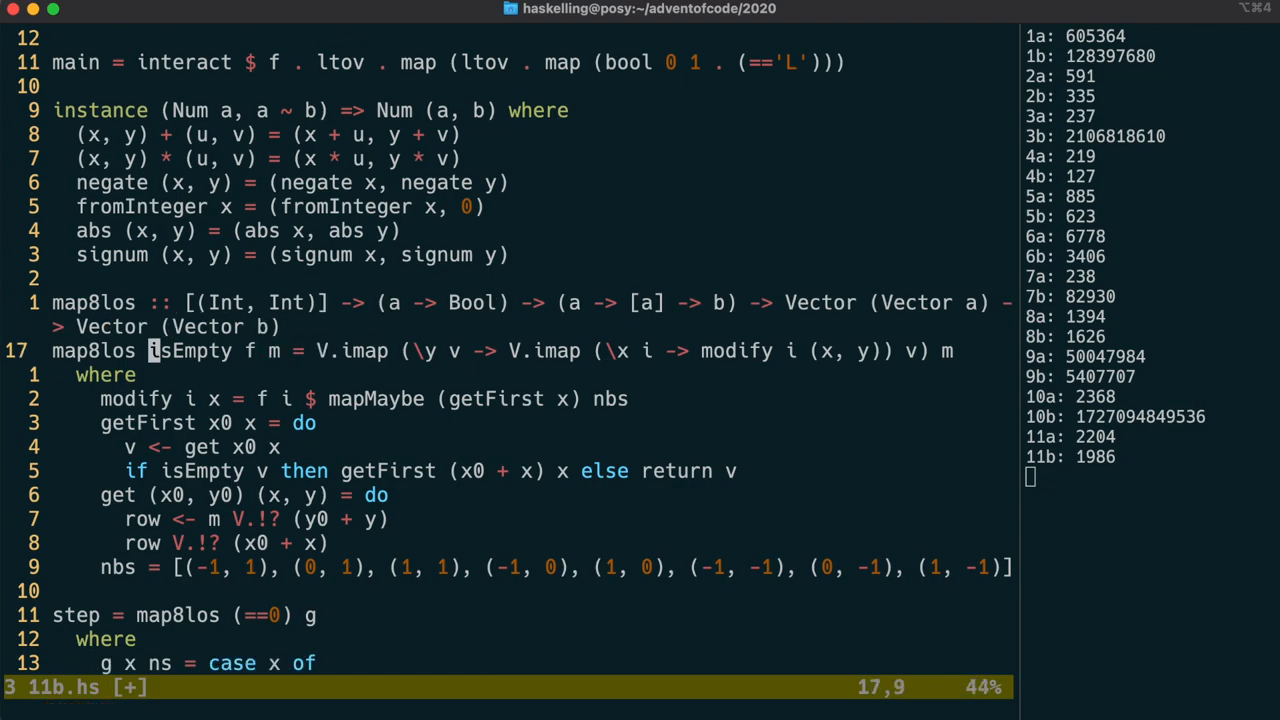
pyautogui.write('nb')
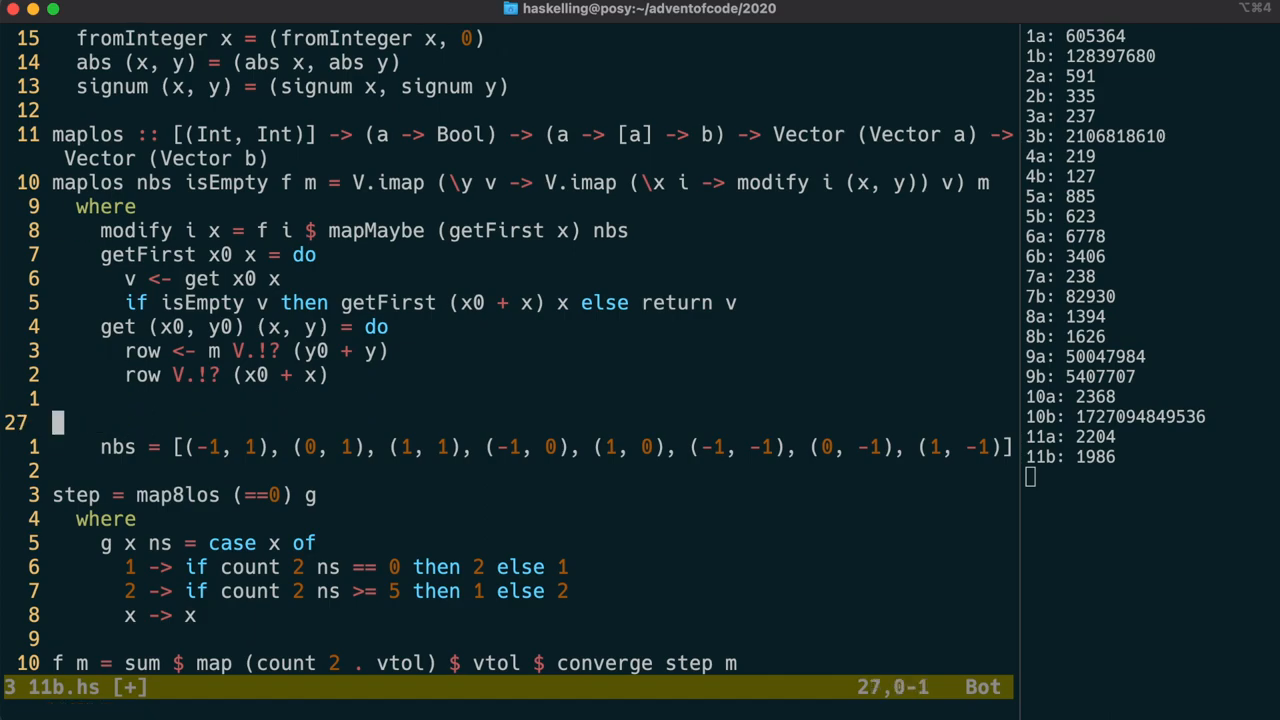
pyautogui.write('map8l')
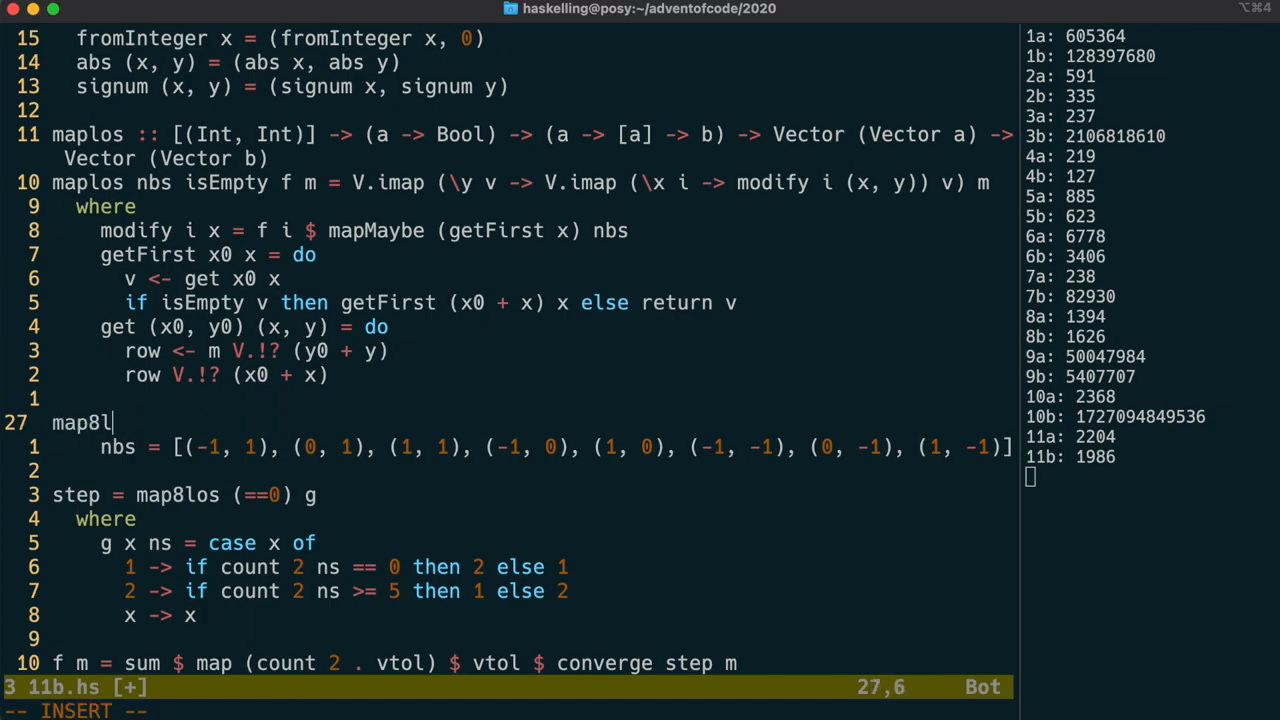
pyautogui.write('os =  [(-1, 1), (0, 1), (1, 1), (-1, 0), (1, 0), (-1, -1), (0, -1), (1, -1')
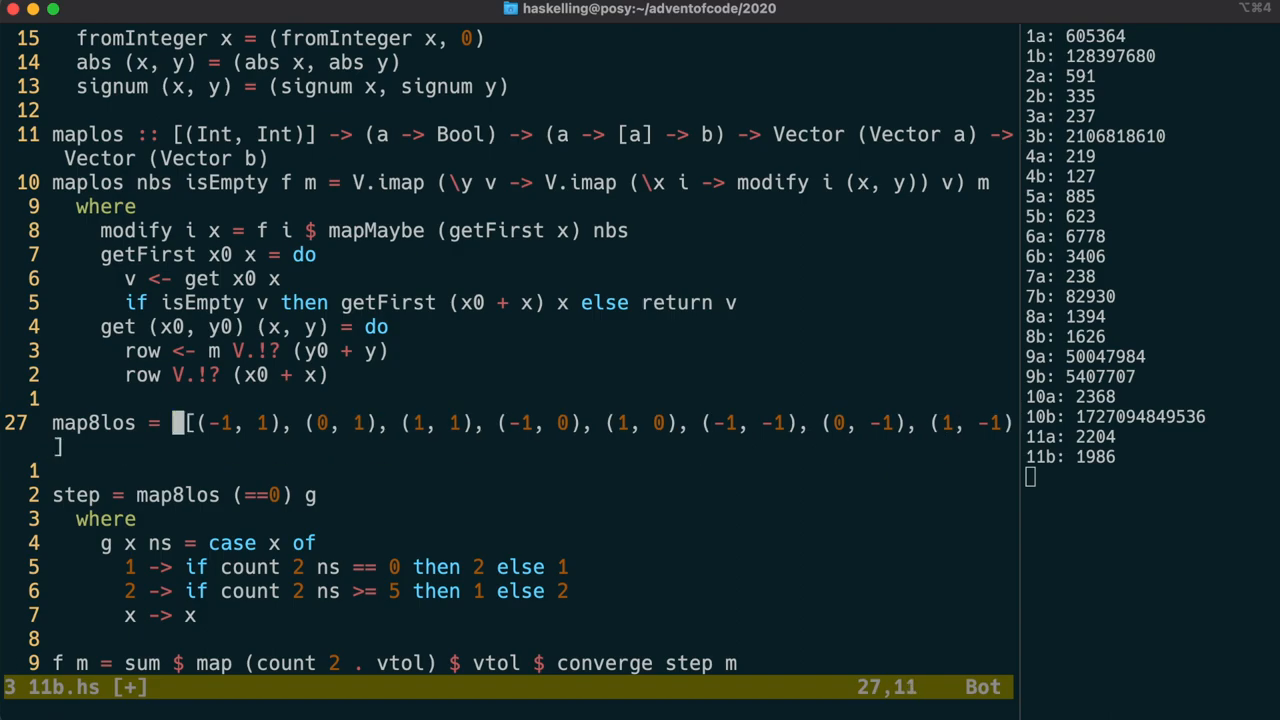
pyautogui.write('maplos')
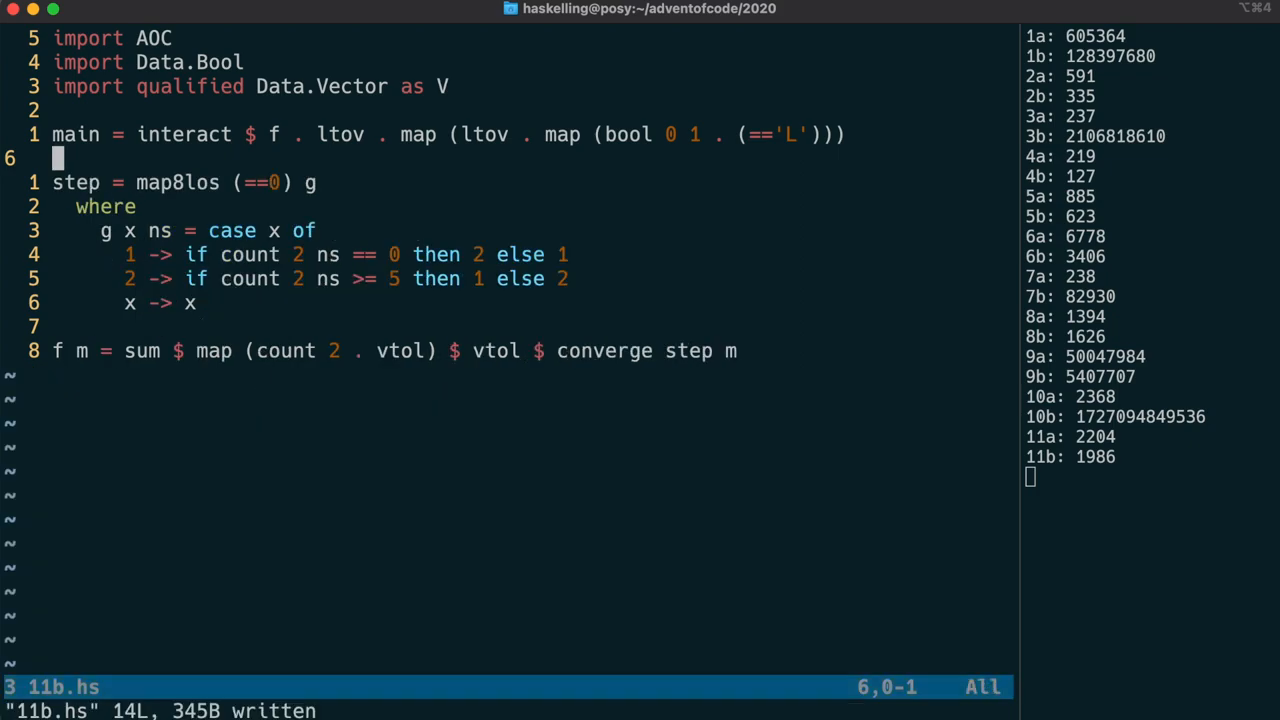
# Edit AOC.hs and add {-# LANGUAGE TypeFamilies #-} at its top for the moved helpers.
pyautogui.write(':e AOC.hs')
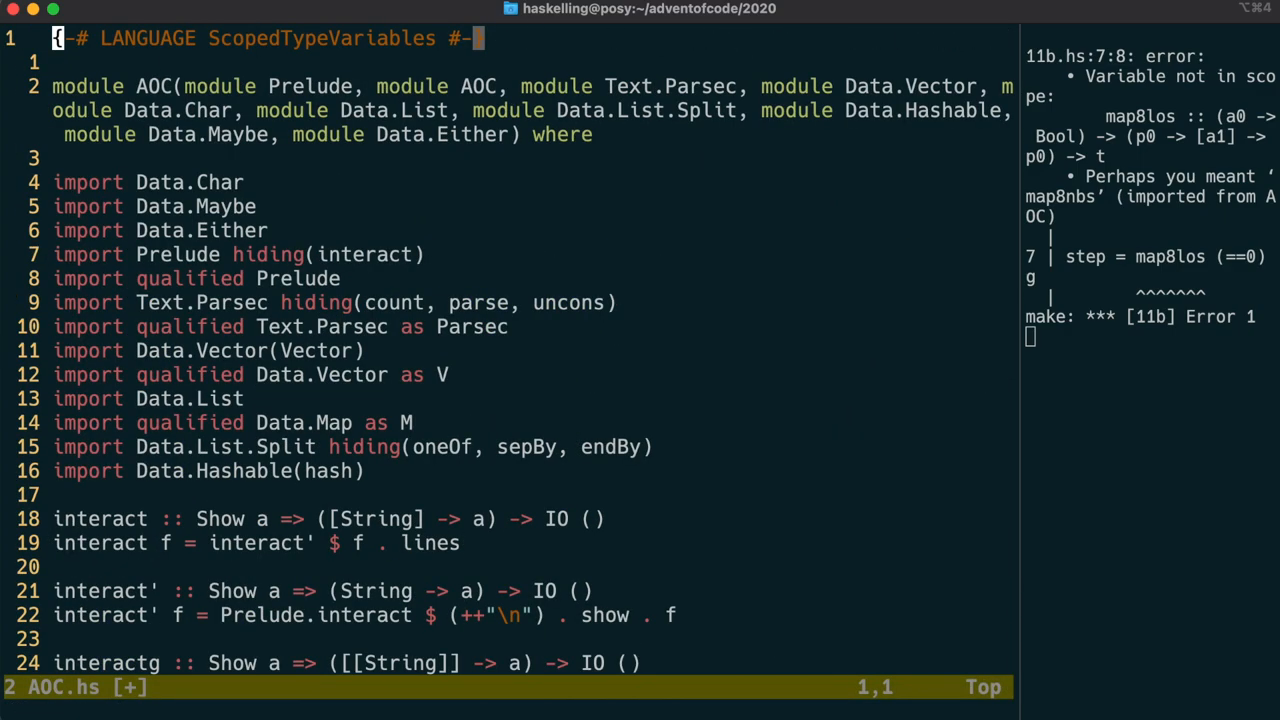
pyautogui.write('{-# LANGUAGE TypeFamilies #-}')
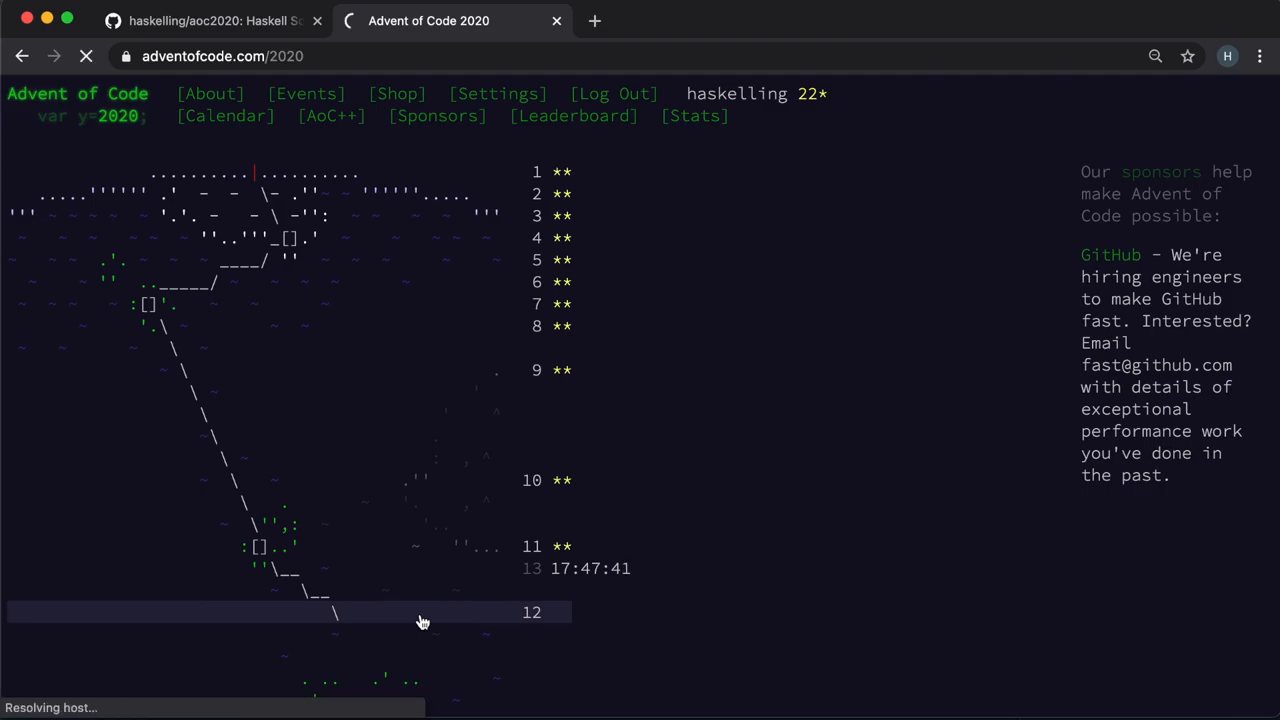
# Open the Day 12 puzzle from the Advent of Code calendar in Chrome and read down.
pyautogui.click(420, 612)
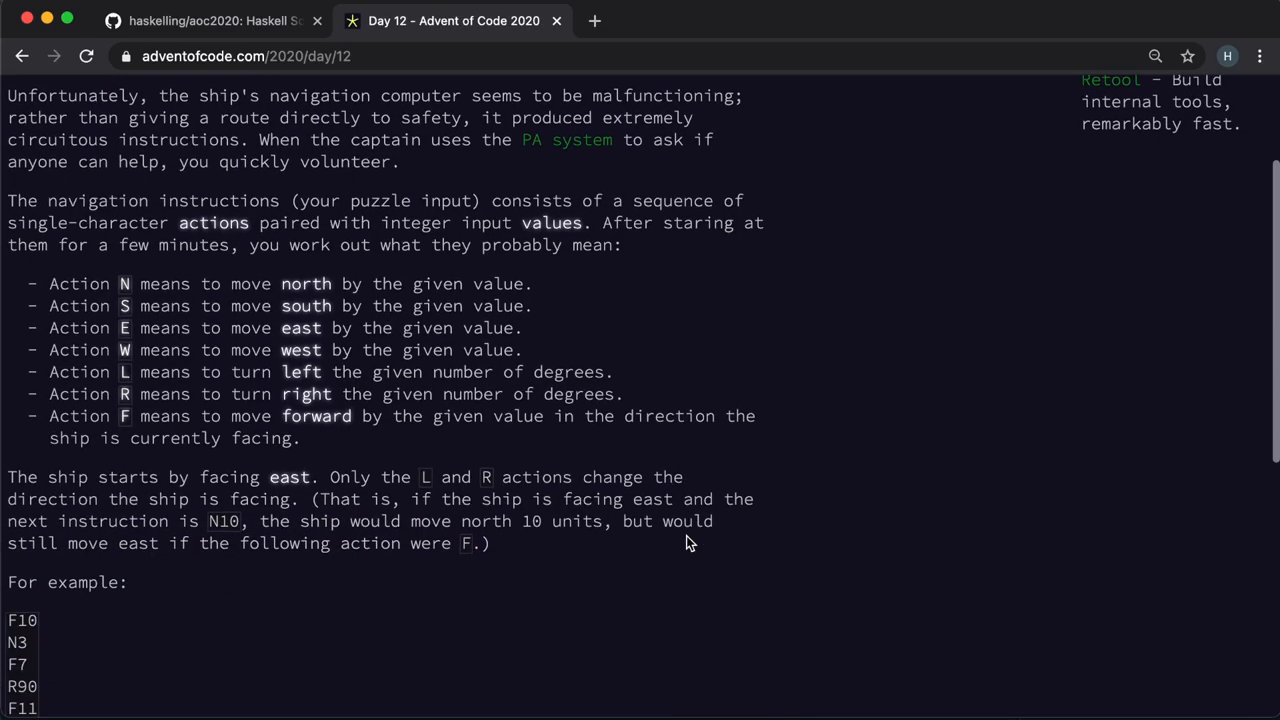
pyautogui.scroll(-3)
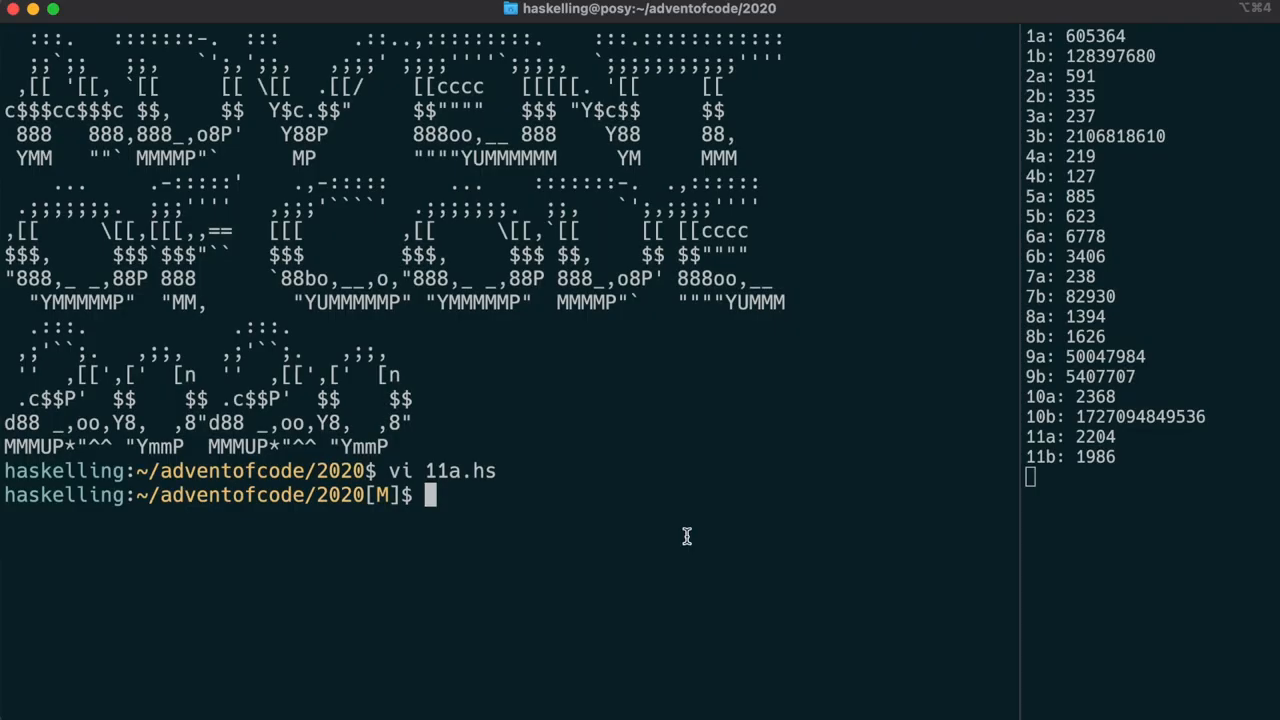
# Create 12a.hs with import AOC, main = interact f and a placeholder f s = s.
pyautogui.write('vi 12a.hs')
pyautogui.write('import-')
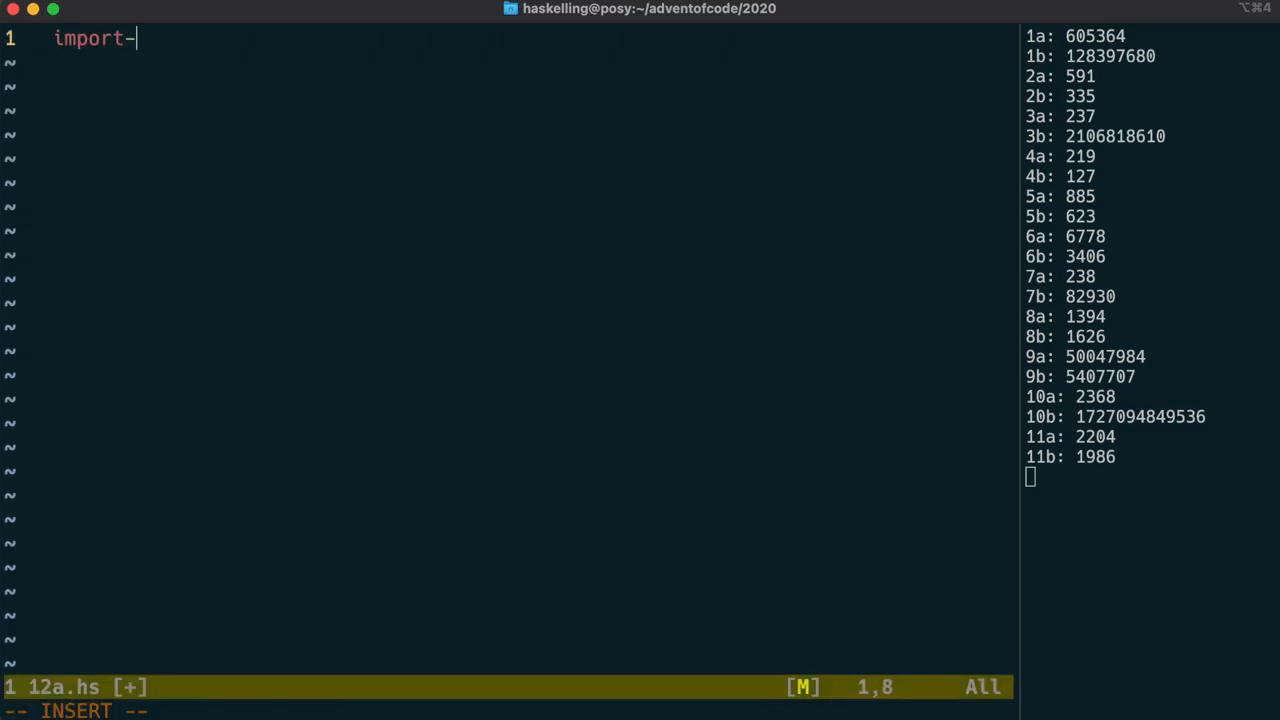
pyautogui.write('AOC')
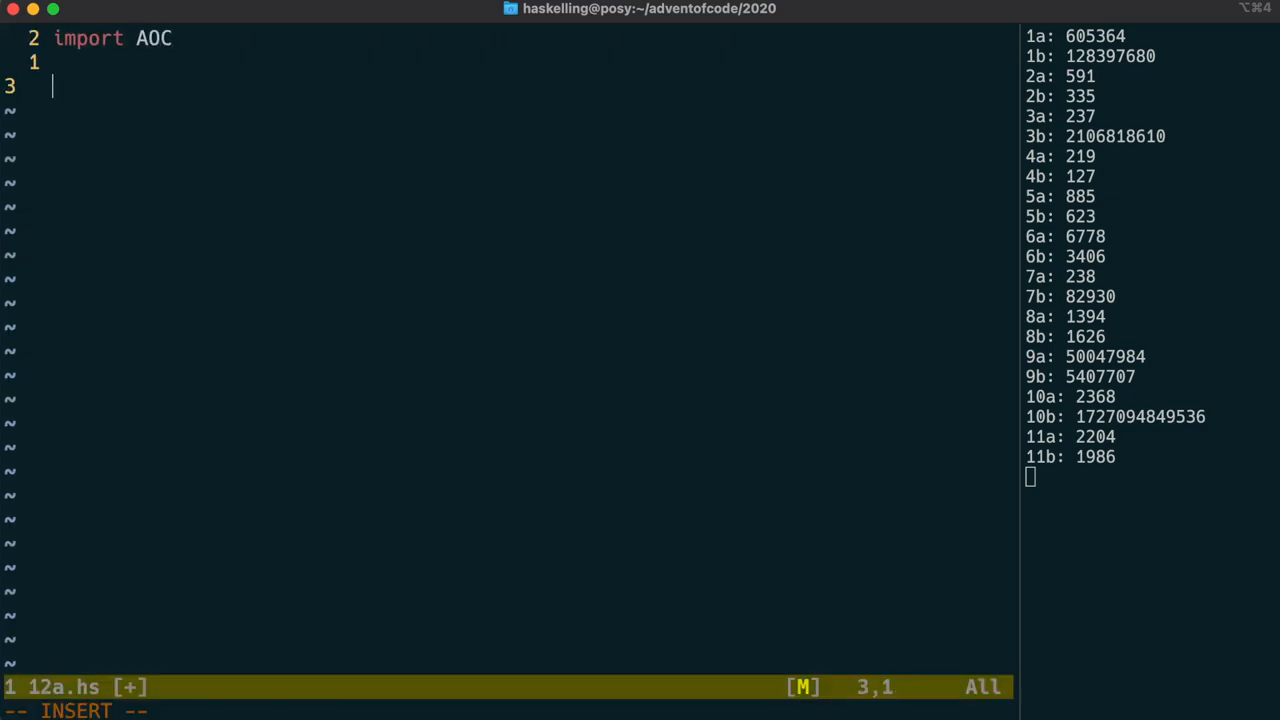
pyautogui.write('main = inter')
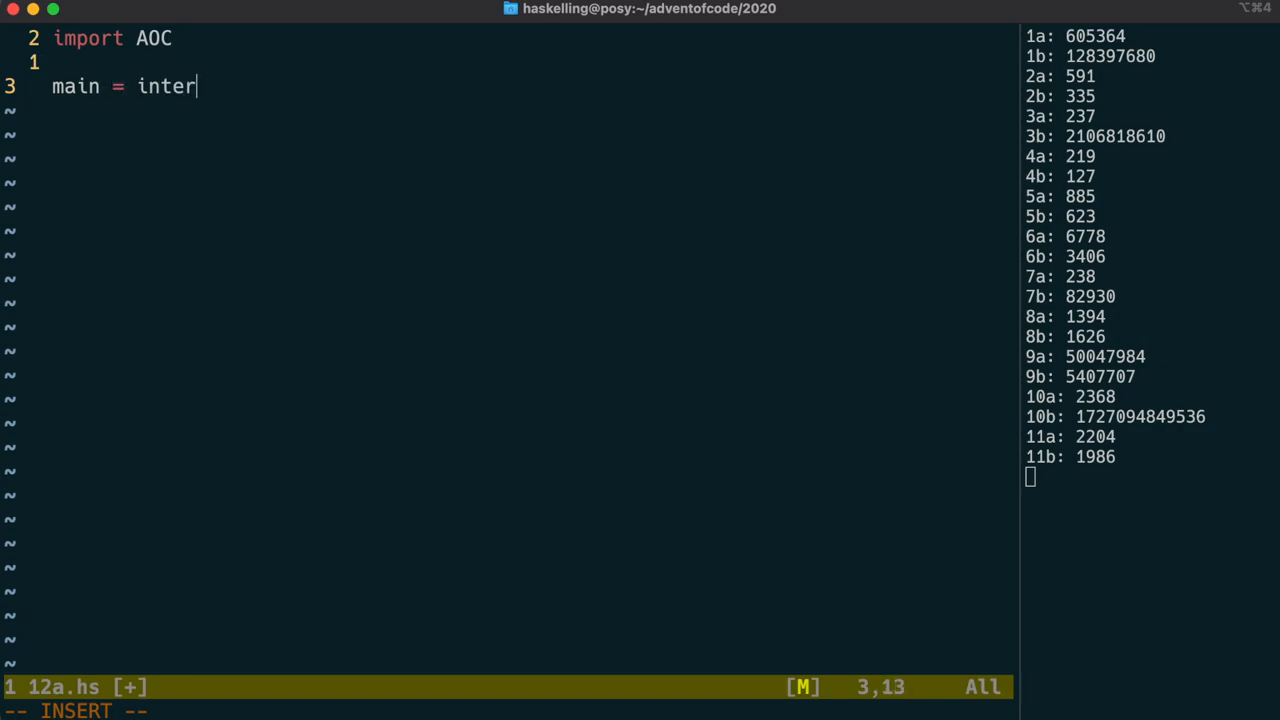
pyautogui.write('act-')
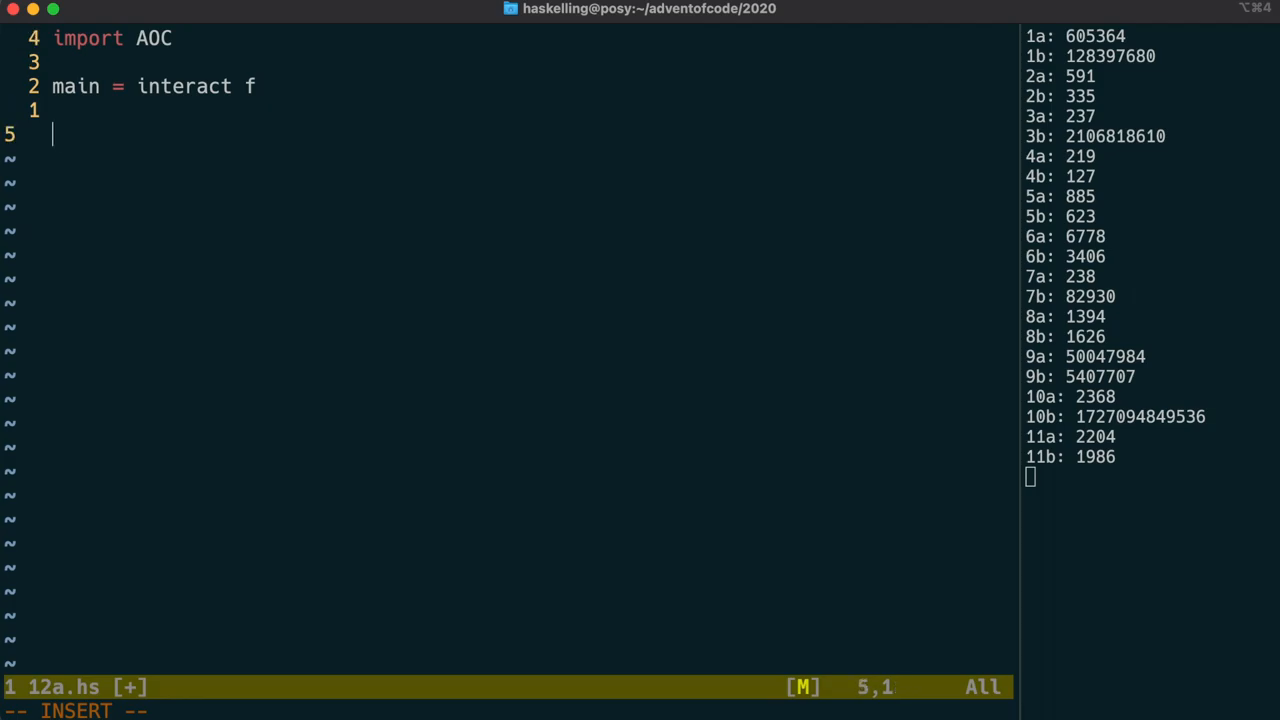
pyautogui.write('f s-')
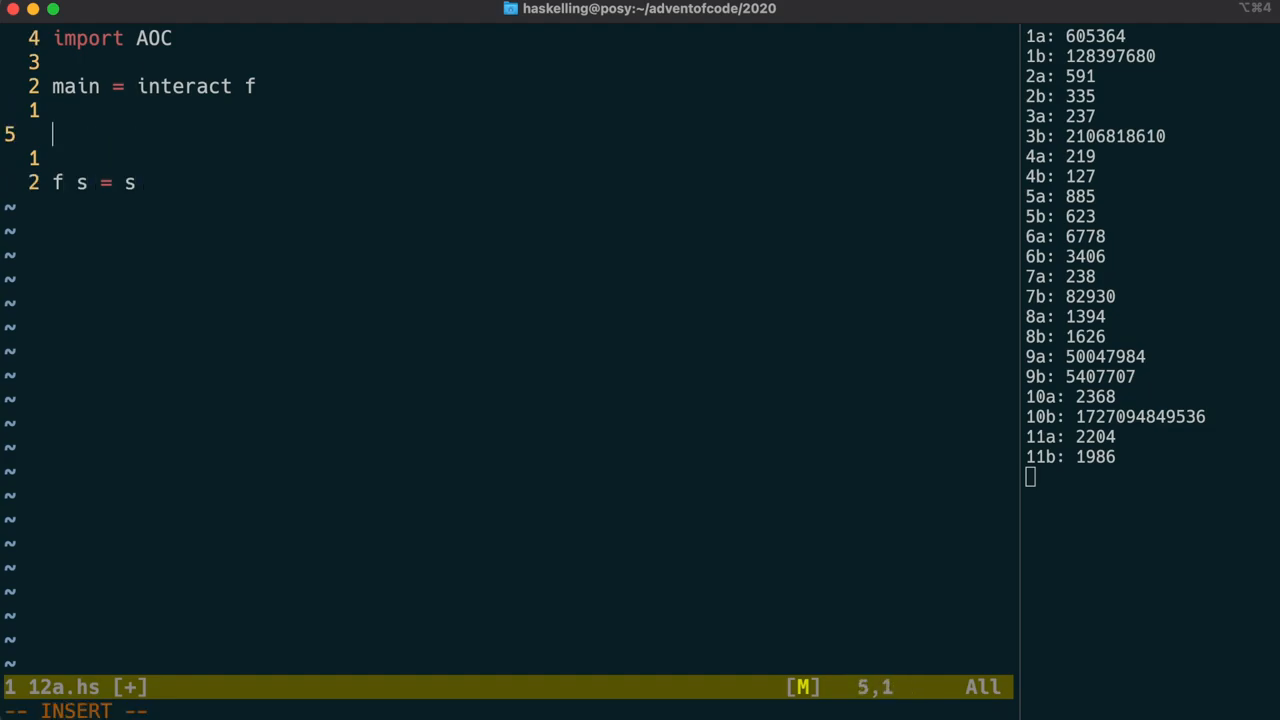
# Define dir 'E' = (1, 0), 'N' = (0, 1), 'W' = (-1, 0) and 'S' = (0, -1).
pyautogui.write("dir 'E")
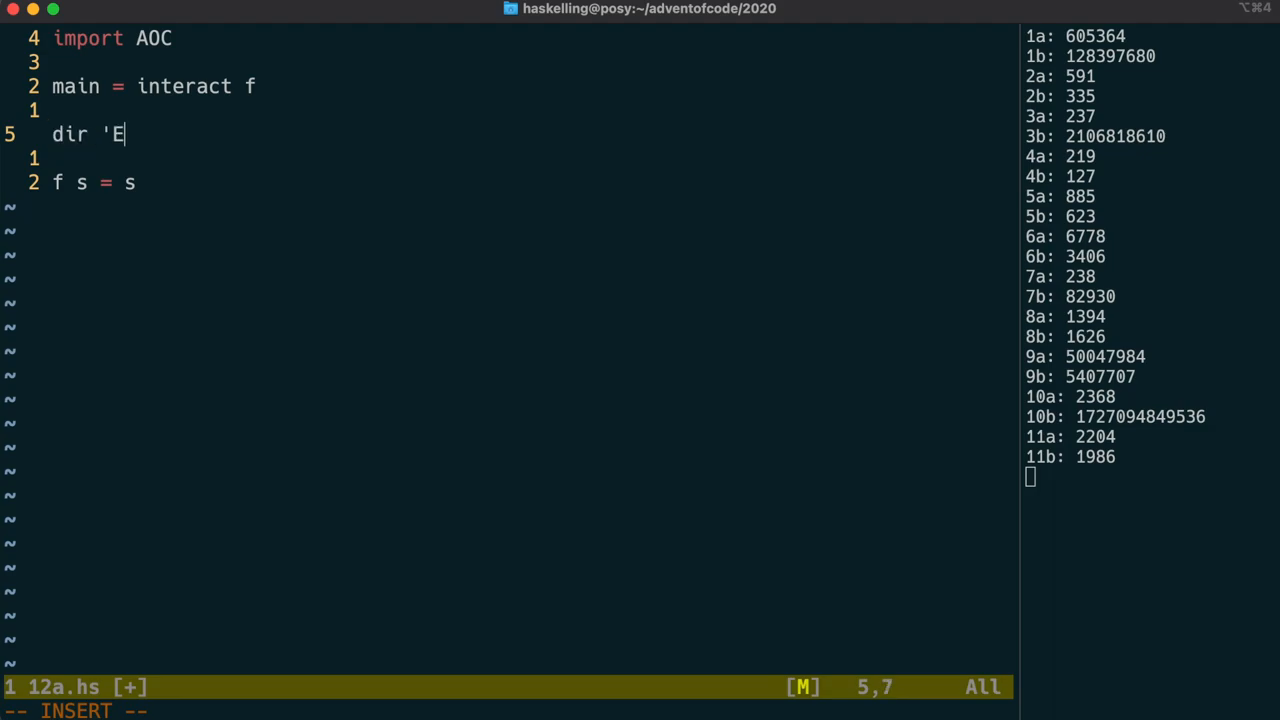
pyautogui.write("' = ( 1, 0")
pyautogui.write('di')
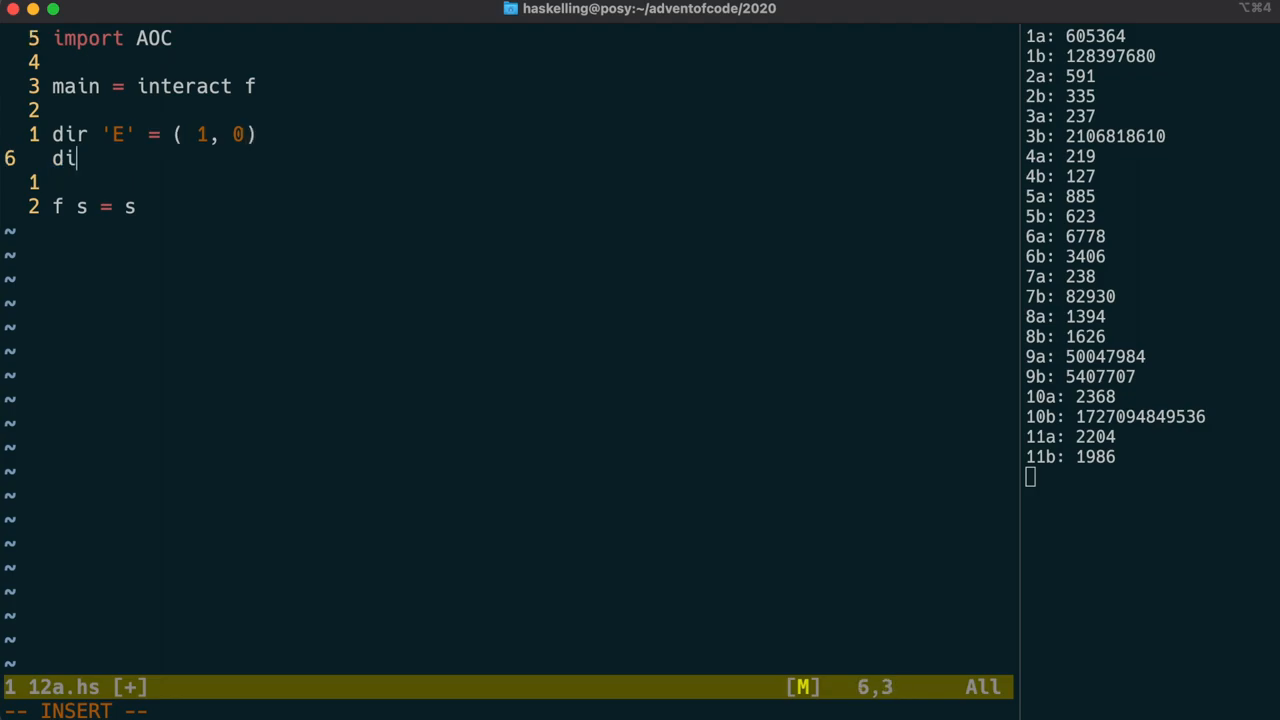
pyautogui.write("r 'N' =-")
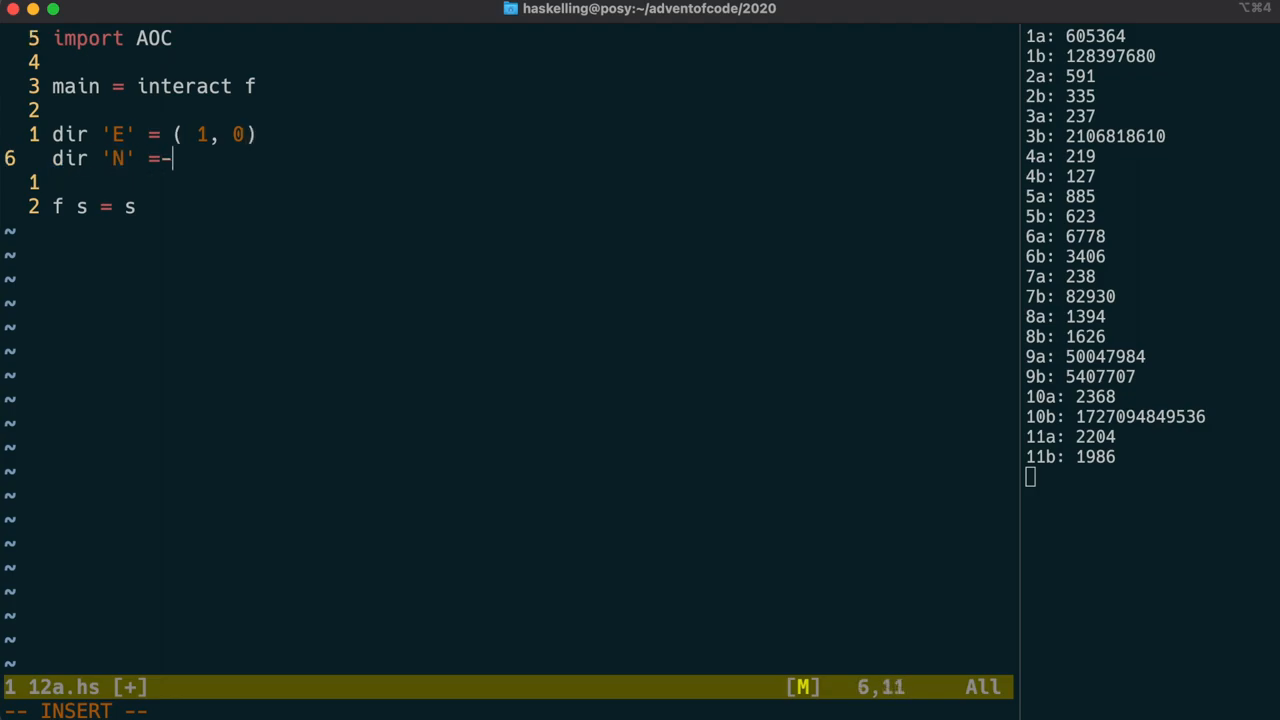
pyautogui.write('( 0, 1)')
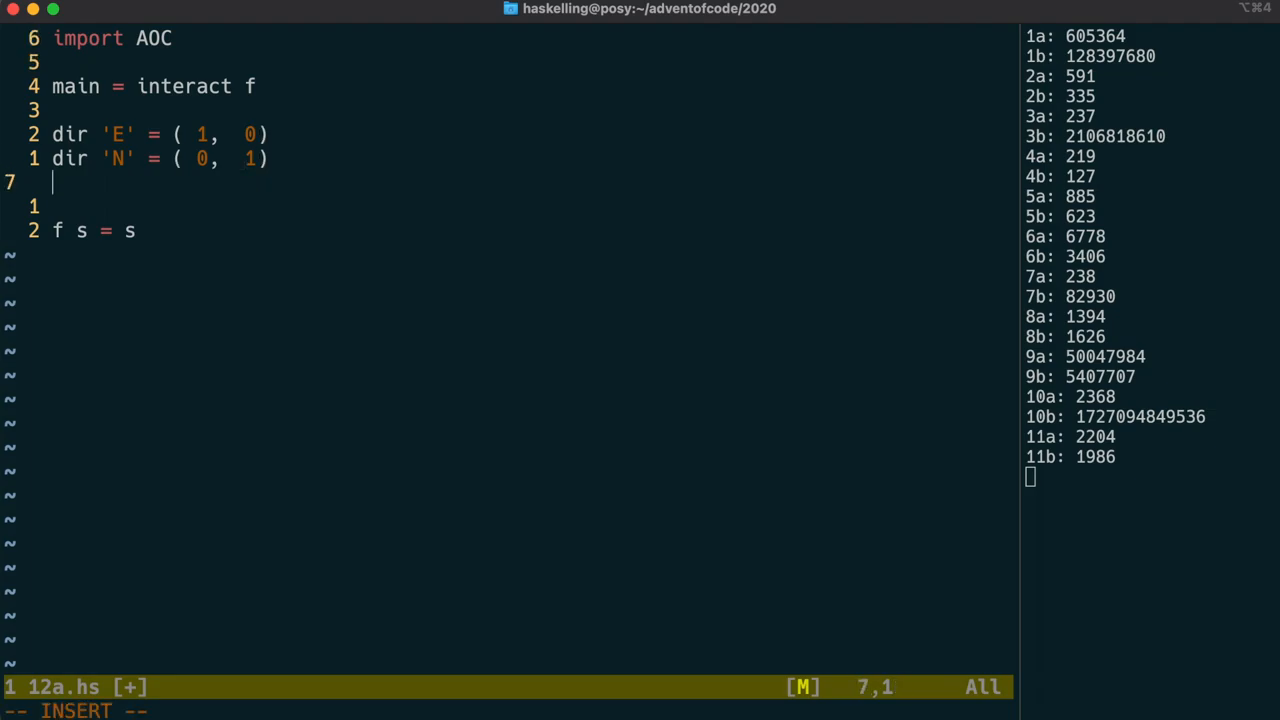
pyautogui.write("dir 'W'")
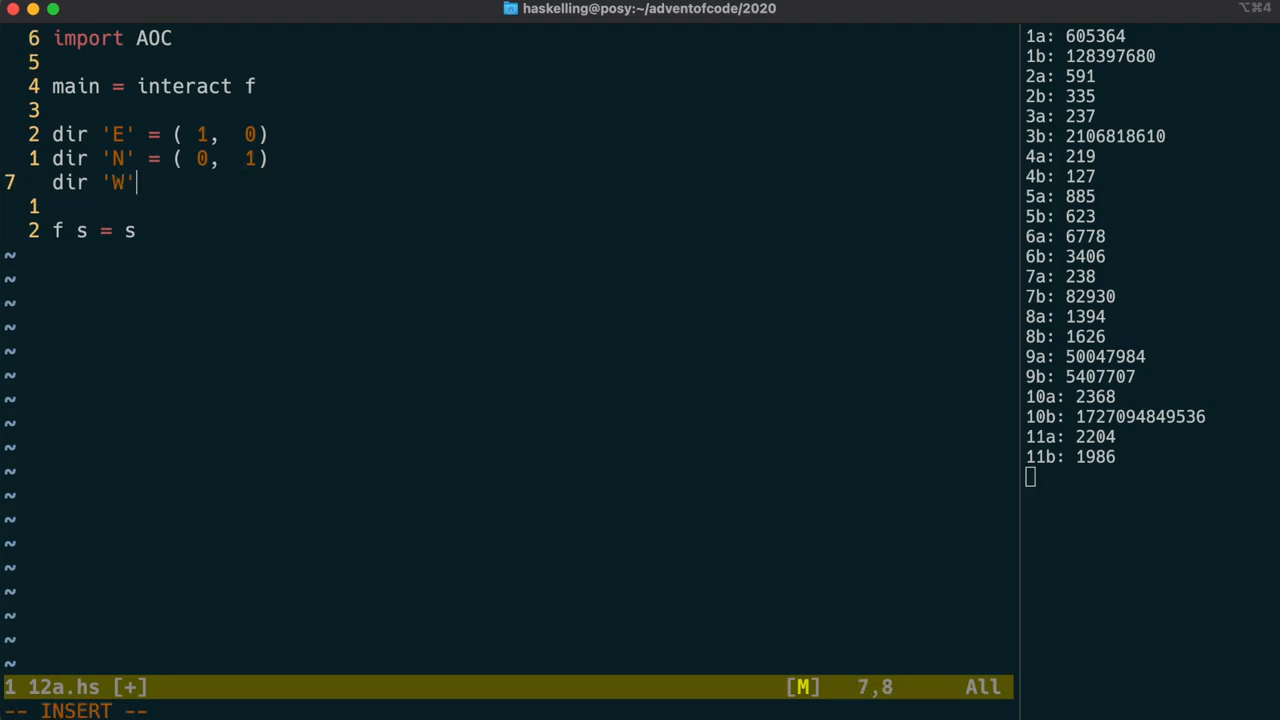
pyautogui.write('= (-1,-')
pyautogui.write("dir '")
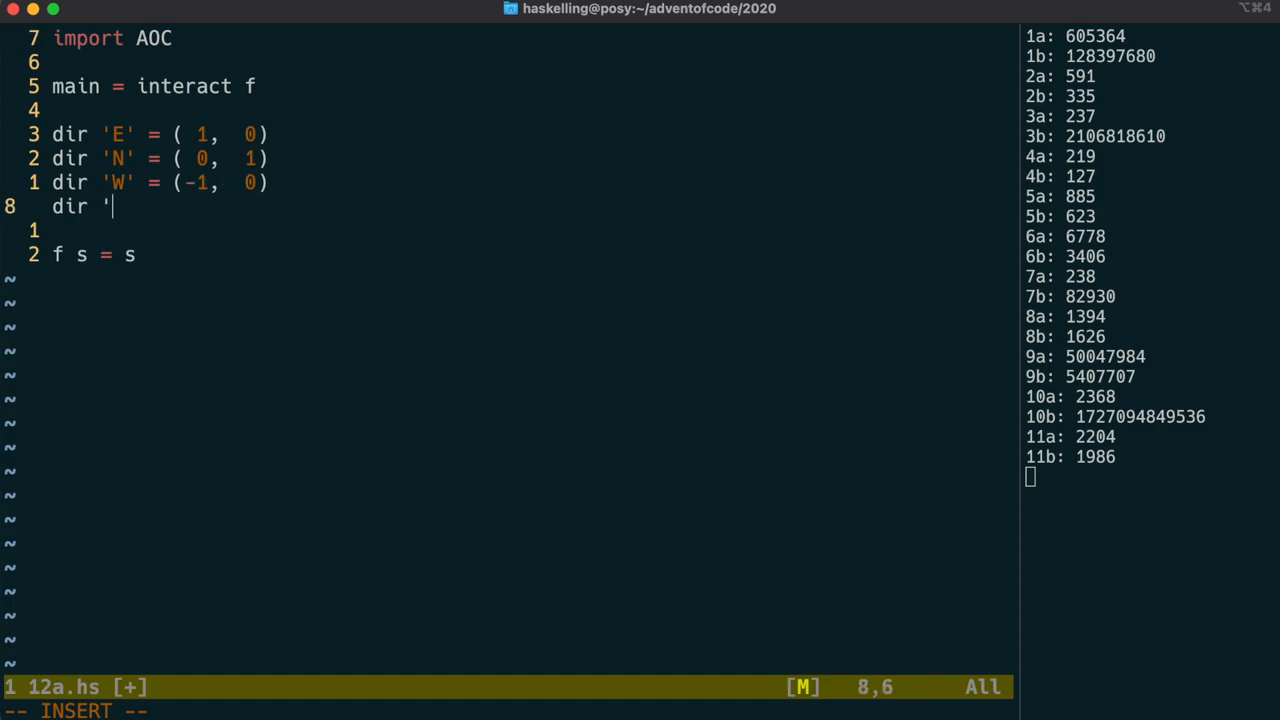
pyautogui.write("S' = (")
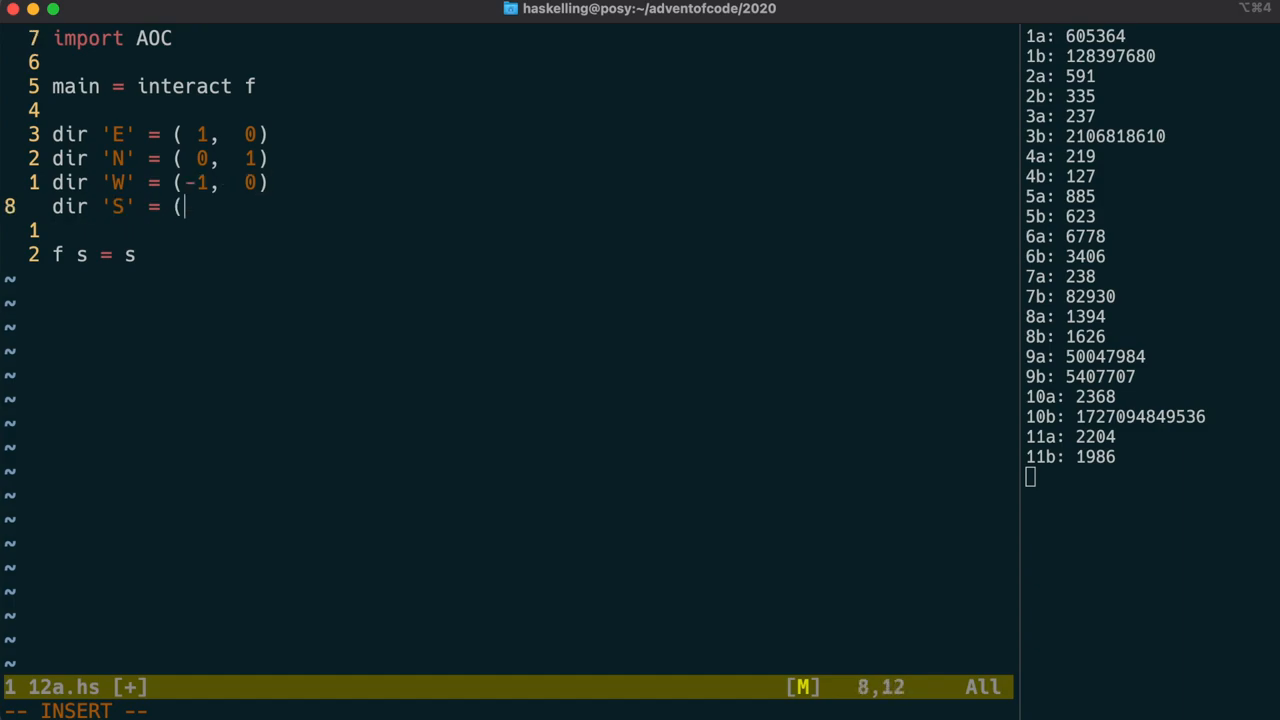
pyautogui.write('0, -')
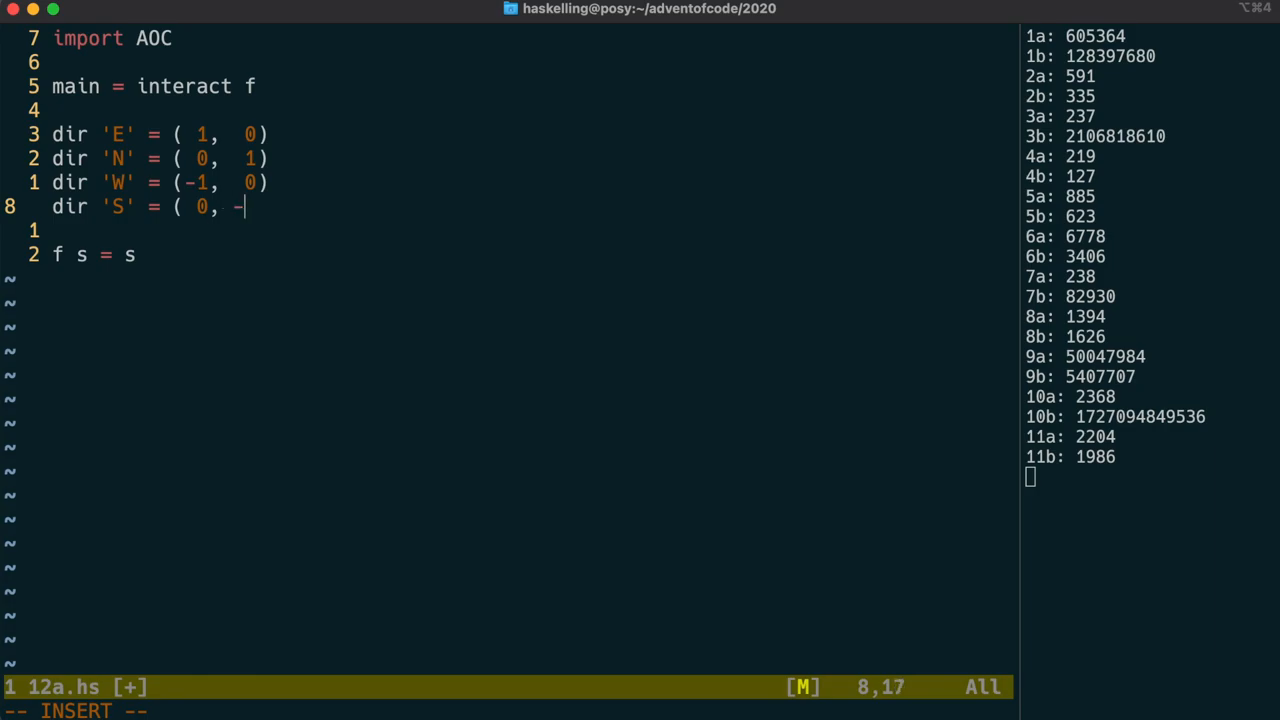
pyautogui.write('1)')
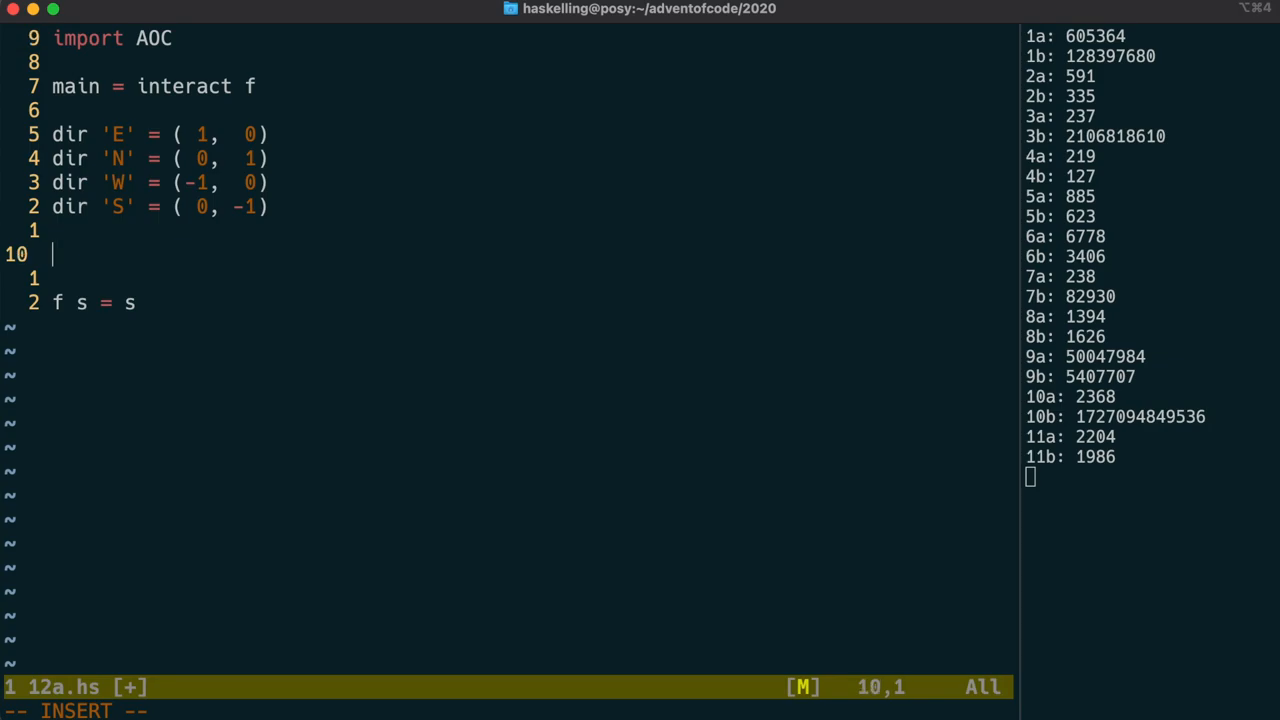
# Define rot (x, y) = (-y, x).
pyautogui.write('rot')
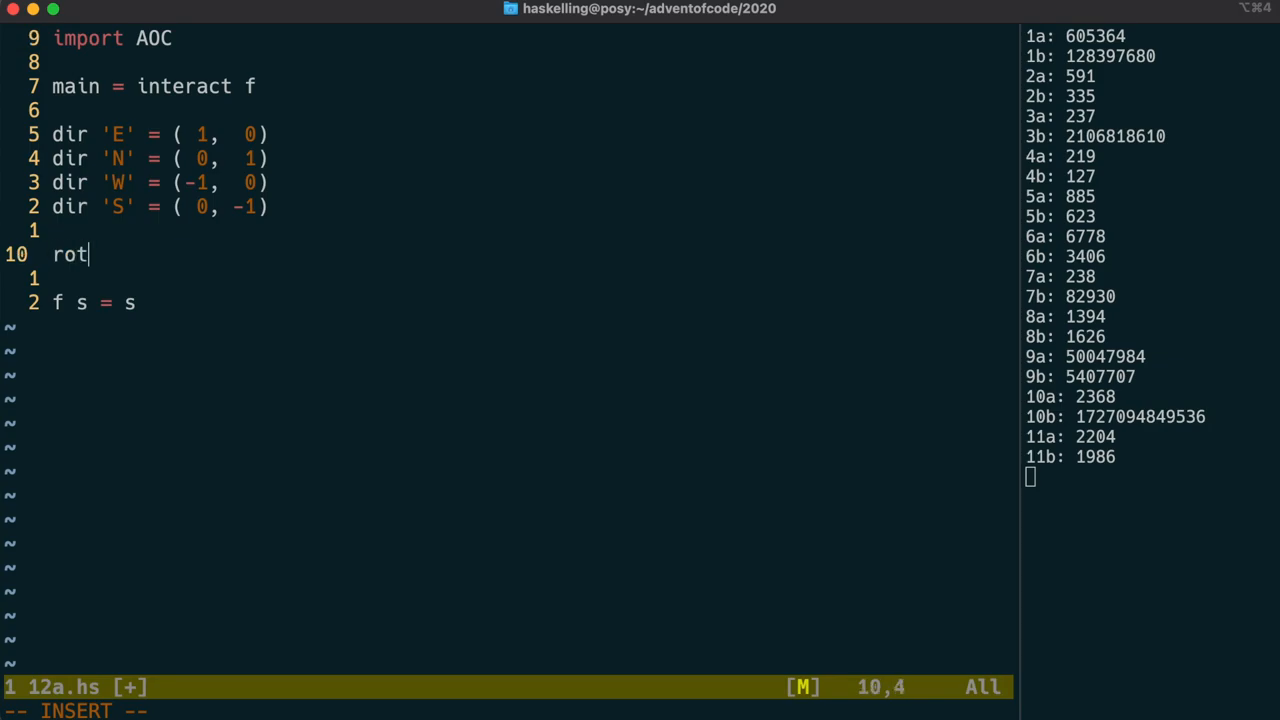
pyautogui.write('(')
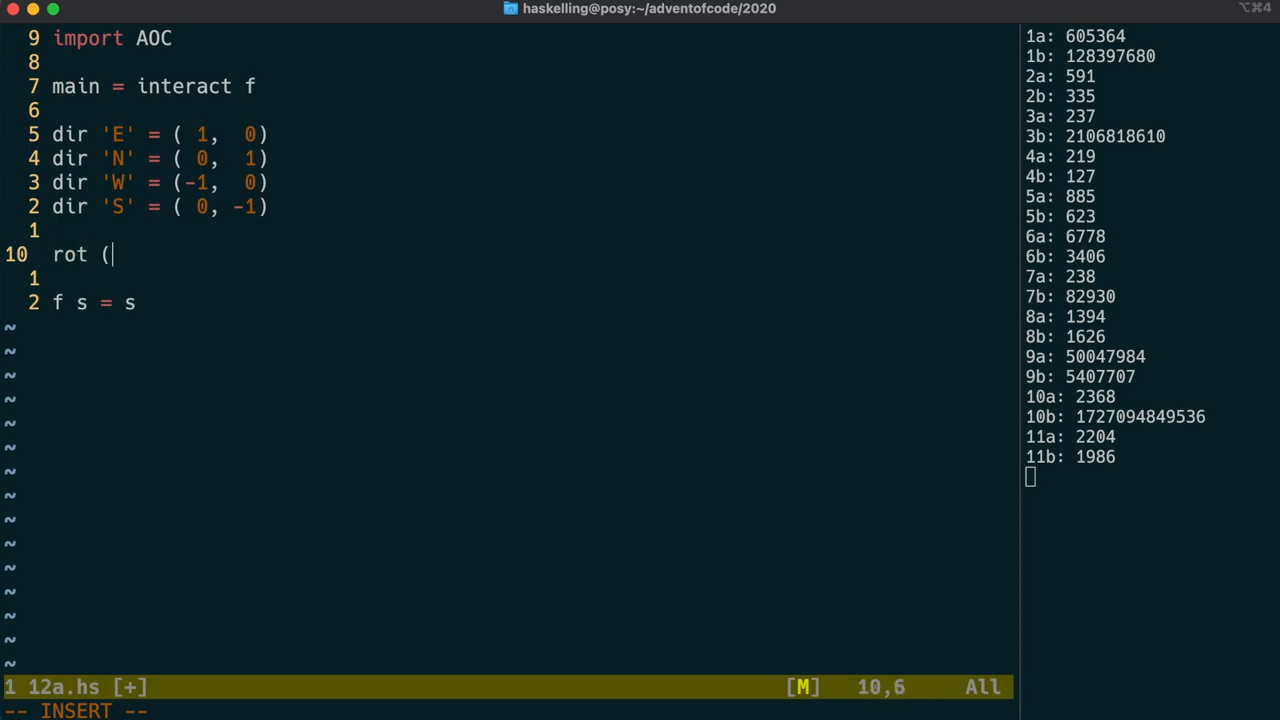
pyautogui.write('x, y)')
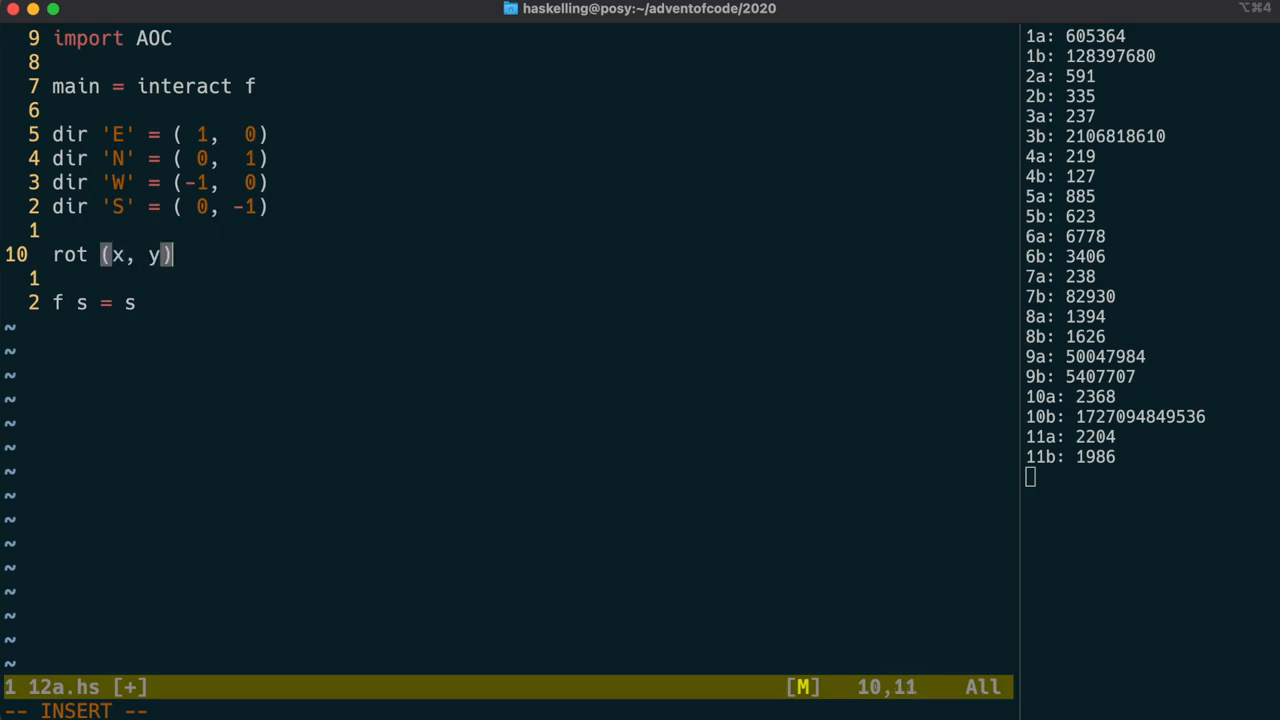
pyautogui.write('=-')
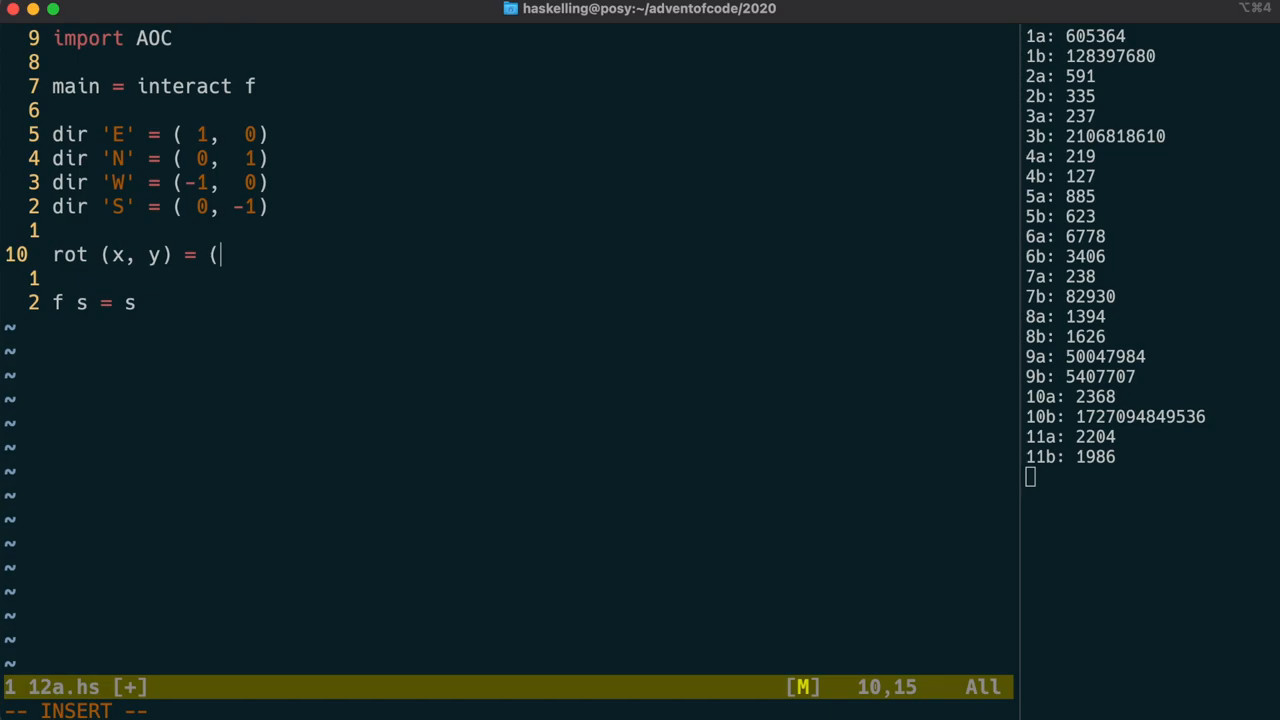
pyautogui.write('-y, x')
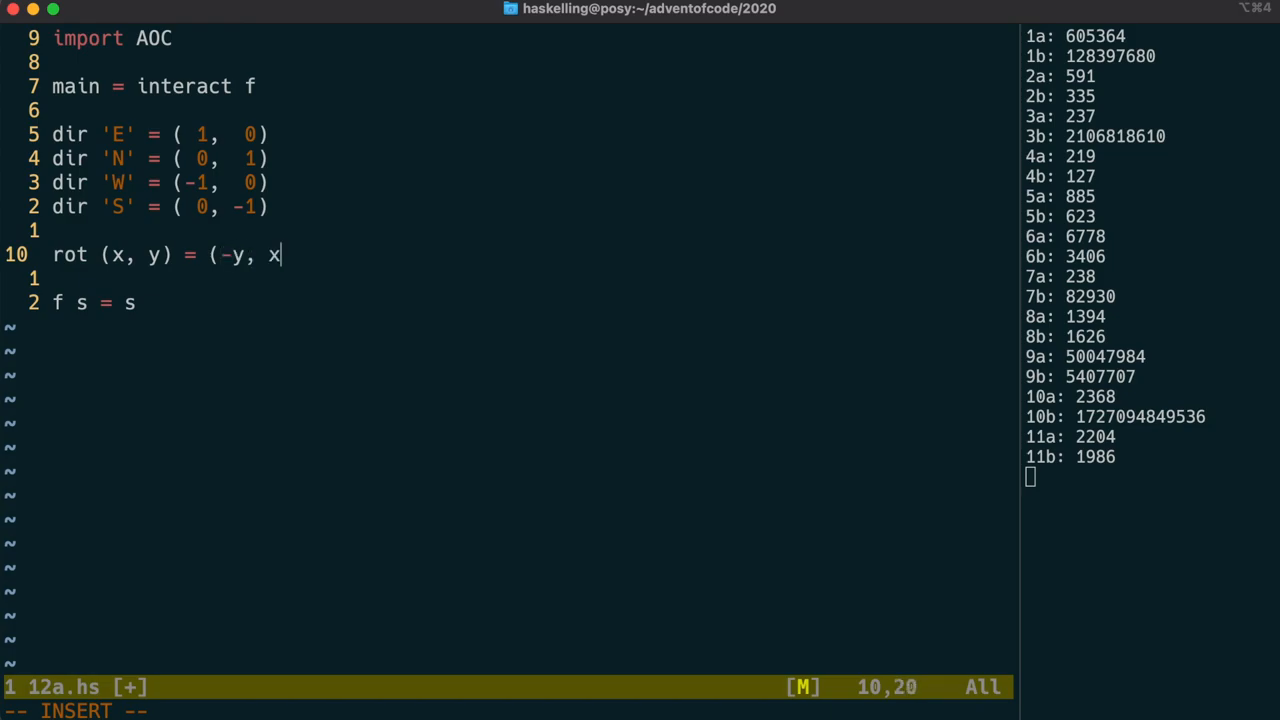
# Define rotn 0 = id and rotn n = rot . rotn ((n - 1) `mod` 4).
pyautogui.write('rot')
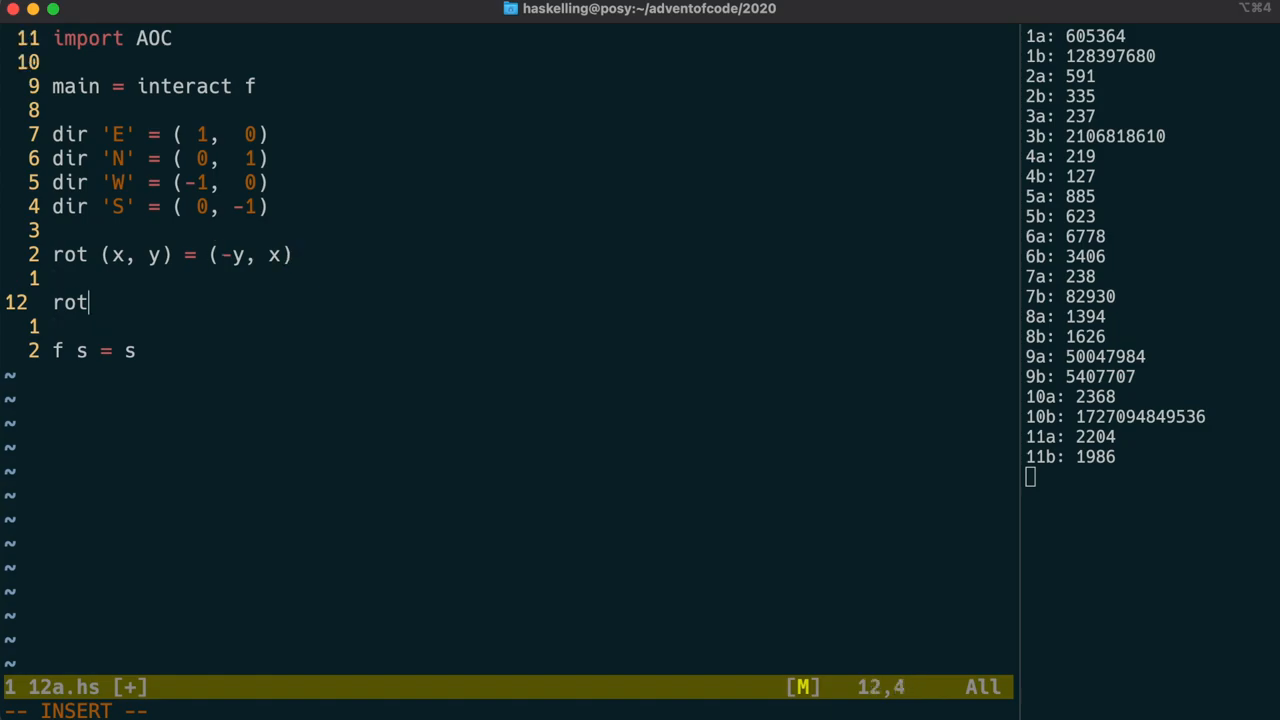
pyautogui.write('n-')
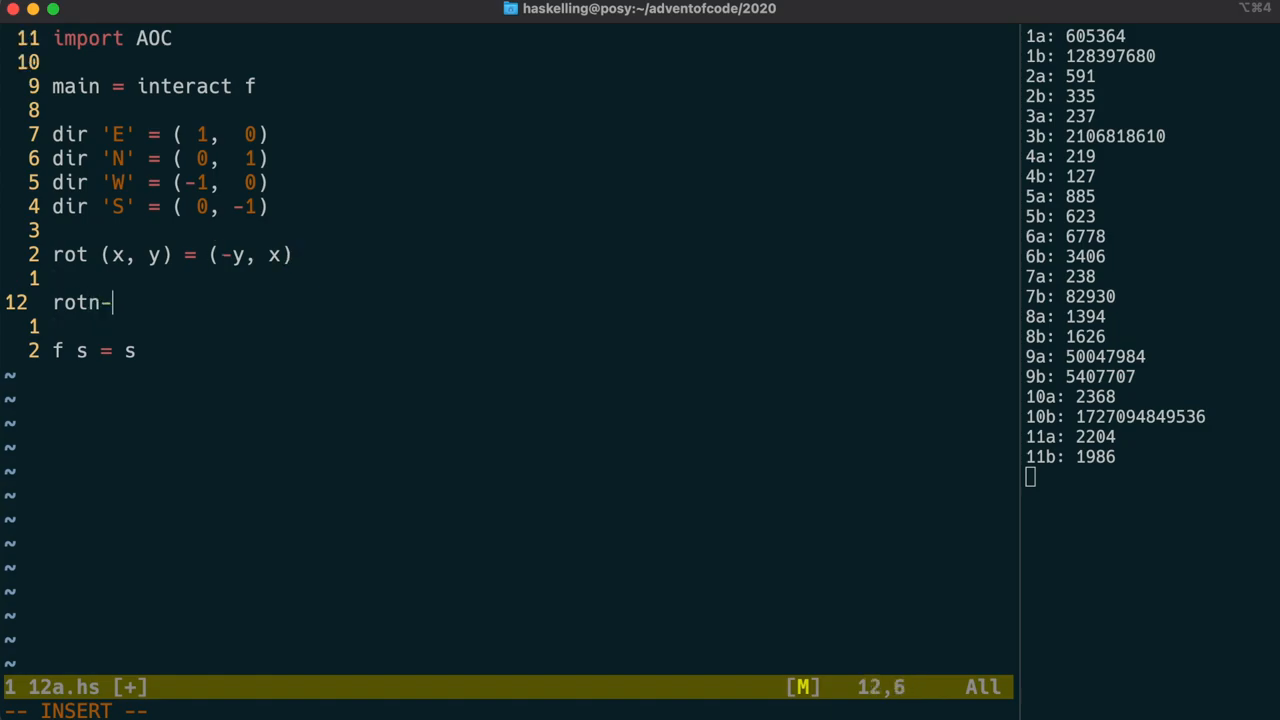
pyautogui.write('0')
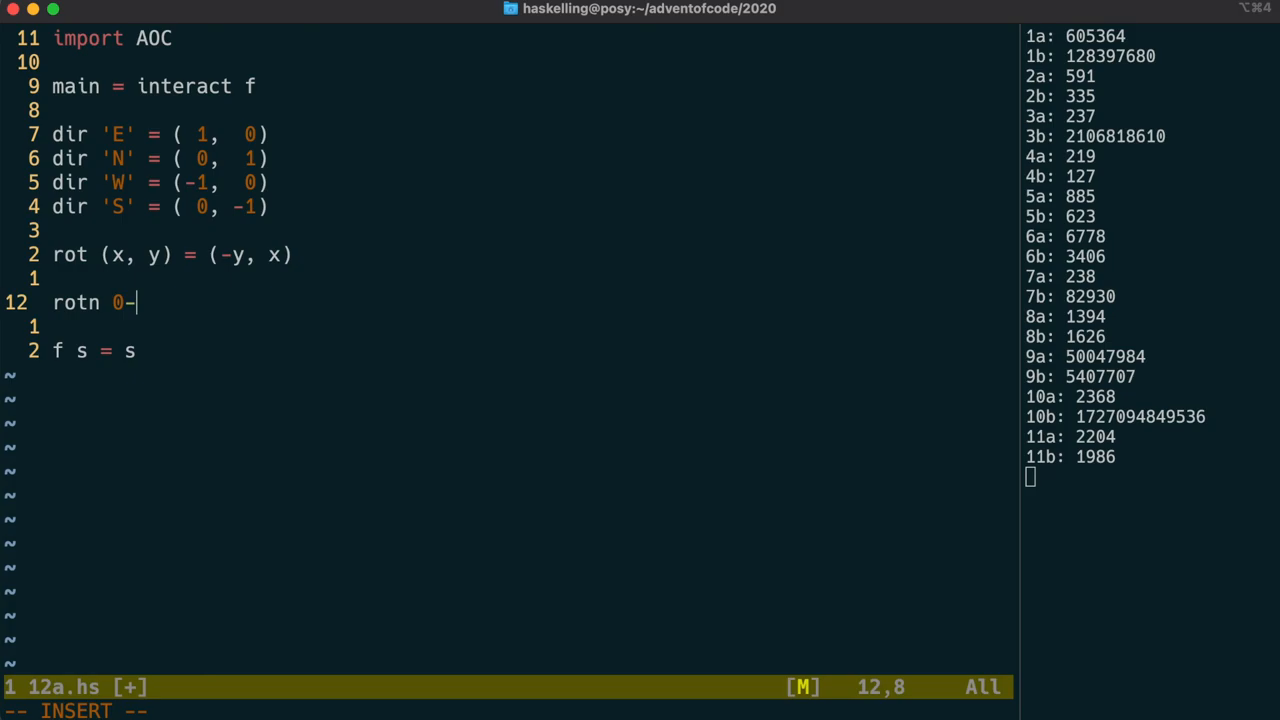
pyautogui.write('= id')
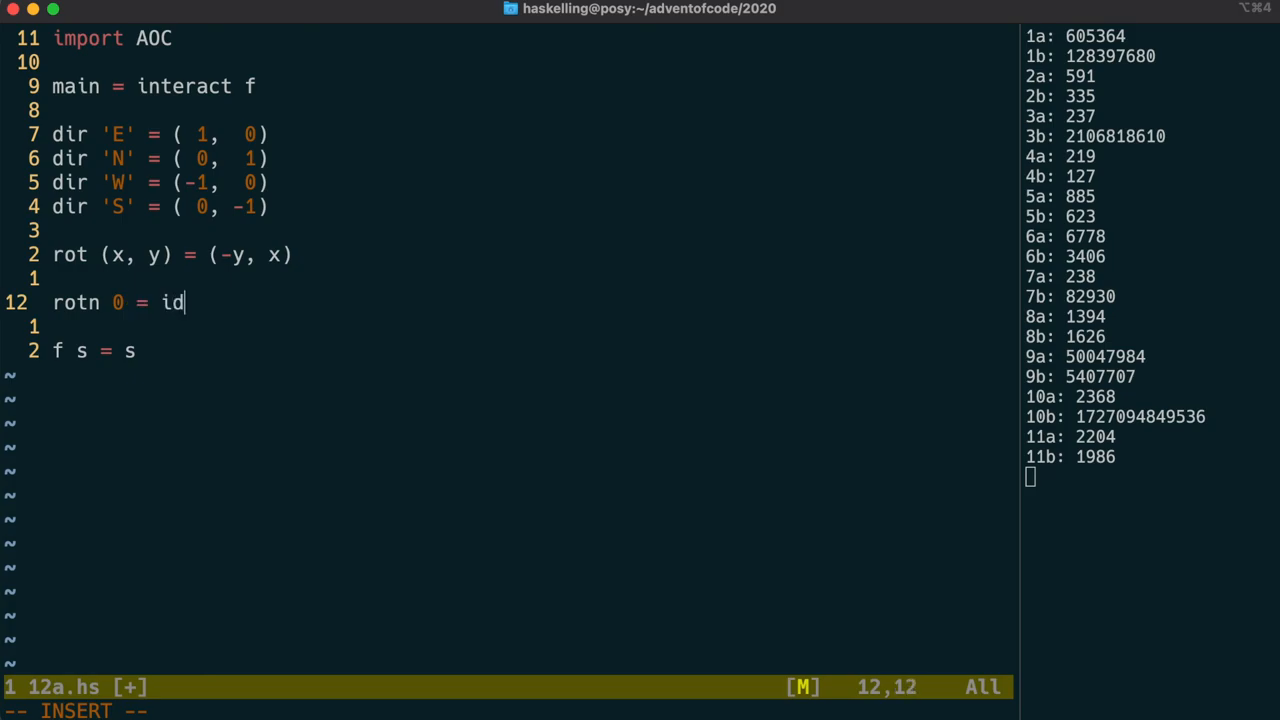
pyautogui.write('rotn-')
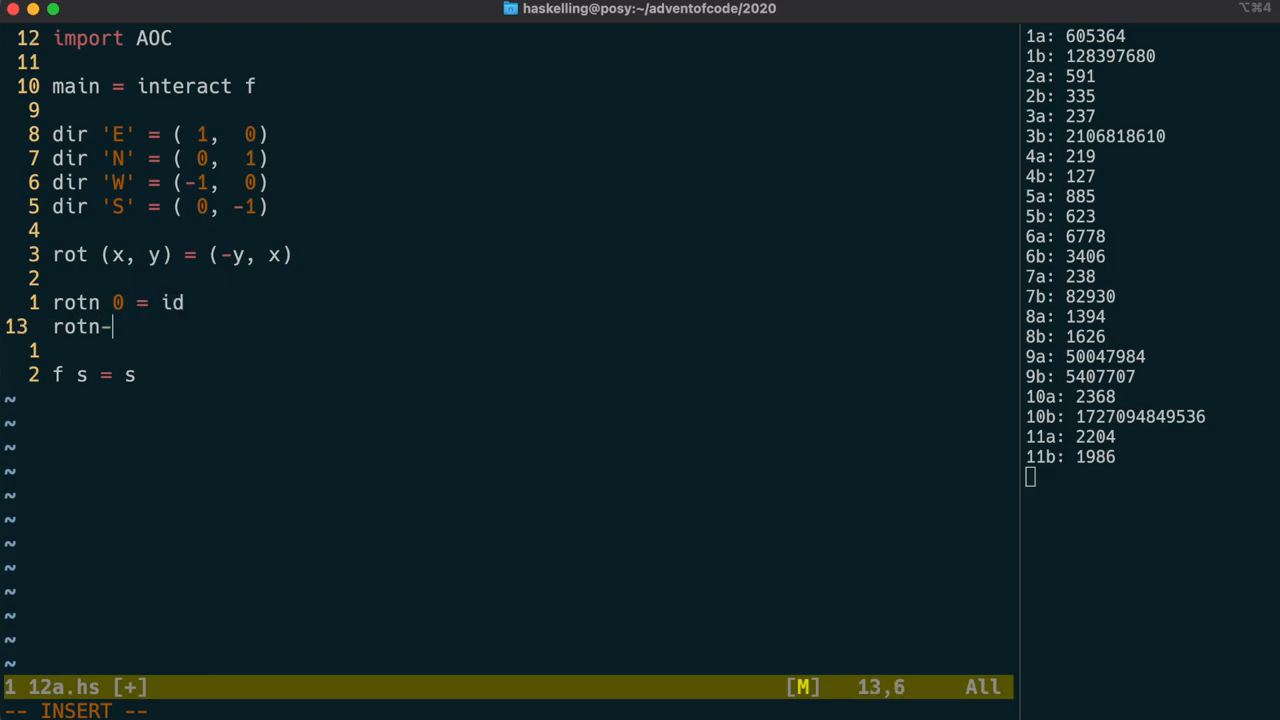
pyautogui.write('n =')
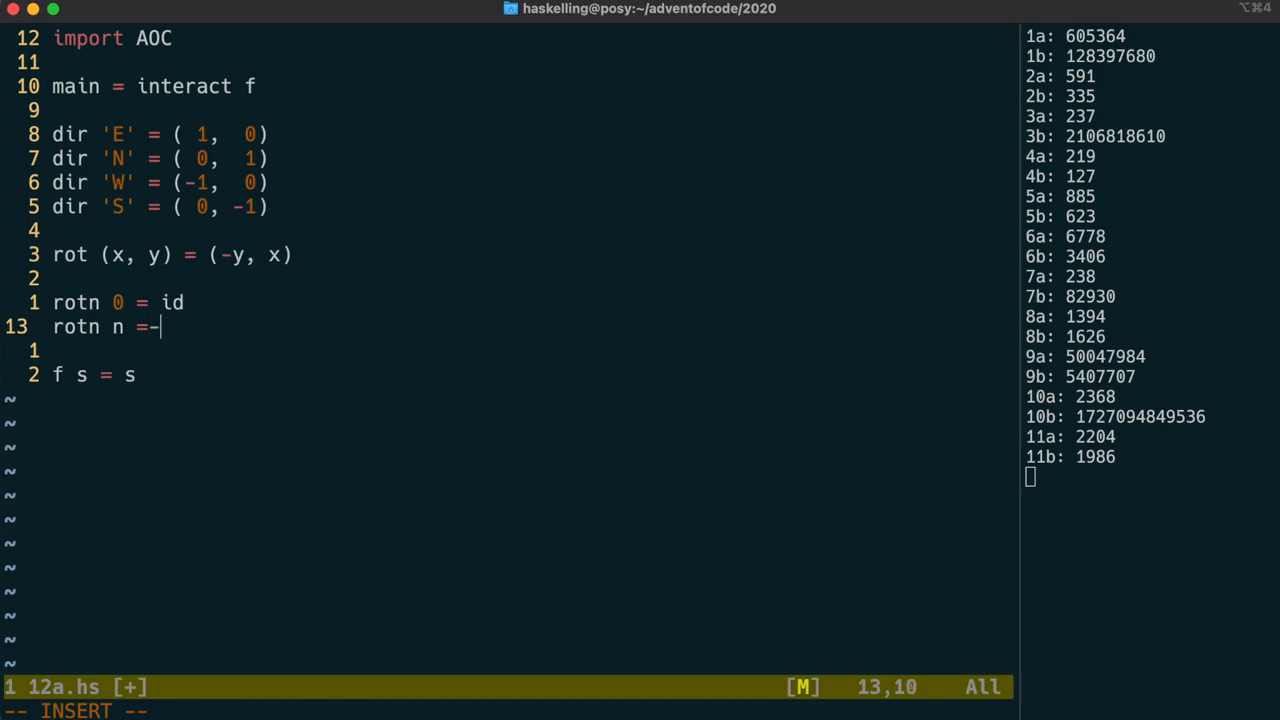
pyautogui.write('rot')
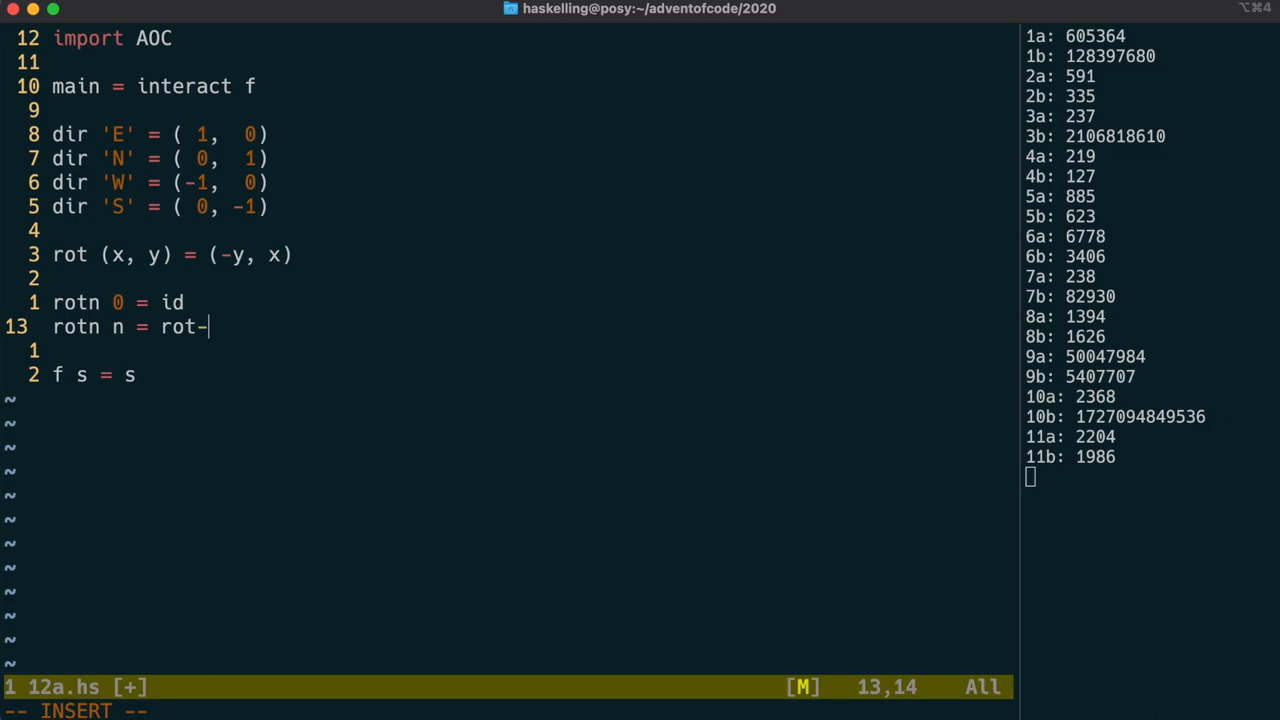
pyautogui.write('. rotn')
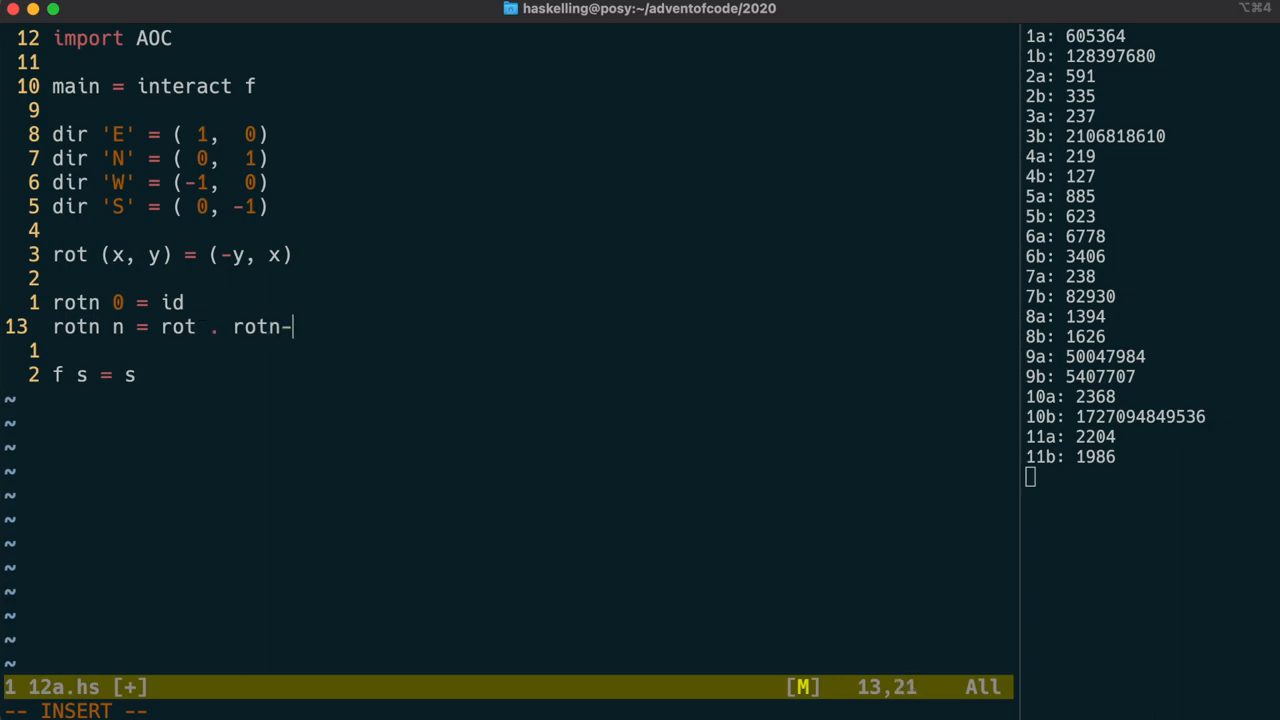
pyautogui.write('(n - 1) `mod` 4')
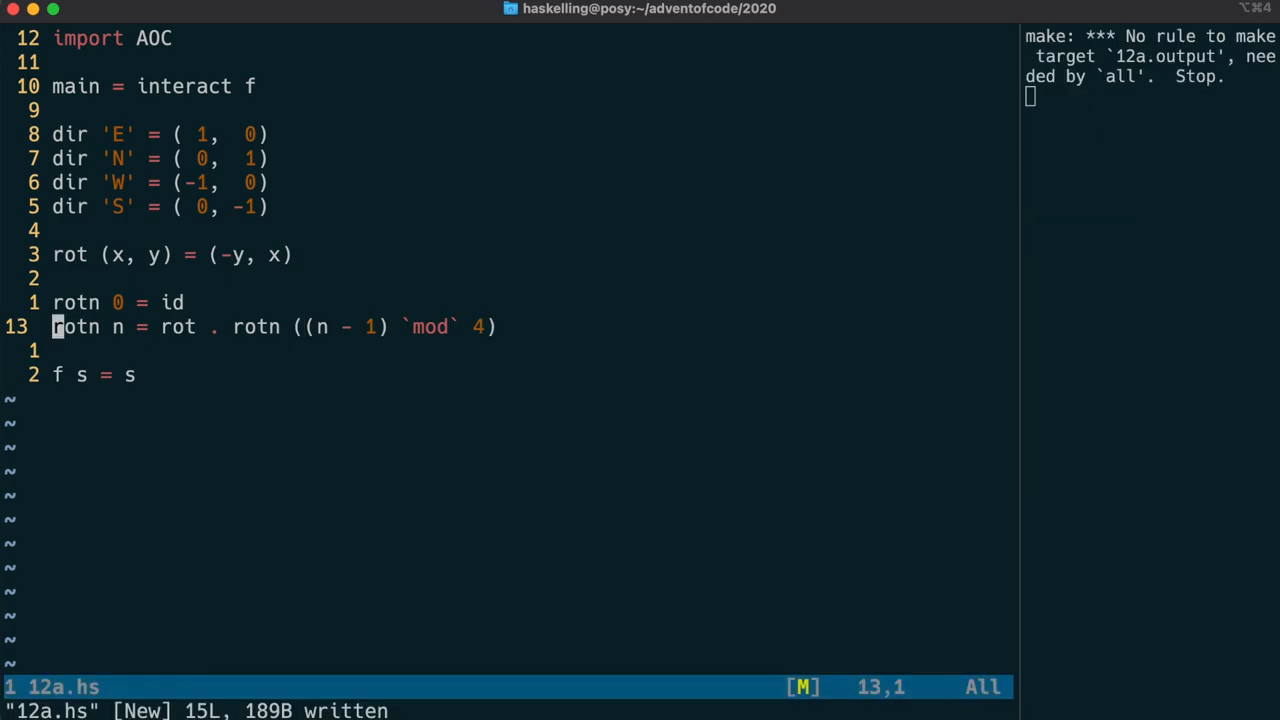
# Write m s (x:xs) = m' s x (read xs :: Int) below rotn and begin its where clause.
pyautogui.press('o')
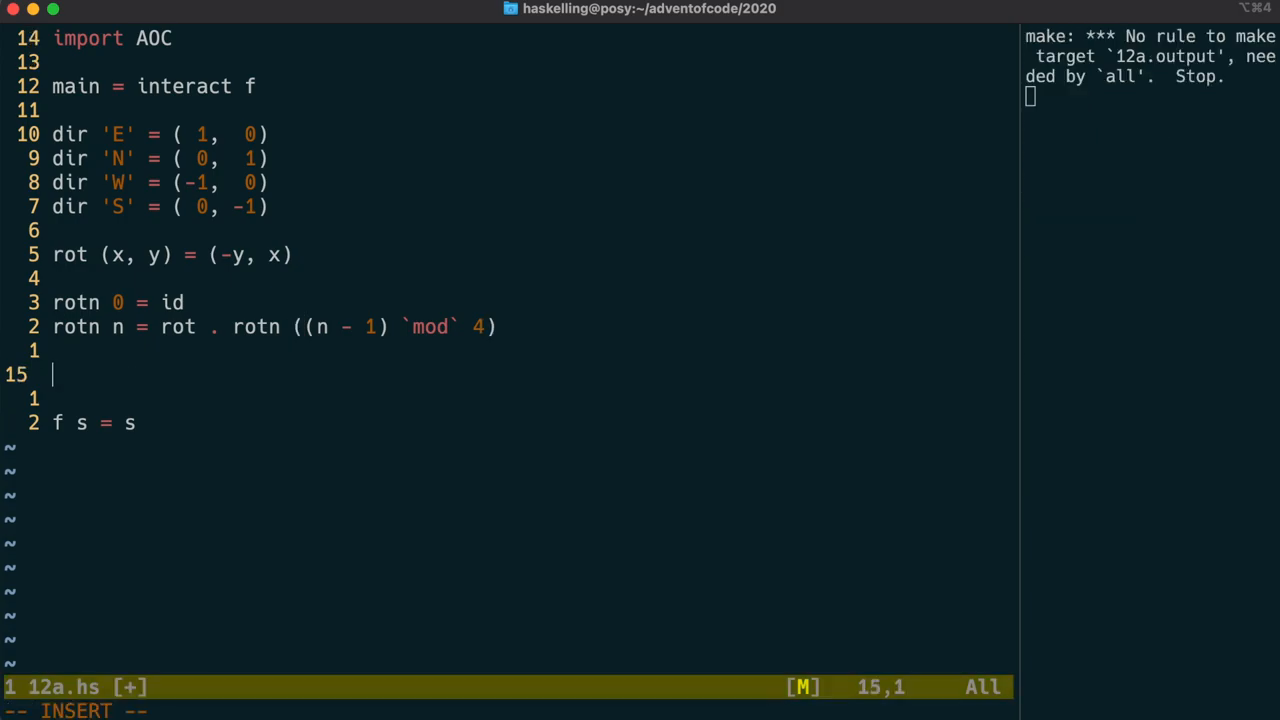
pyautogui.write('m')
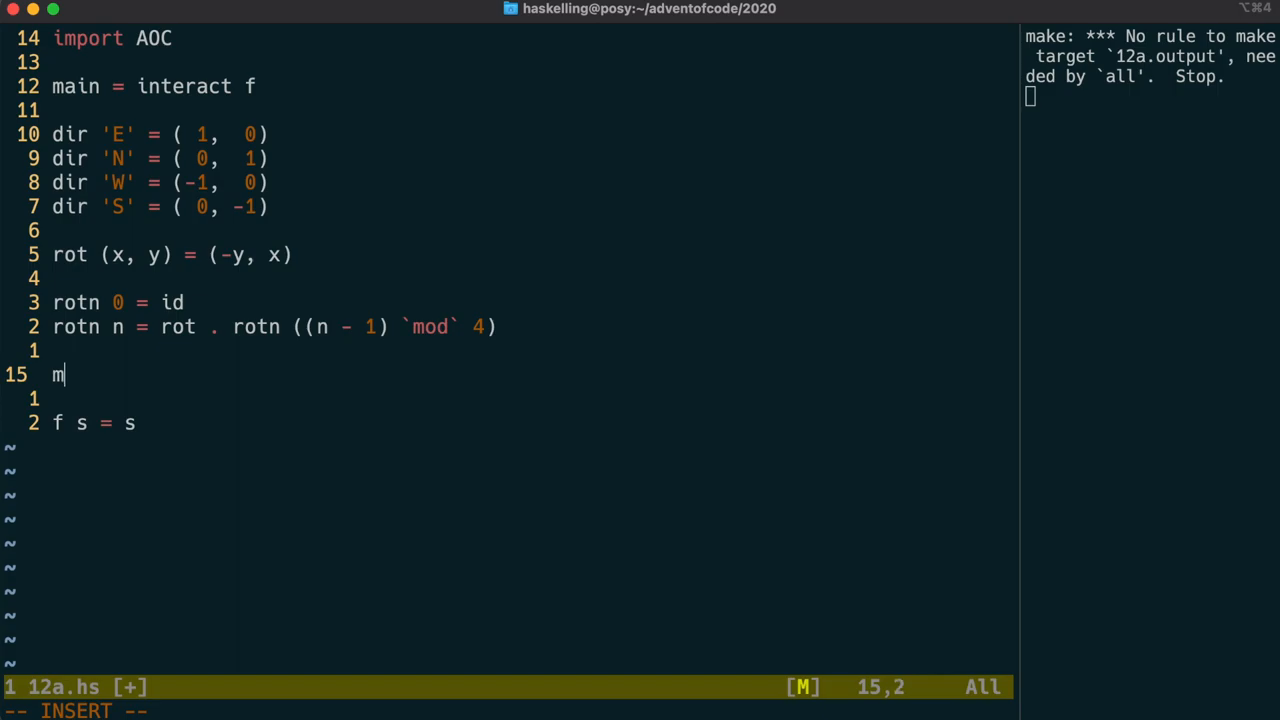
pyautogui.write('-')
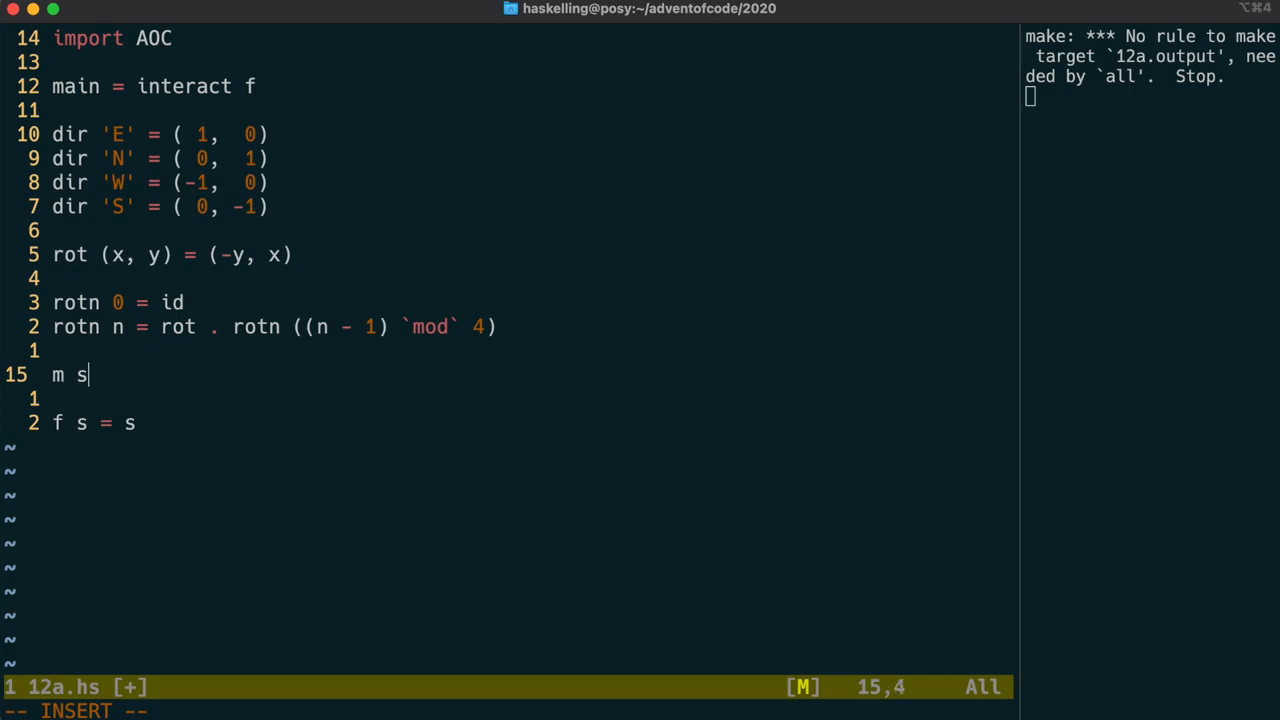
pyautogui.write('(')
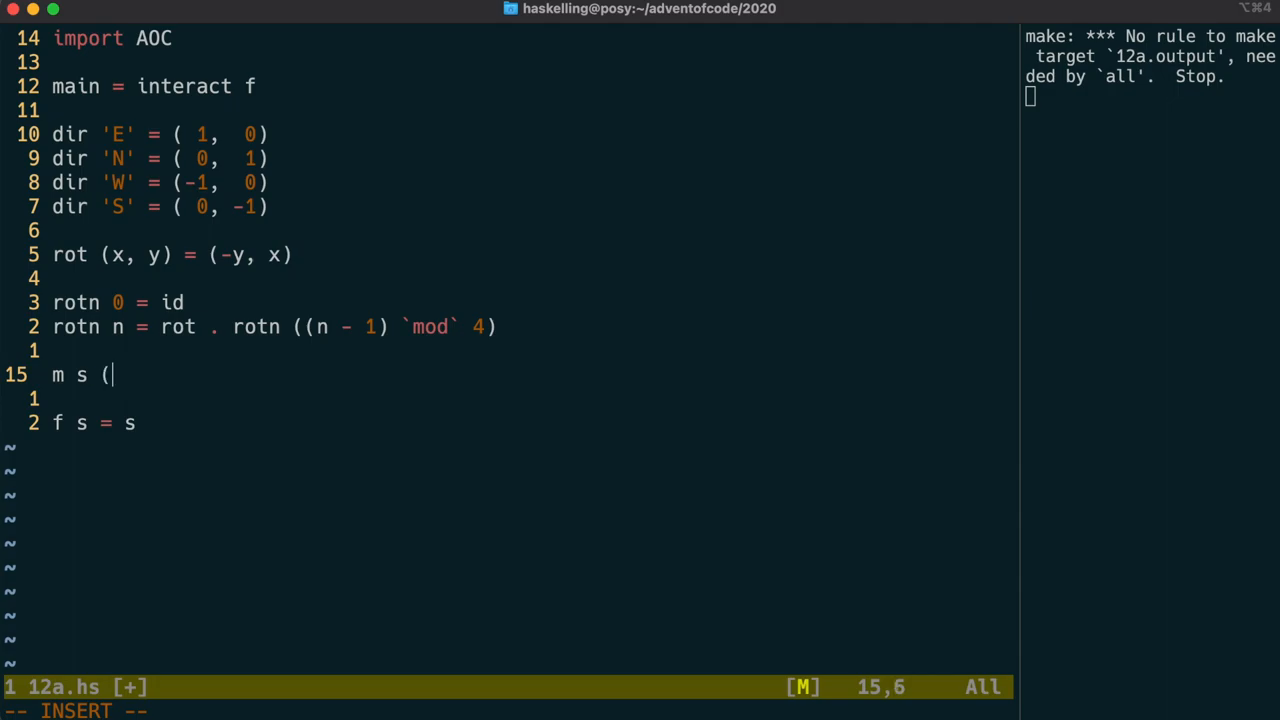
pyautogui.write('x:x')
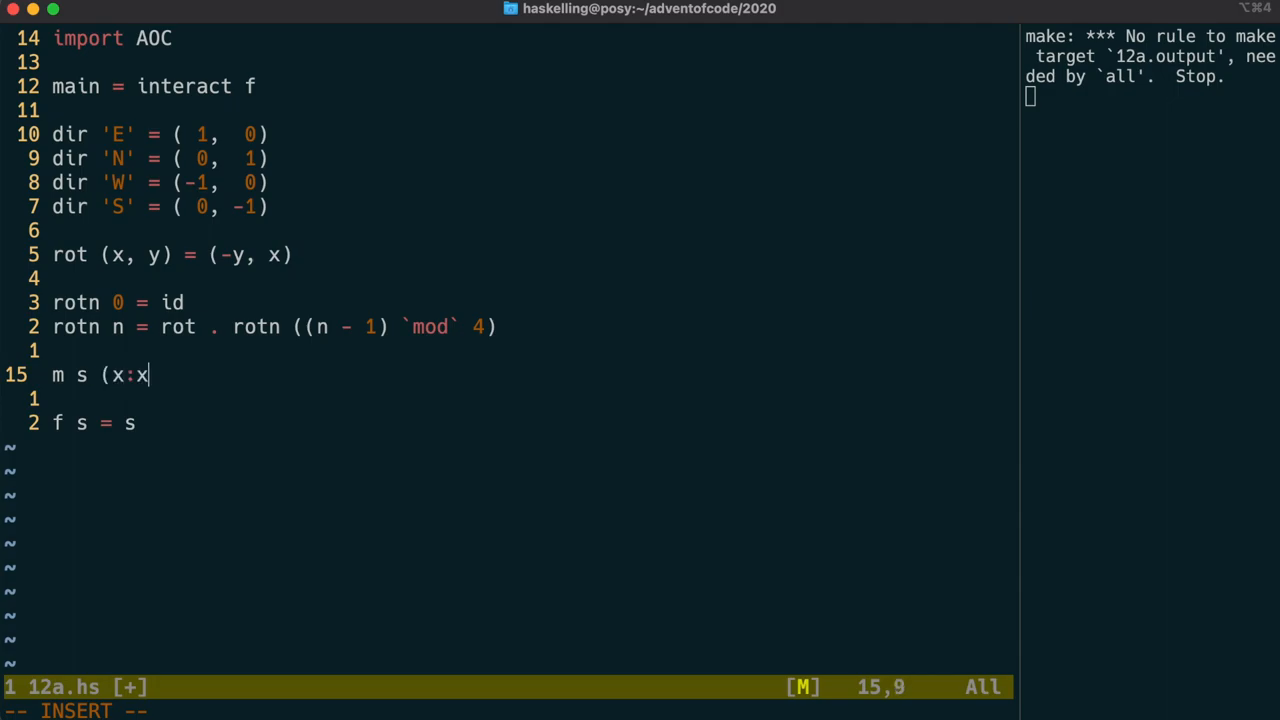
pyautogui.write('s) =-')
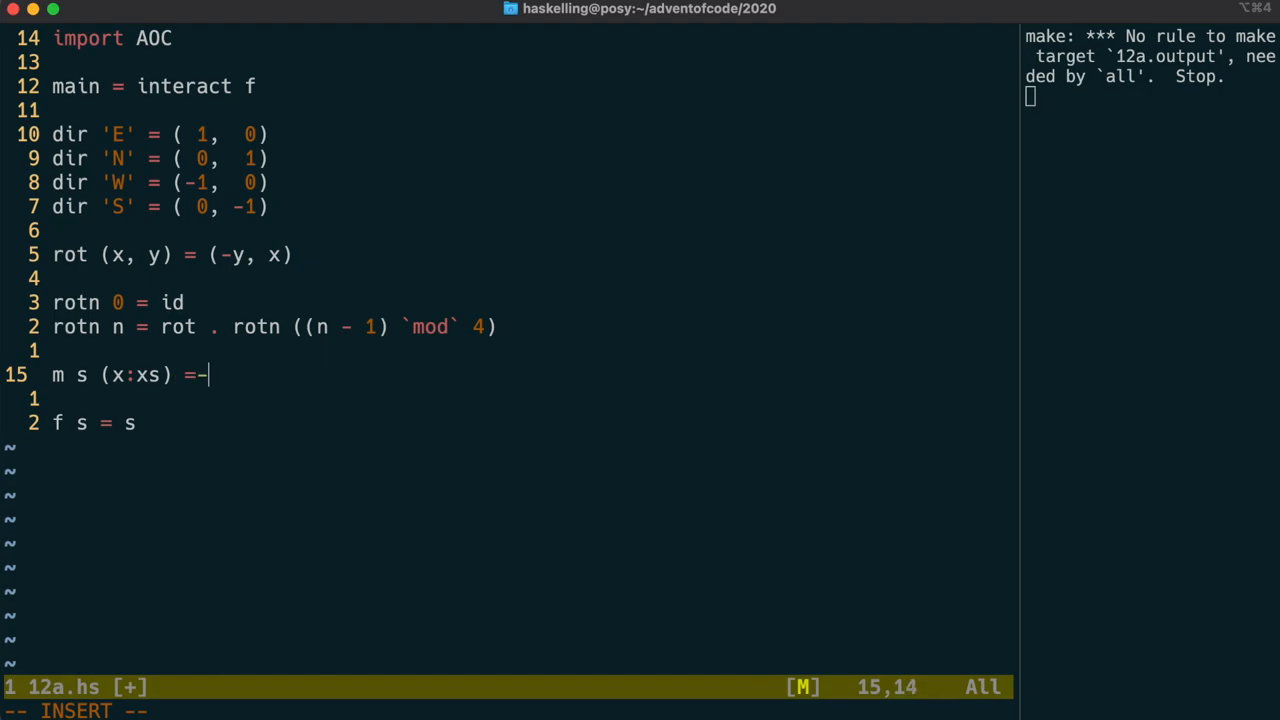
pyautogui.write("m'")
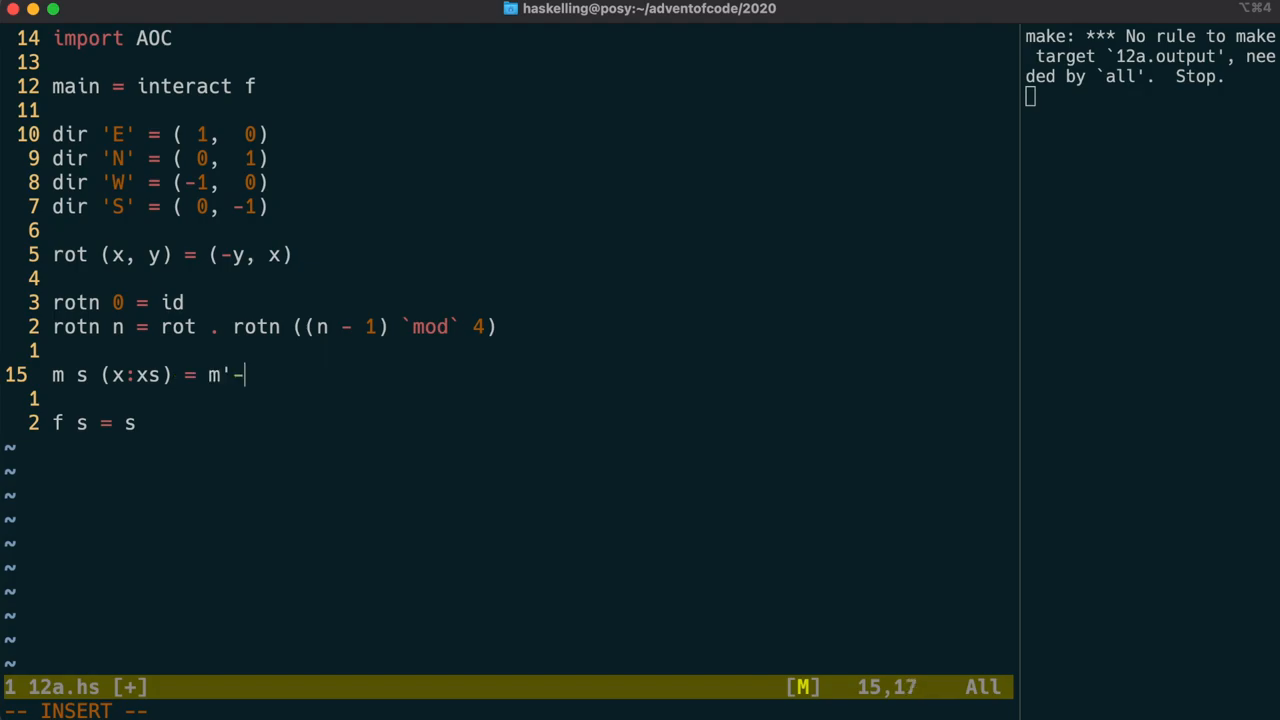
pyautogui.write('x')
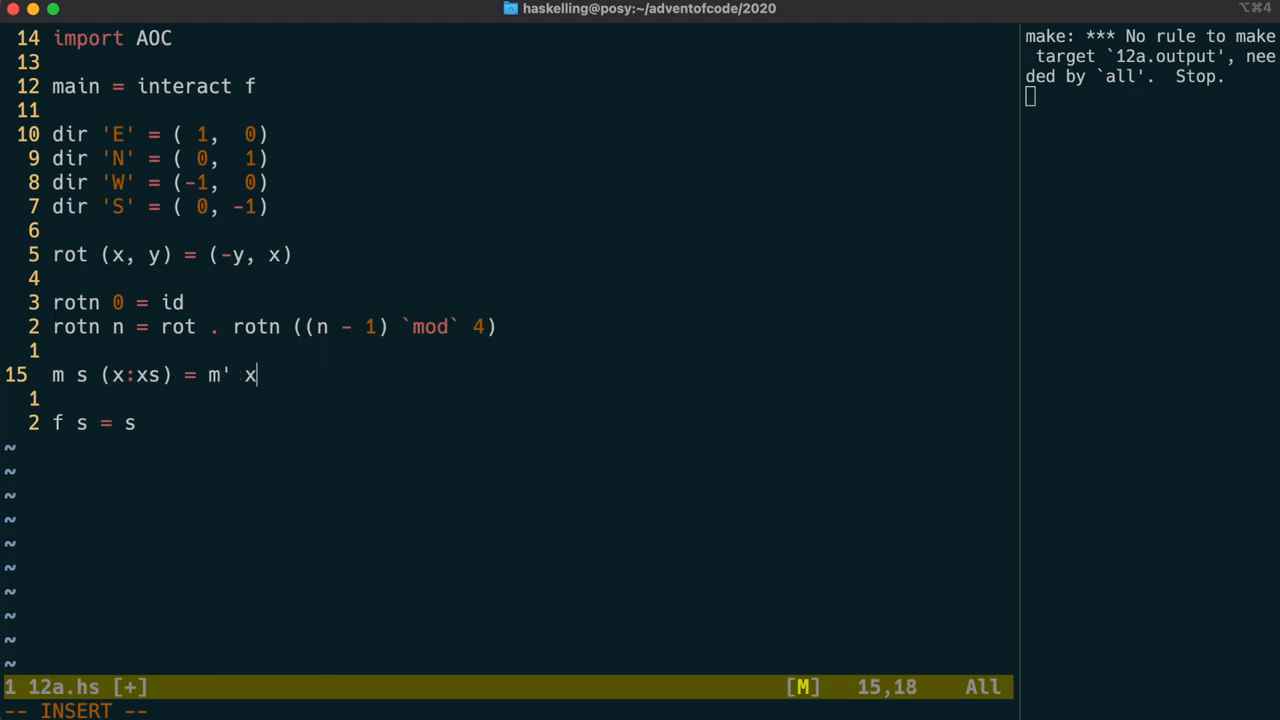
pyautogui.write('(read xs :')
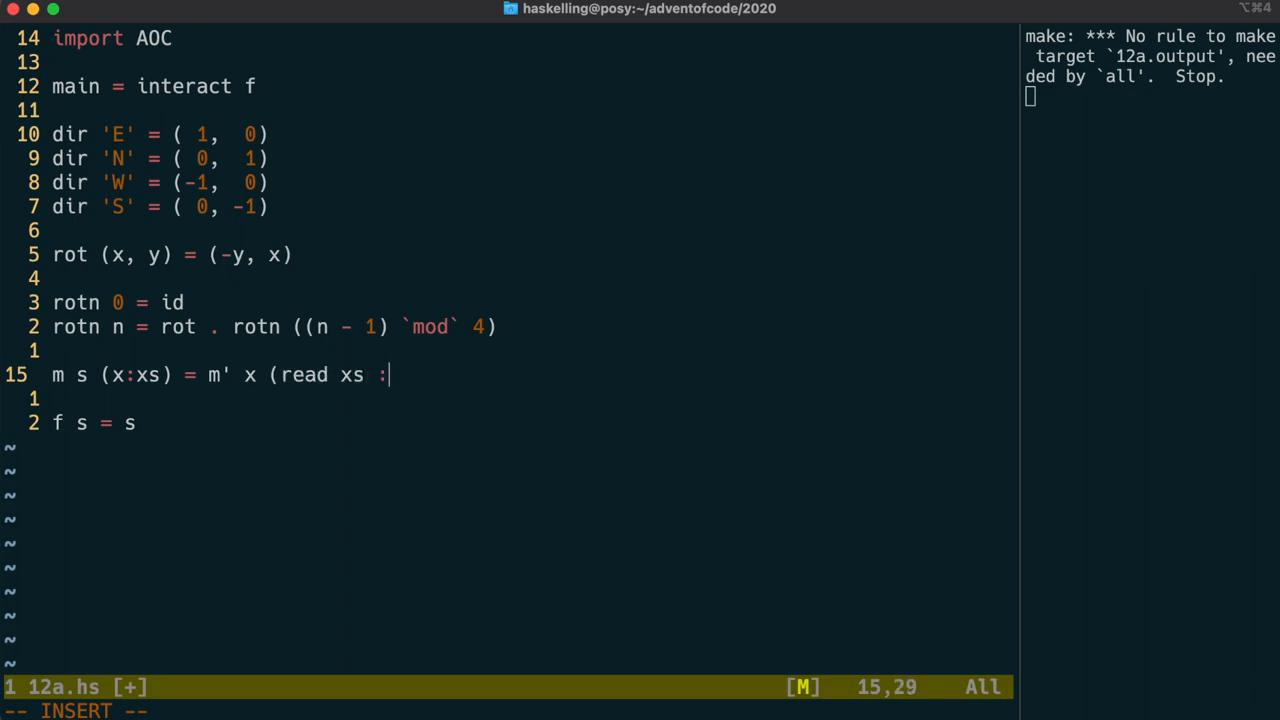
pyautogui.write(': Int)-')
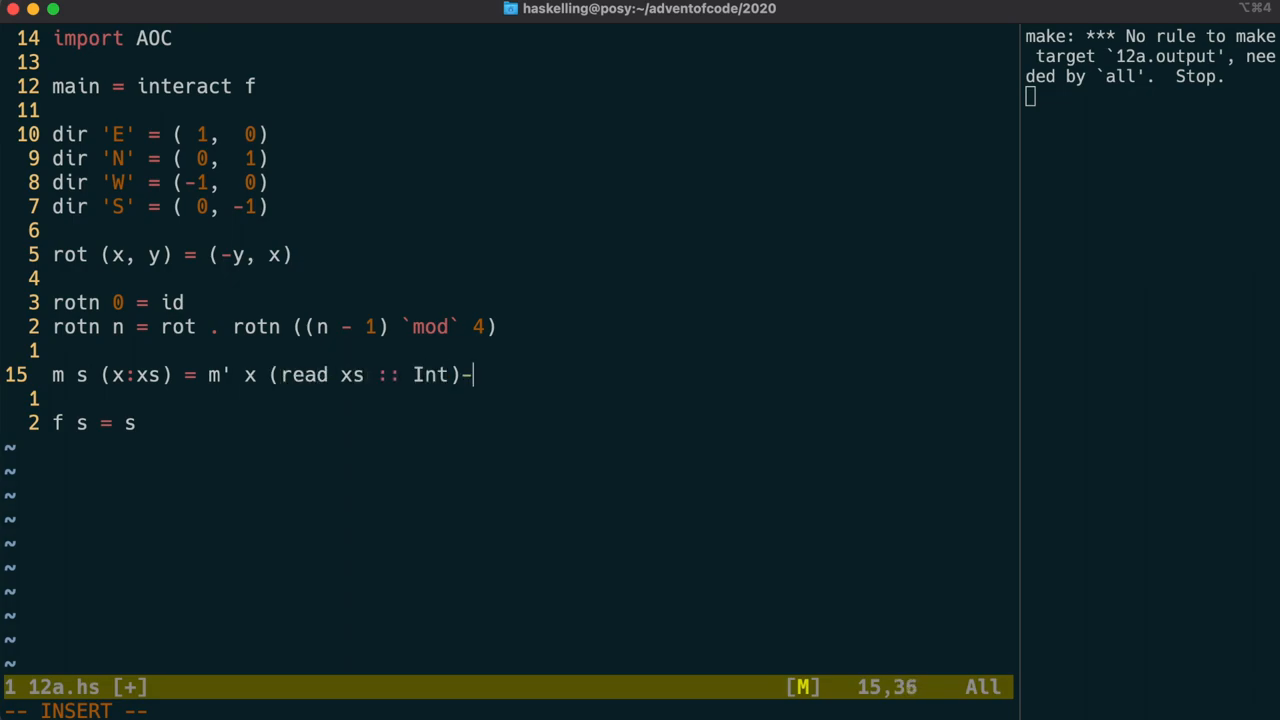
pyautogui.press('BackSpace')
pyautogui.write(' s')
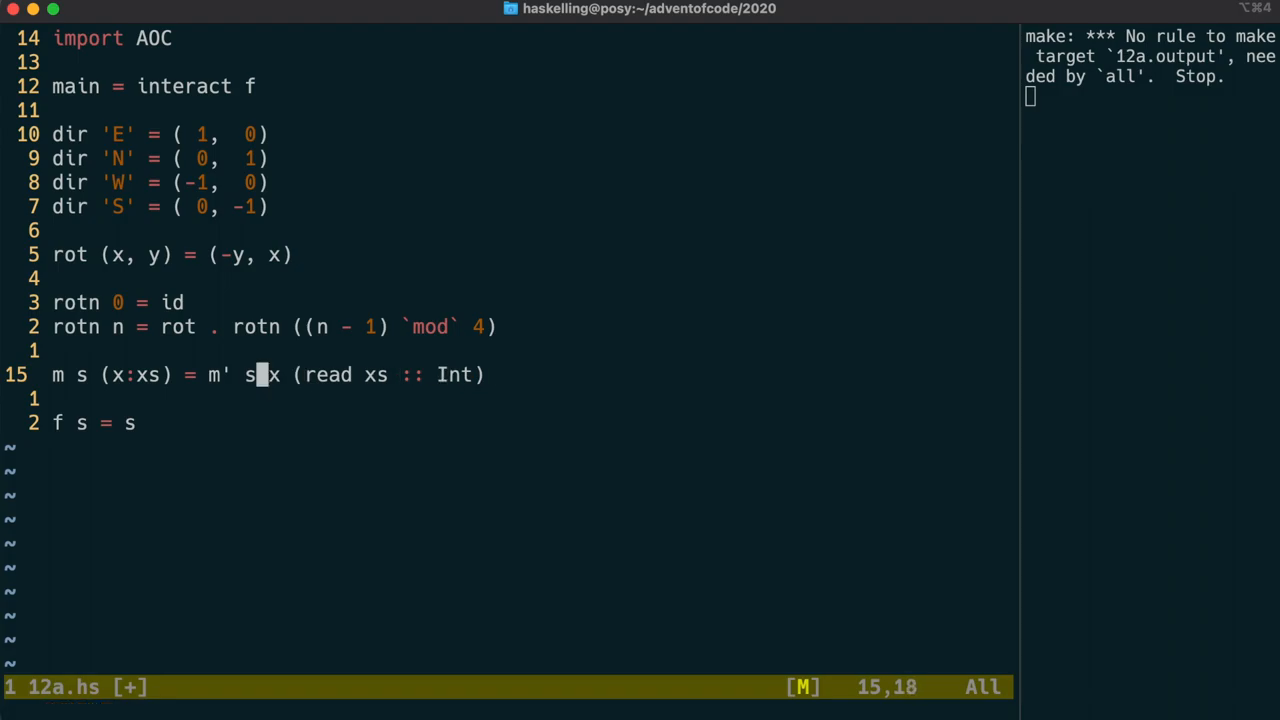
pyautogui.write('where')
pyautogui.write('---')
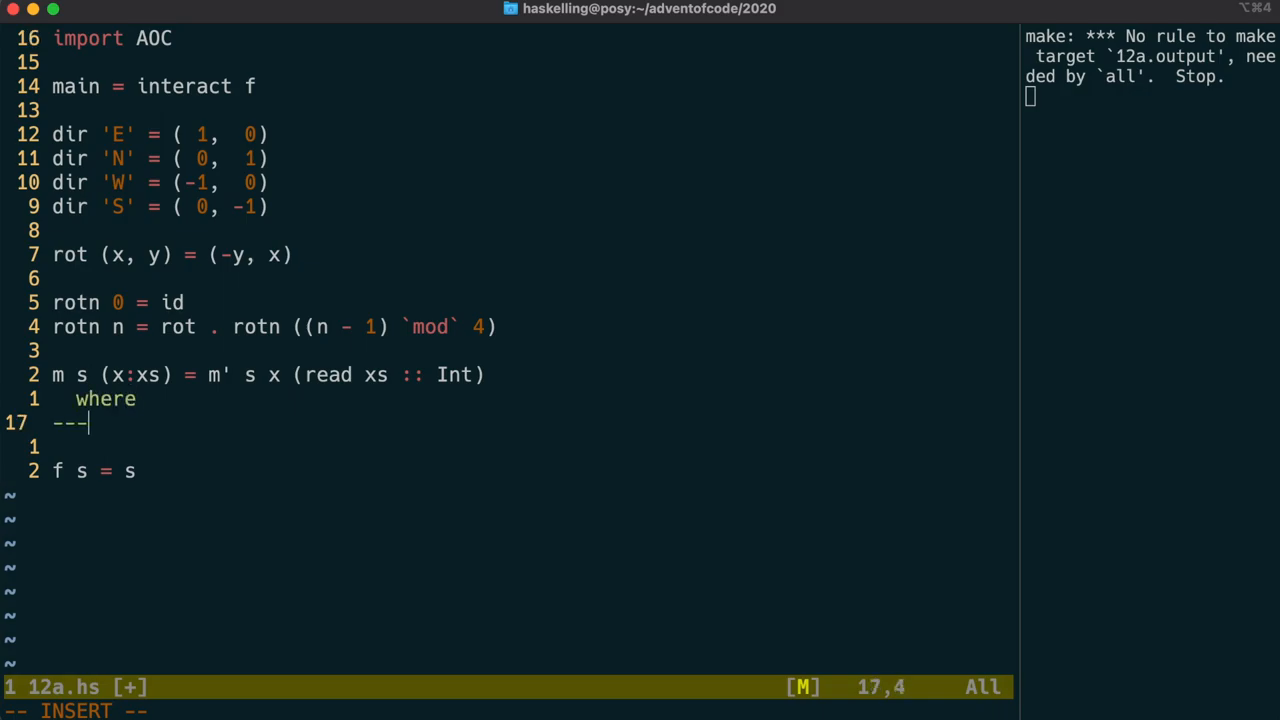
# Define m' (x, v) 'F' n = (x + (n * v), v) so 'F' advances n times the direction vector.
pyautogui.write("m'-")
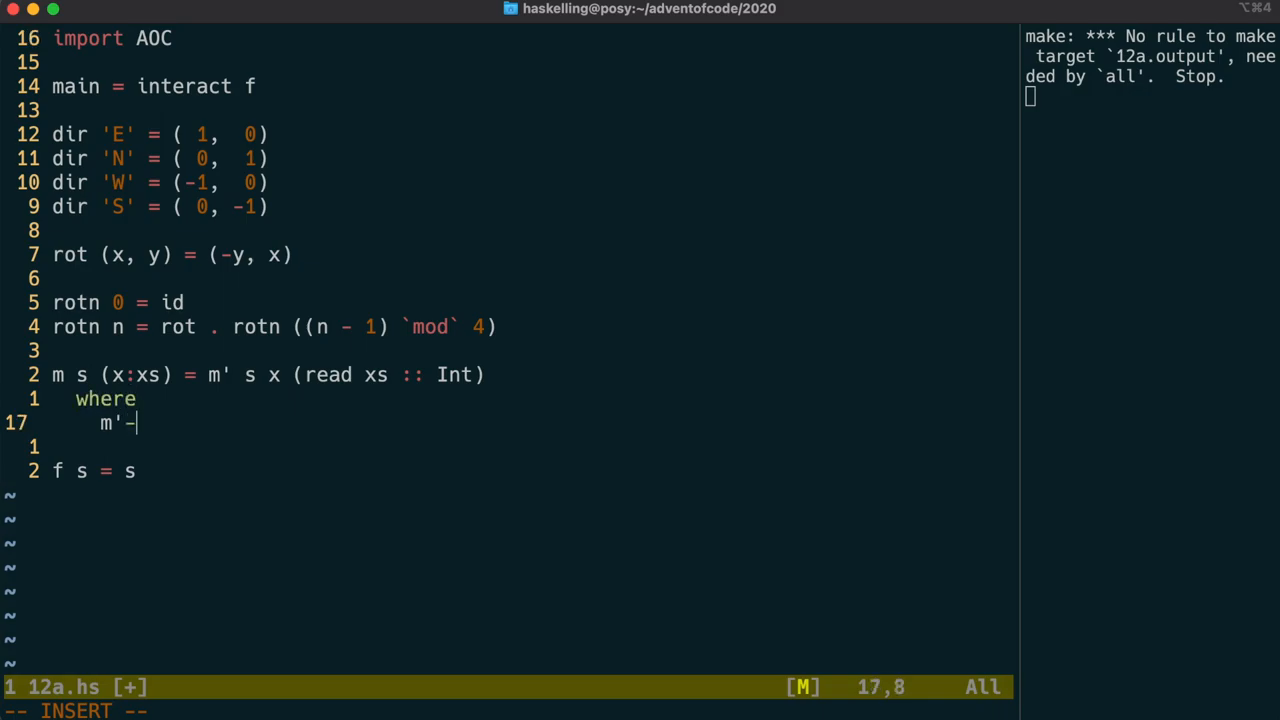
pyautogui.write('(')
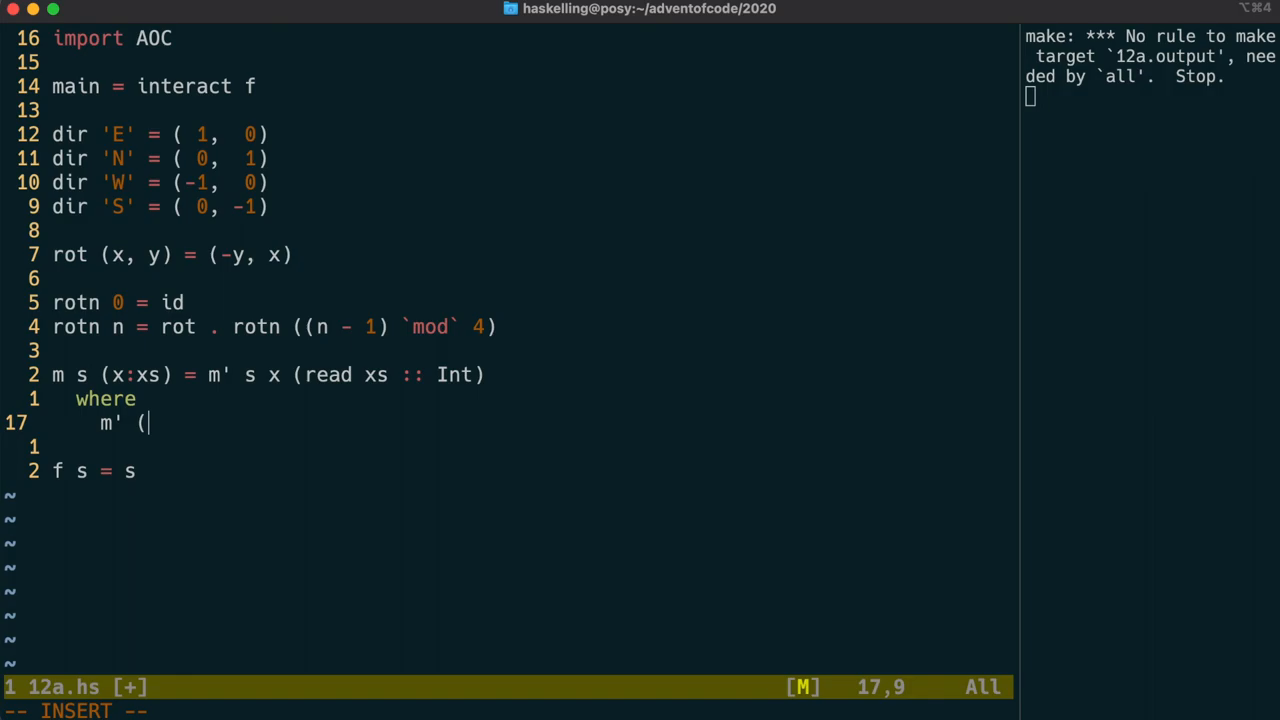
pyautogui.write('x, y)')
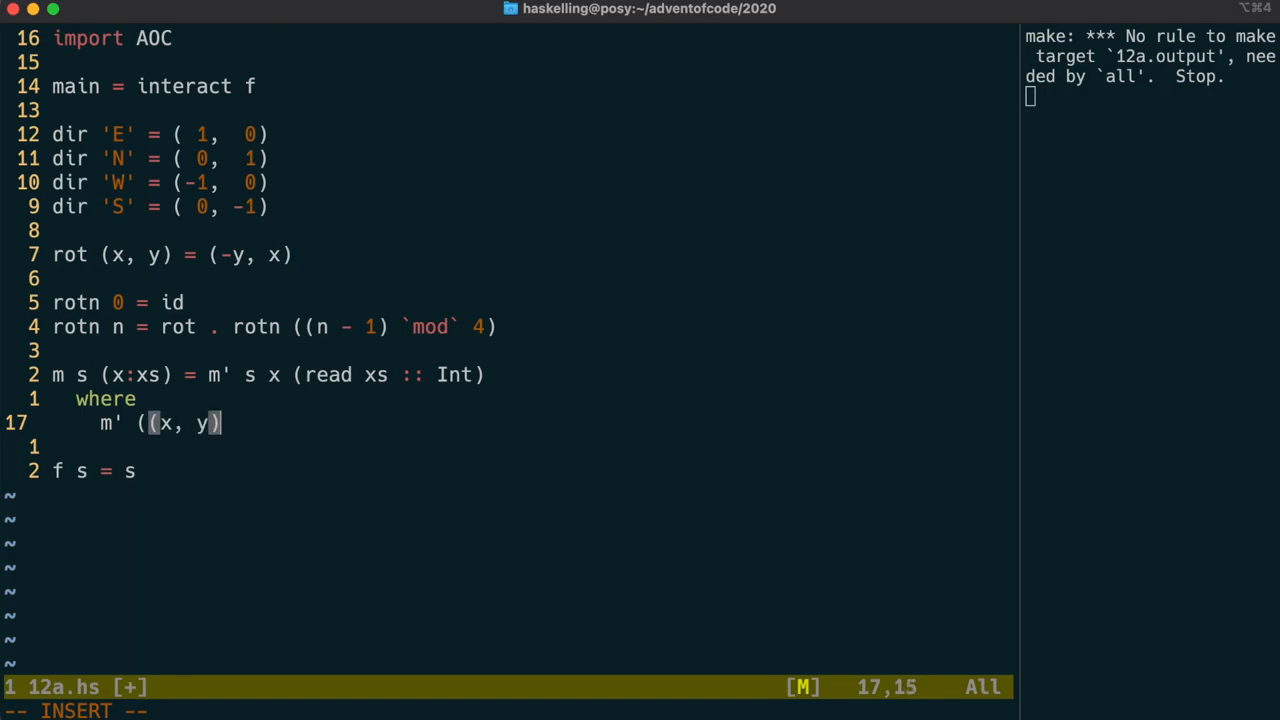
pyautogui.write(', (')
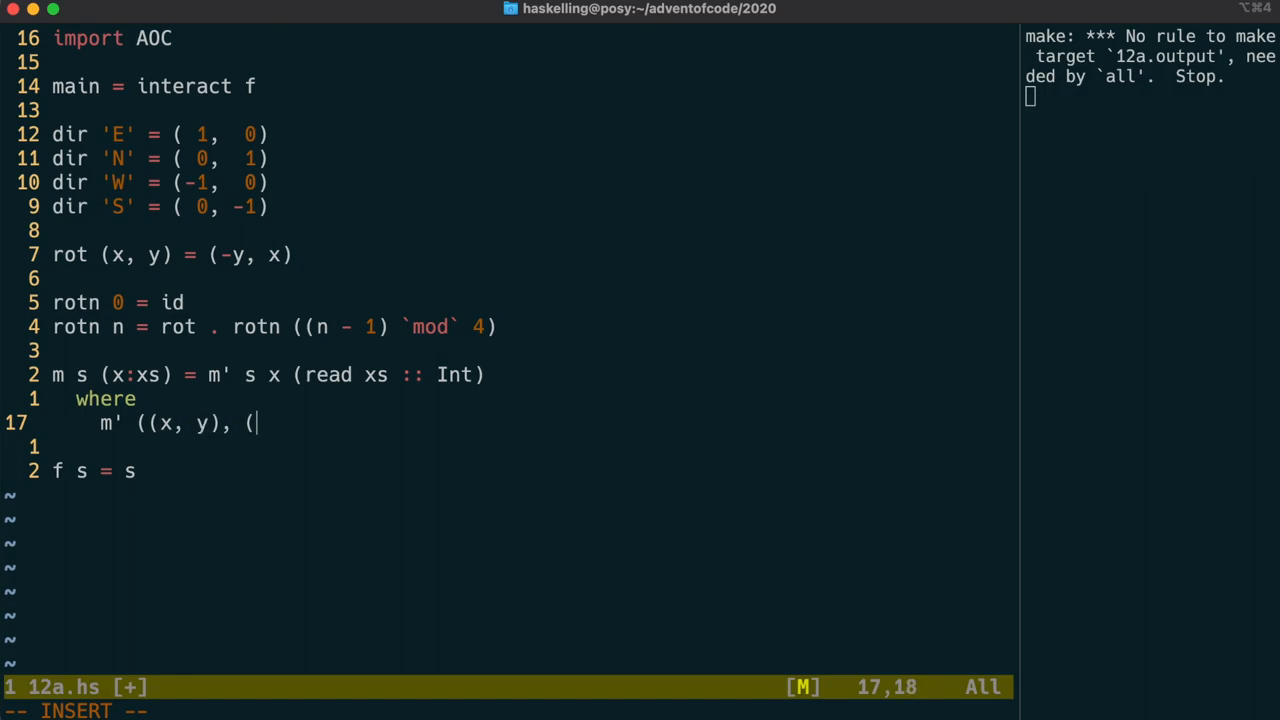
pyautogui.write('v, u))')
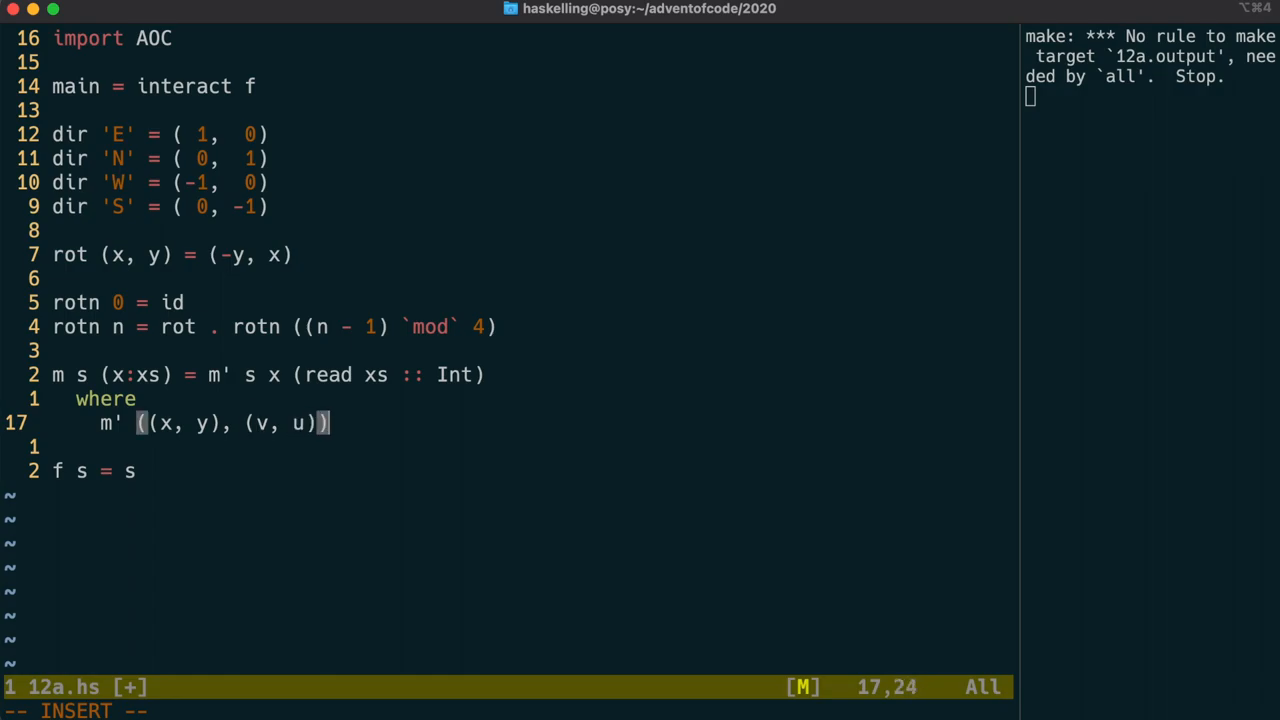
pyautogui.write('-')
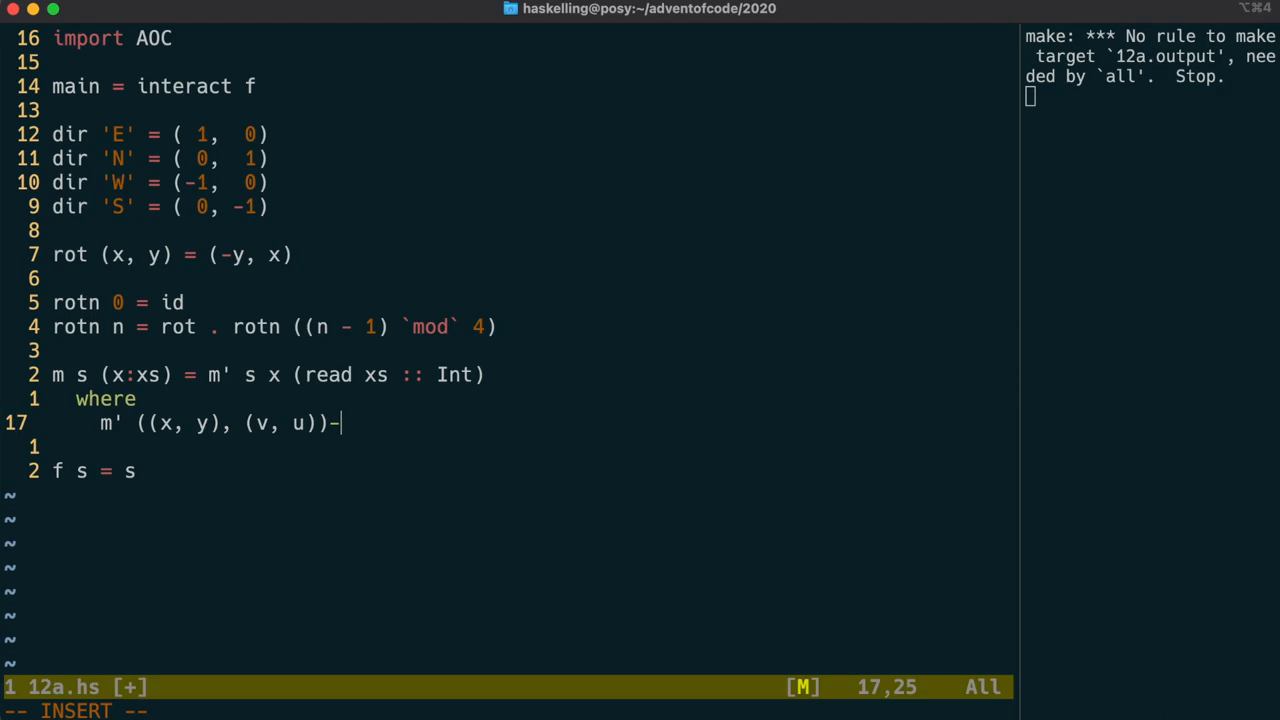
pyautogui.write('c')
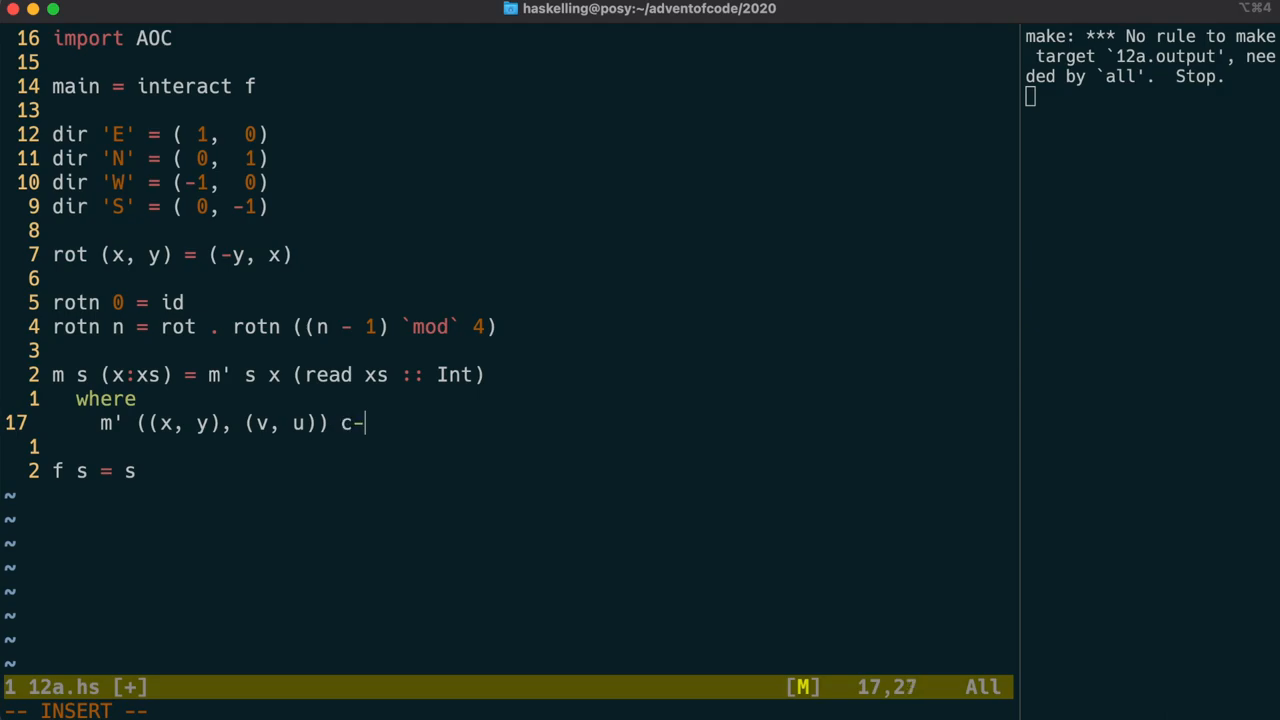
pyautogui.write('n = (')
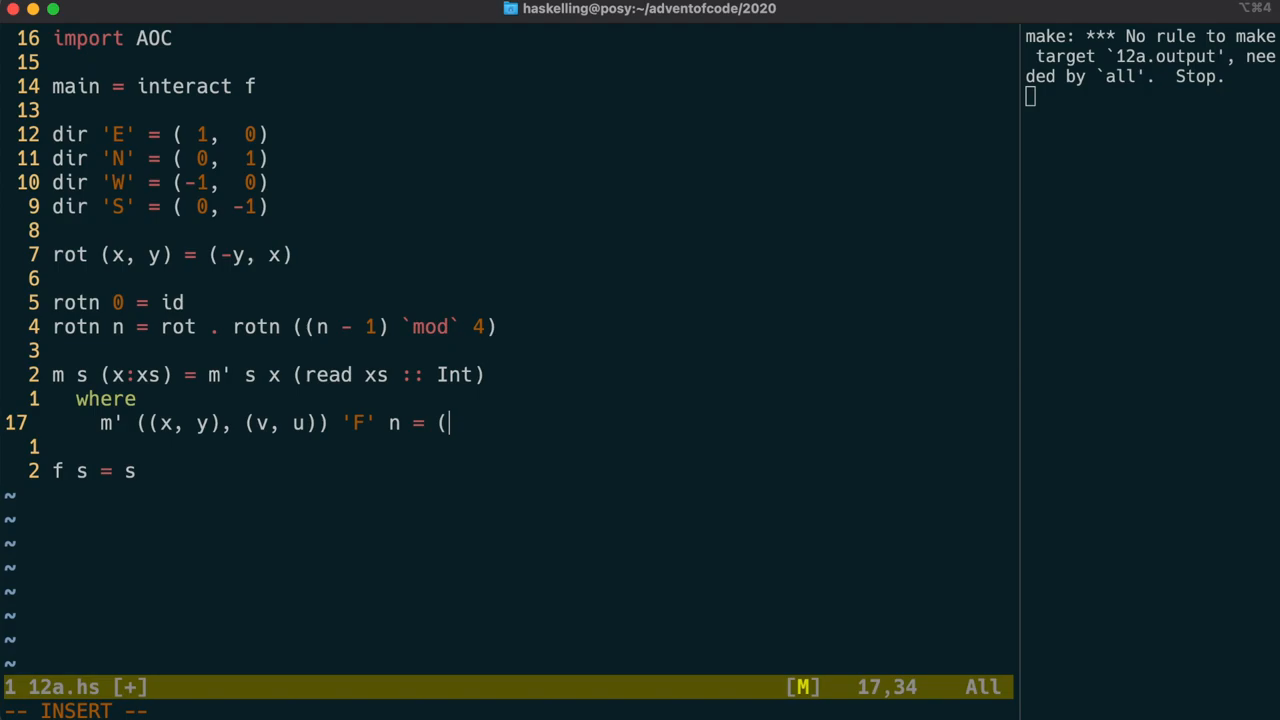
pyautogui.write('x')
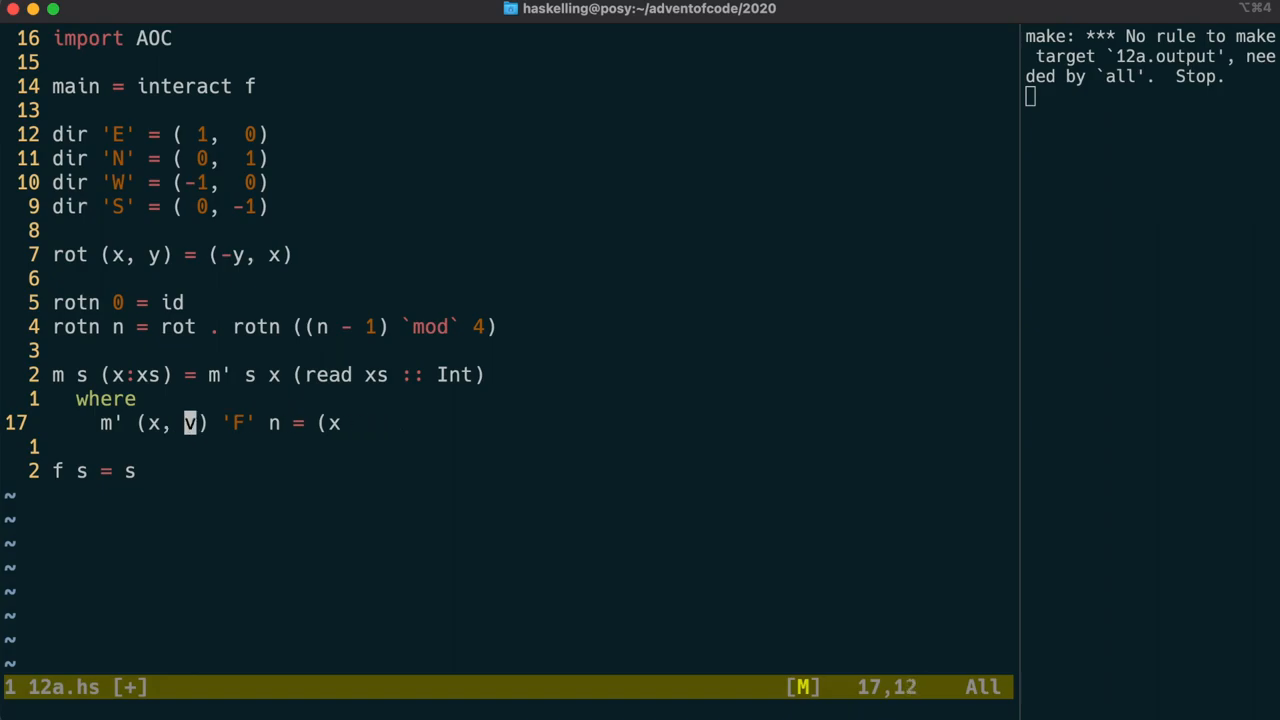
pyautogui.write('+')
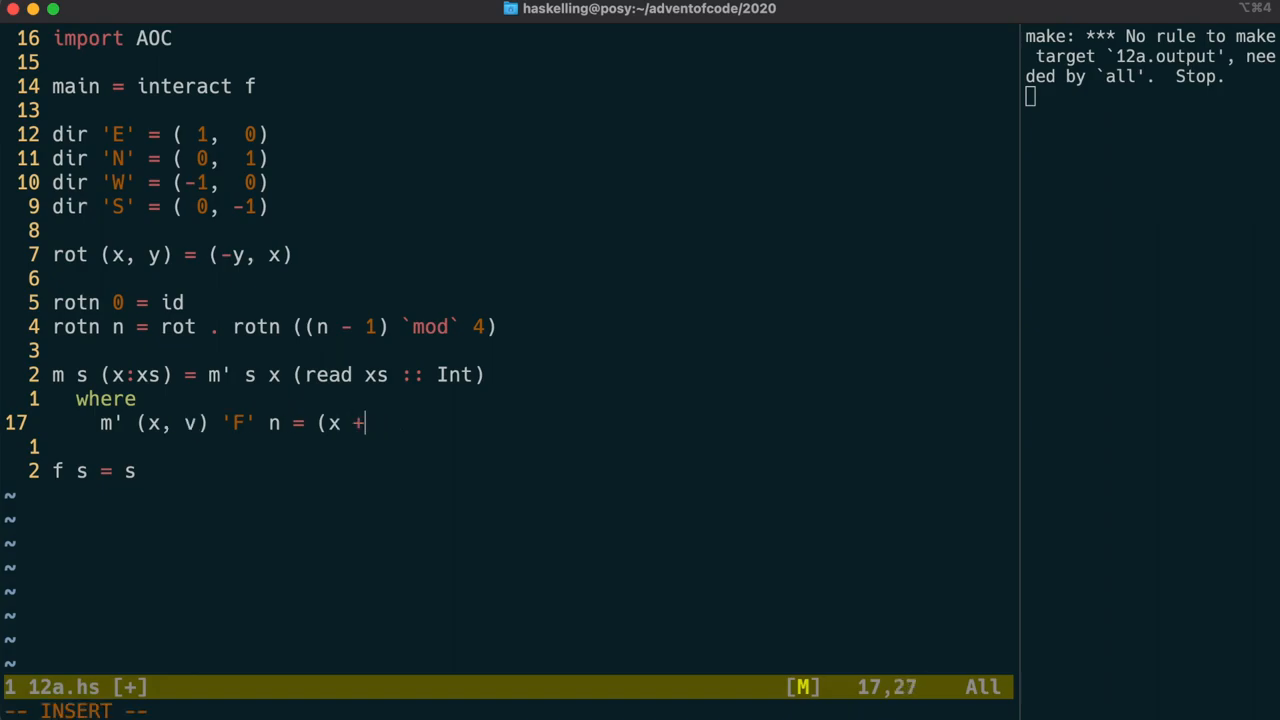
pyautogui.write('-')
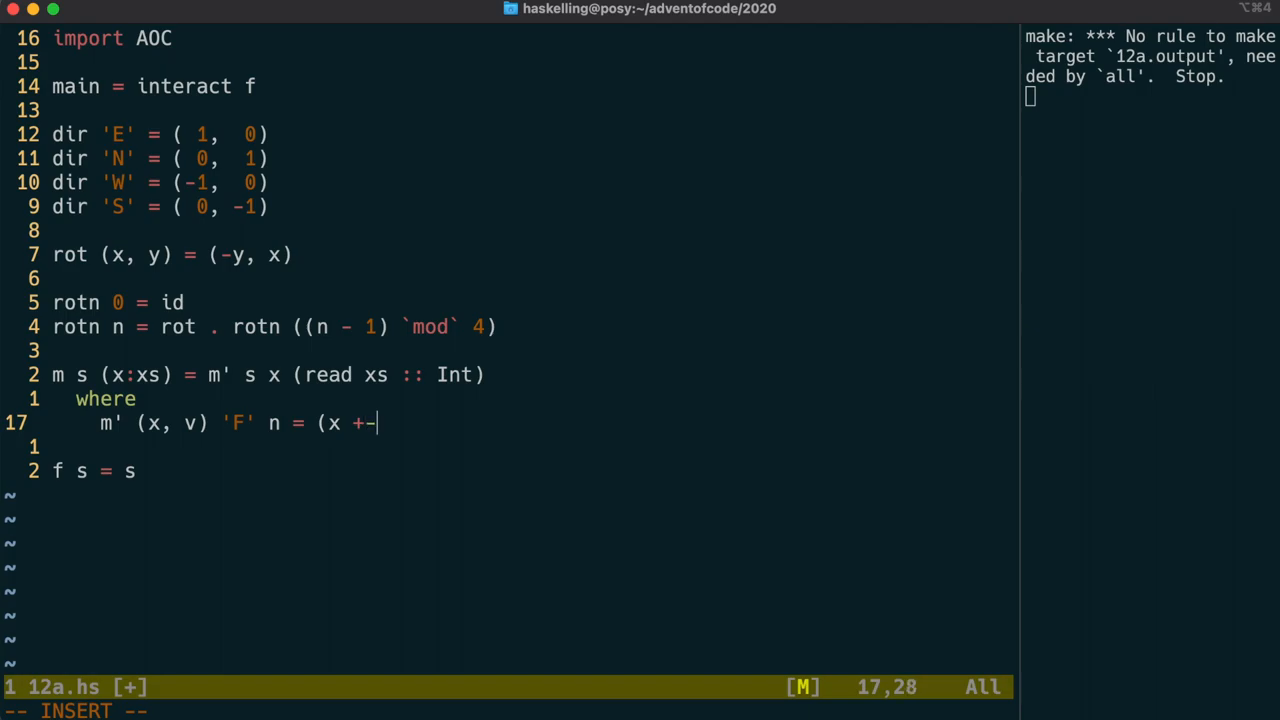
pyautogui.write('(n *')
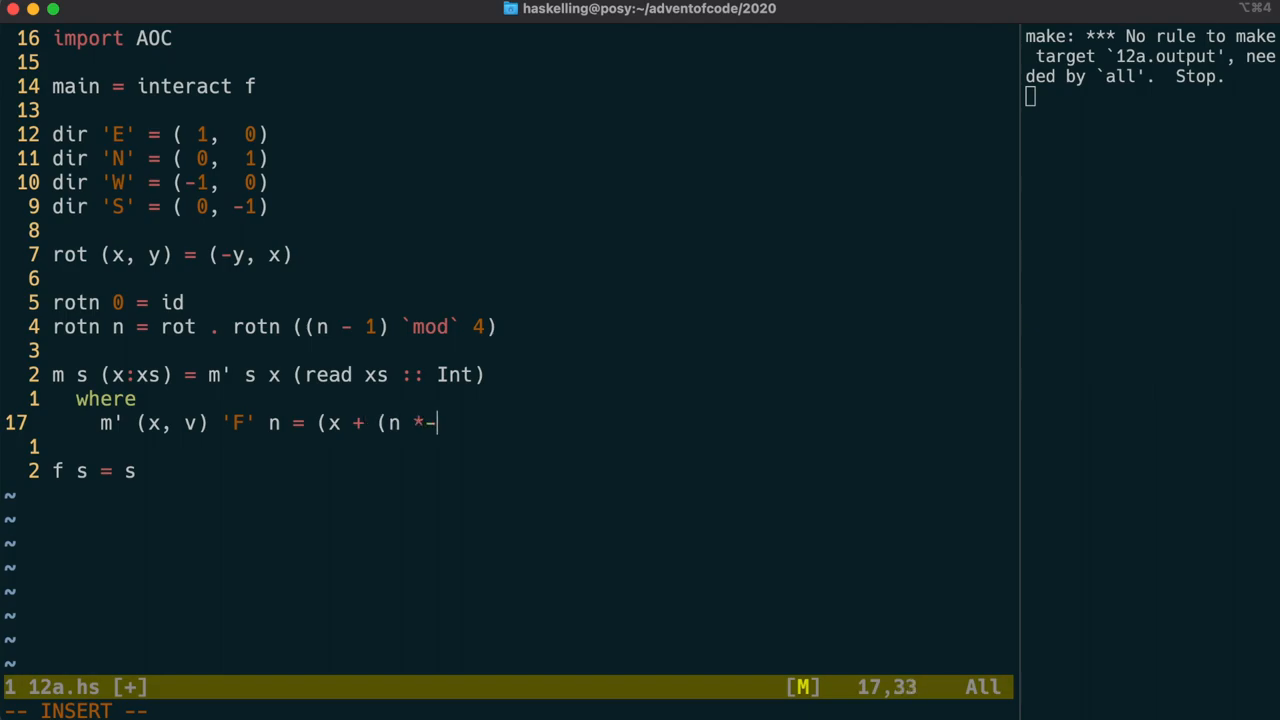
pyautogui.write('v))')
pyautogui.click(234, 470)
pyautogui.write('m ')
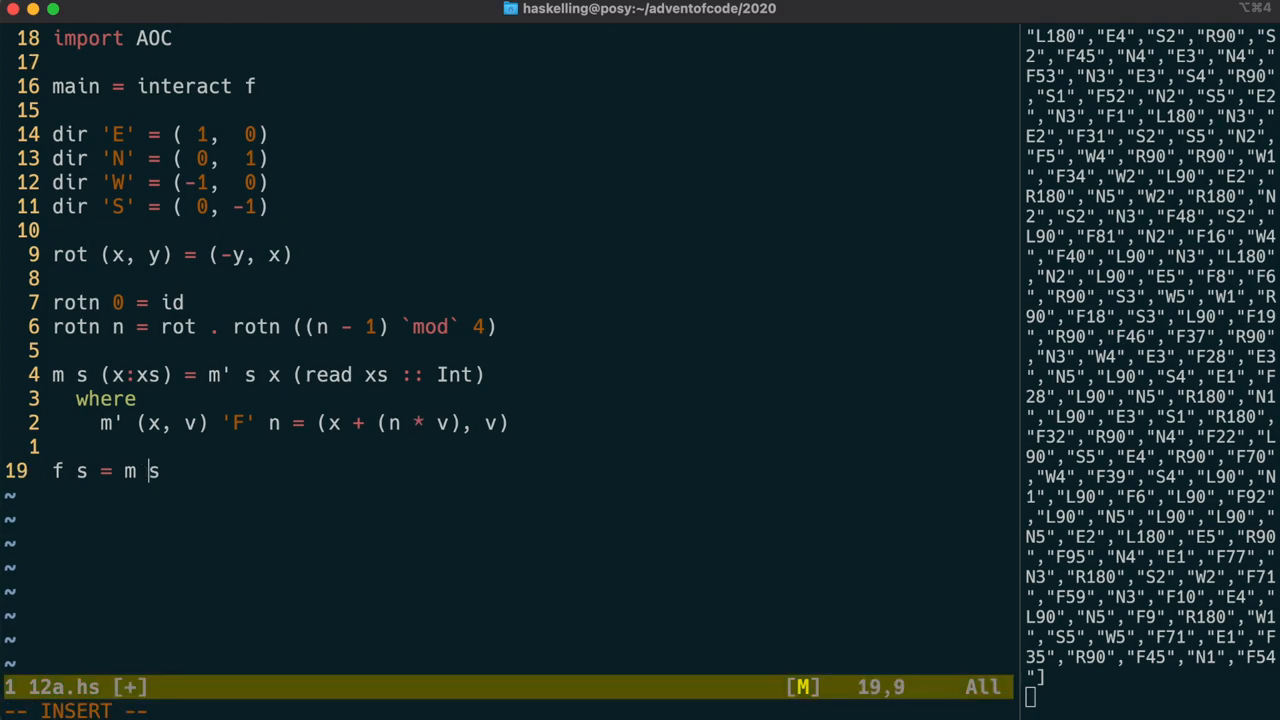
# Give f the starting state (0, dir 'E') so it reads f xs = m (0, dir 'E') xs.
pyautogui.write('(')
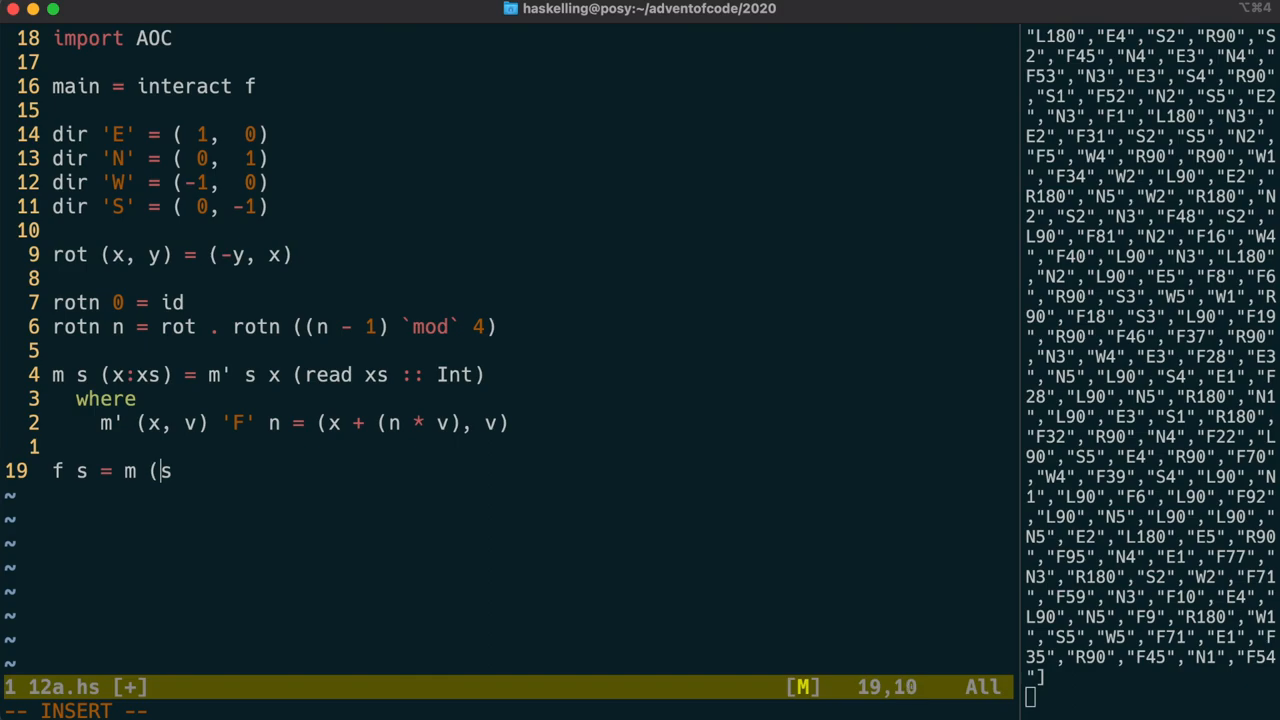
pyautogui.write('0,')
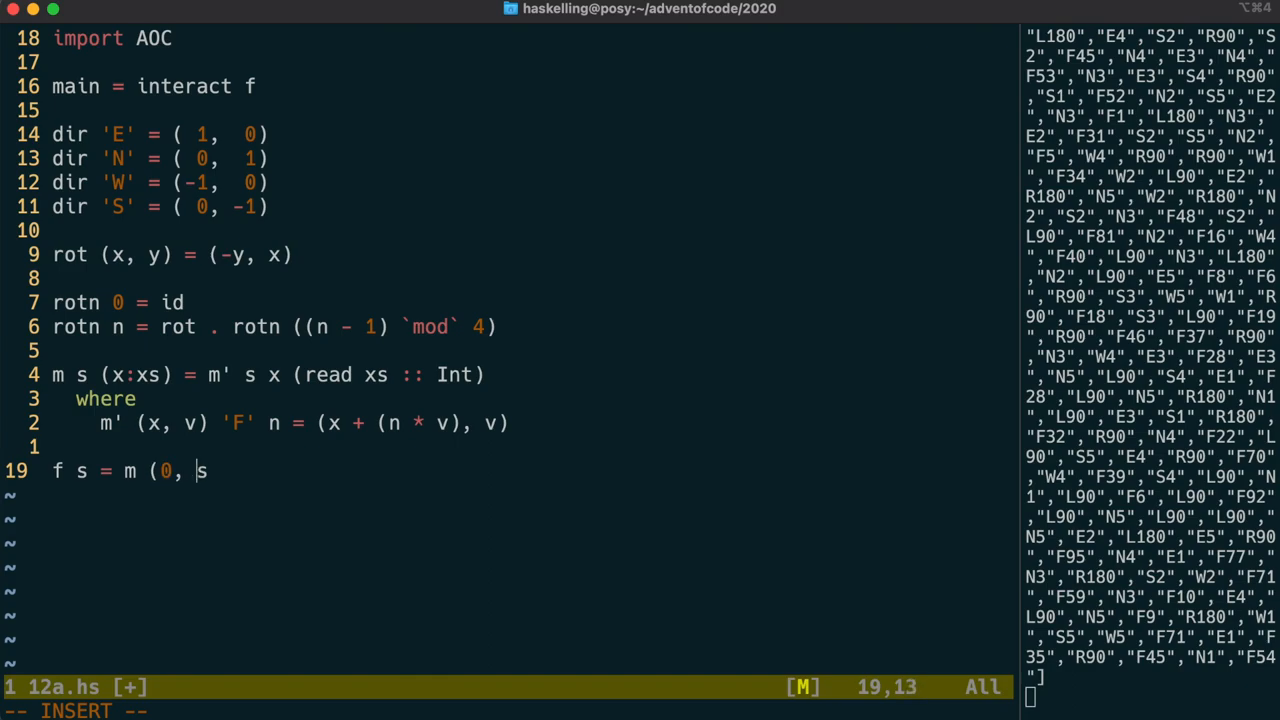
pyautogui.write("dir 'E') x")
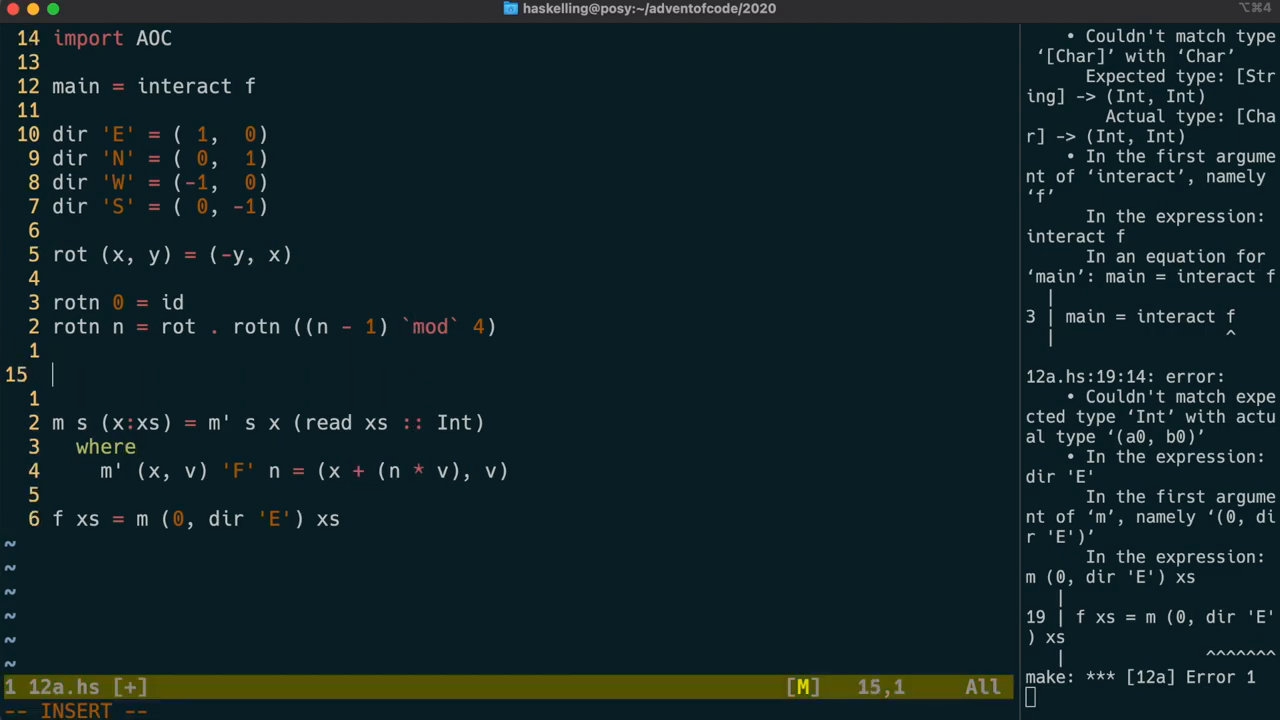
# Declare (*$) :: Int -> (Int, Int) -> (Int, Int) with n *$ (x, y) = (n * x, n * y) and use it in the 'F' clause.
pyautogui.write('(')
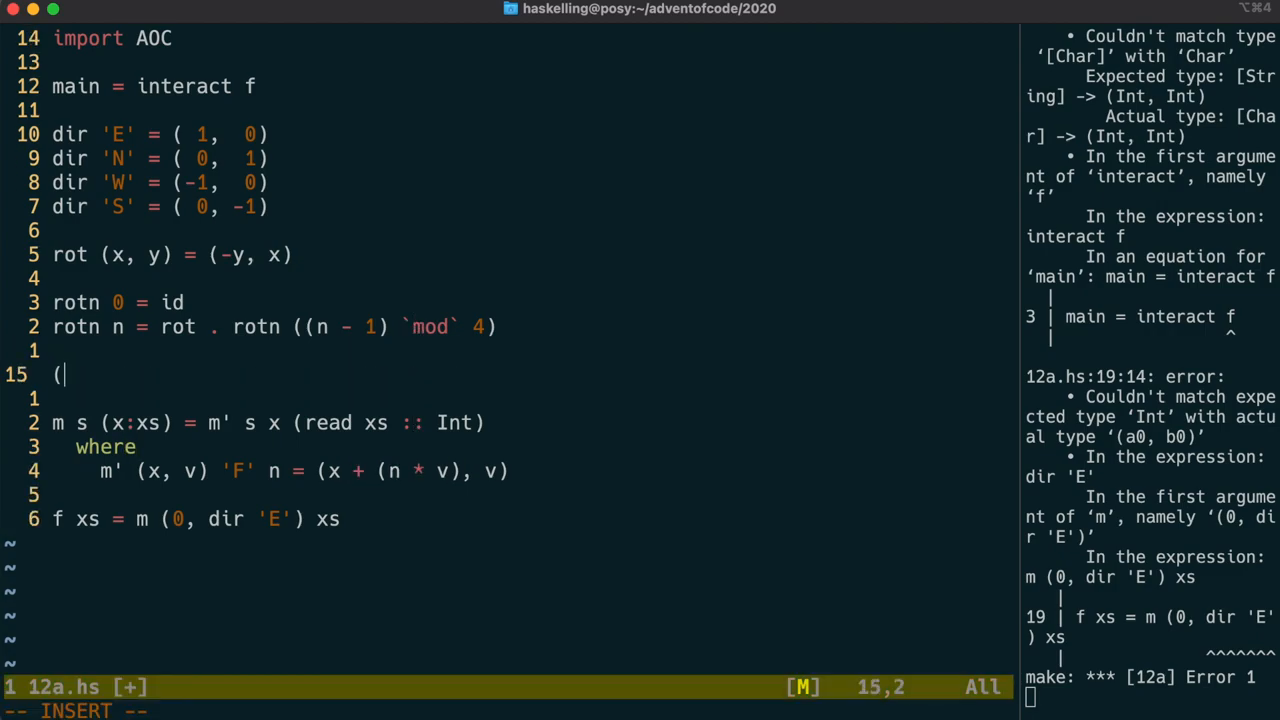
pyautogui.write('*$) ::')
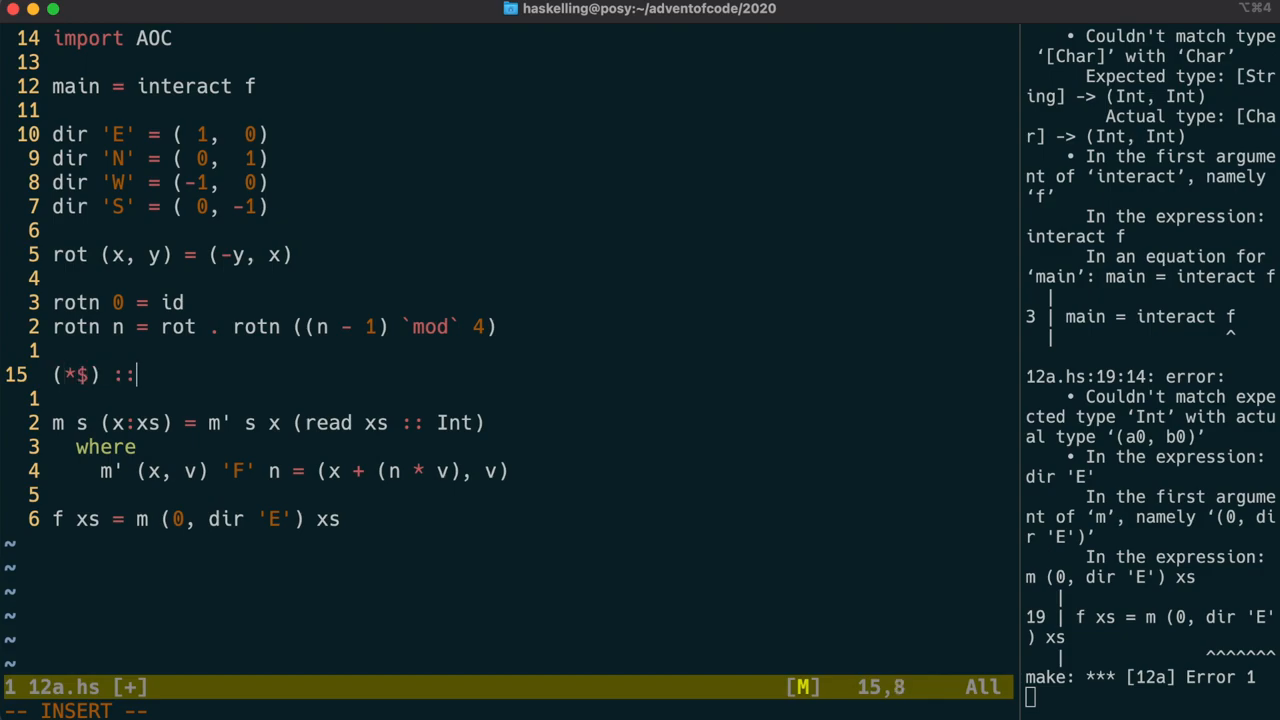
pyautogui.write('Int -> (Int,-')
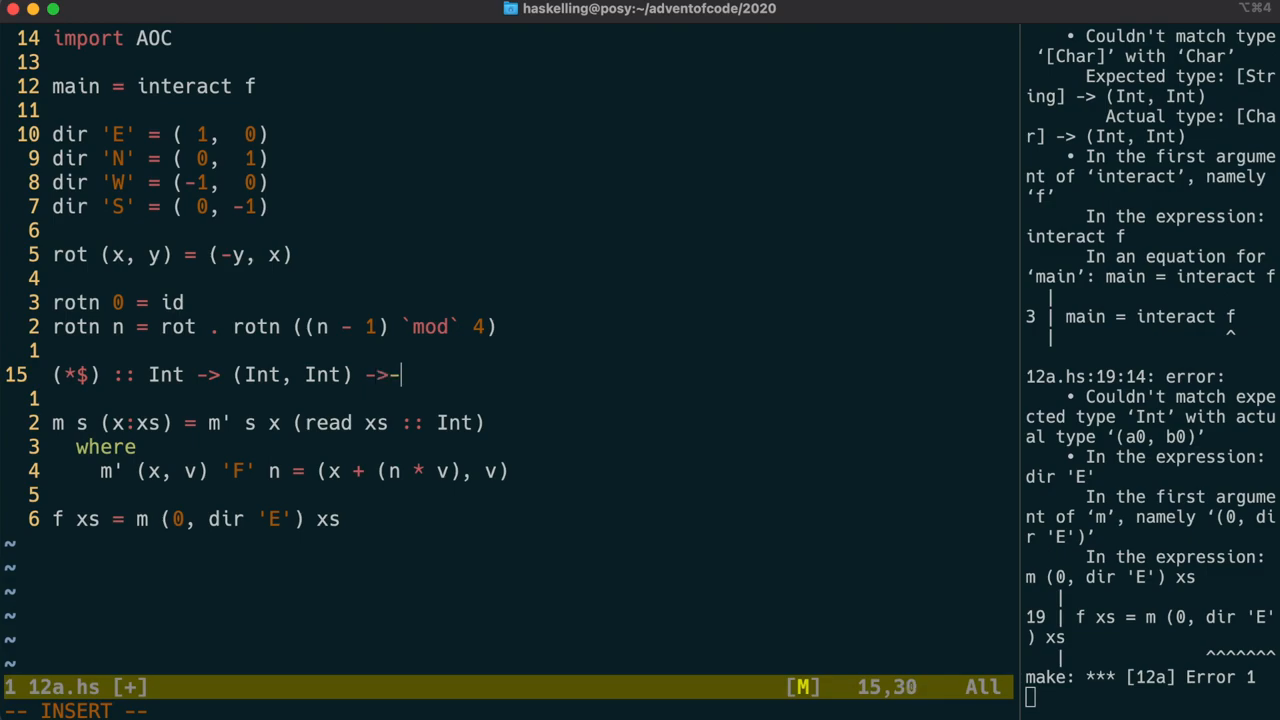
pyautogui.write('(Int, Int)')
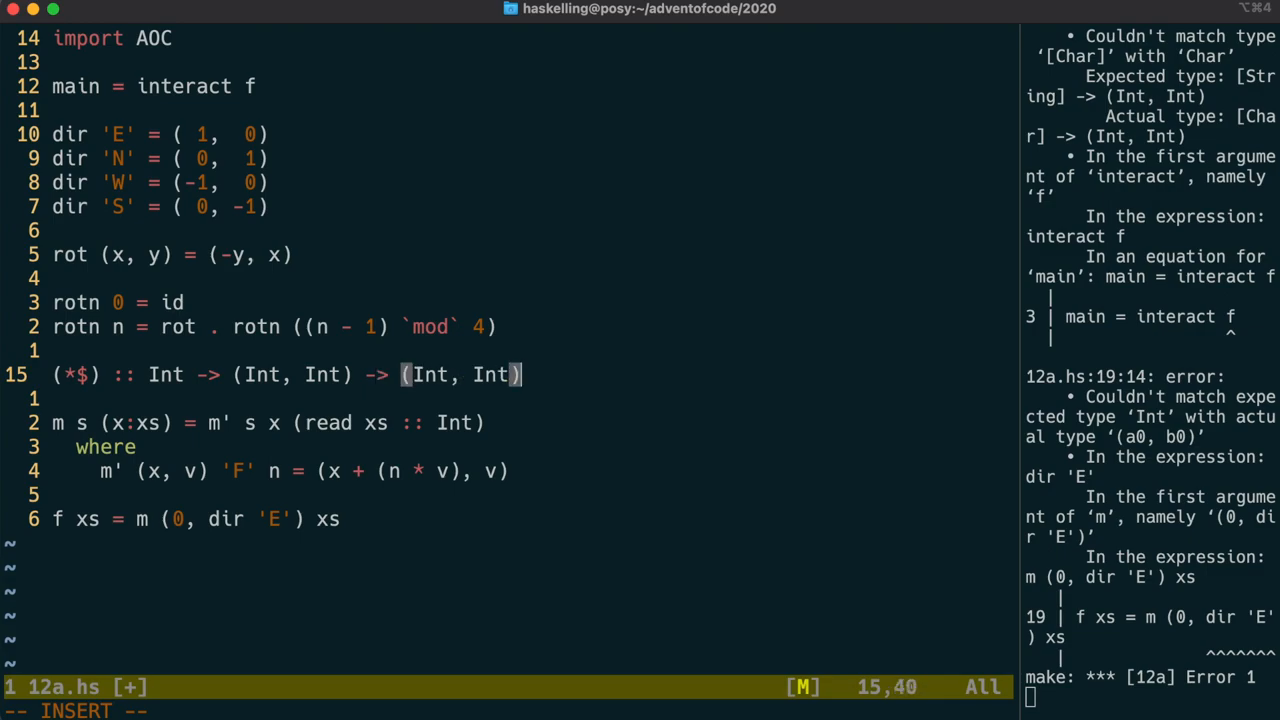
pyautogui.press('Return')
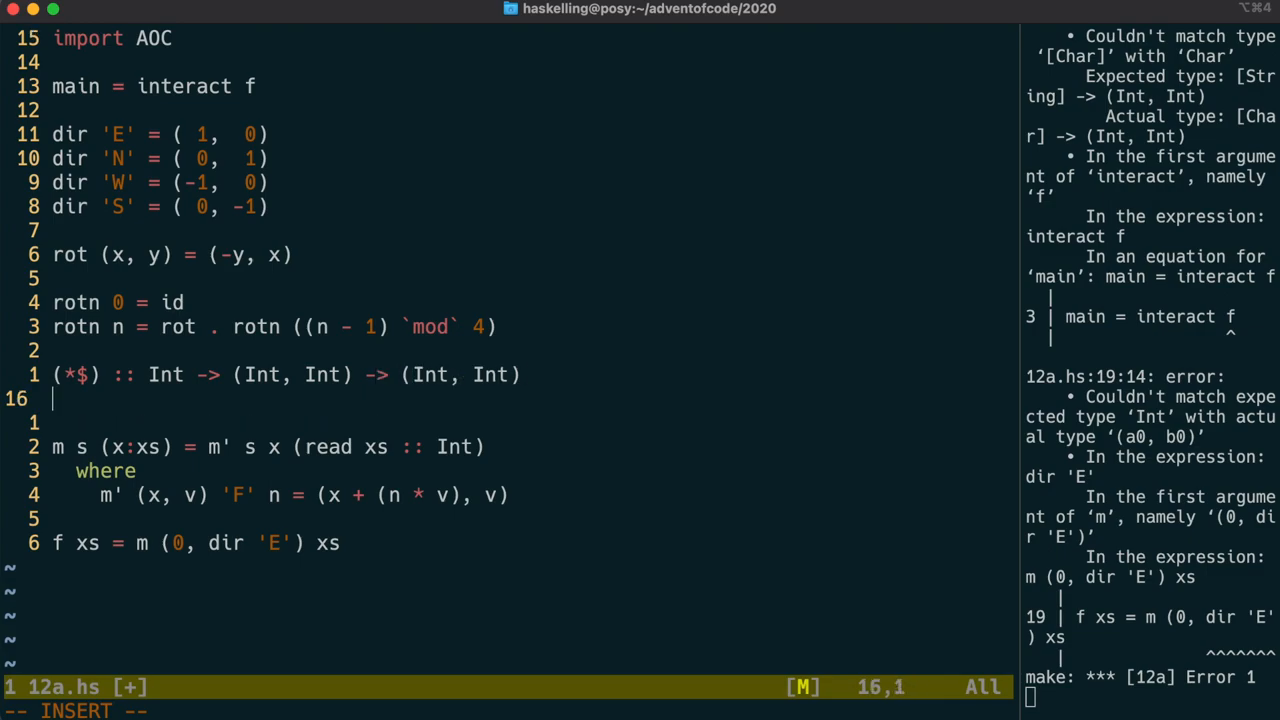
pyautogui.write('n *$')
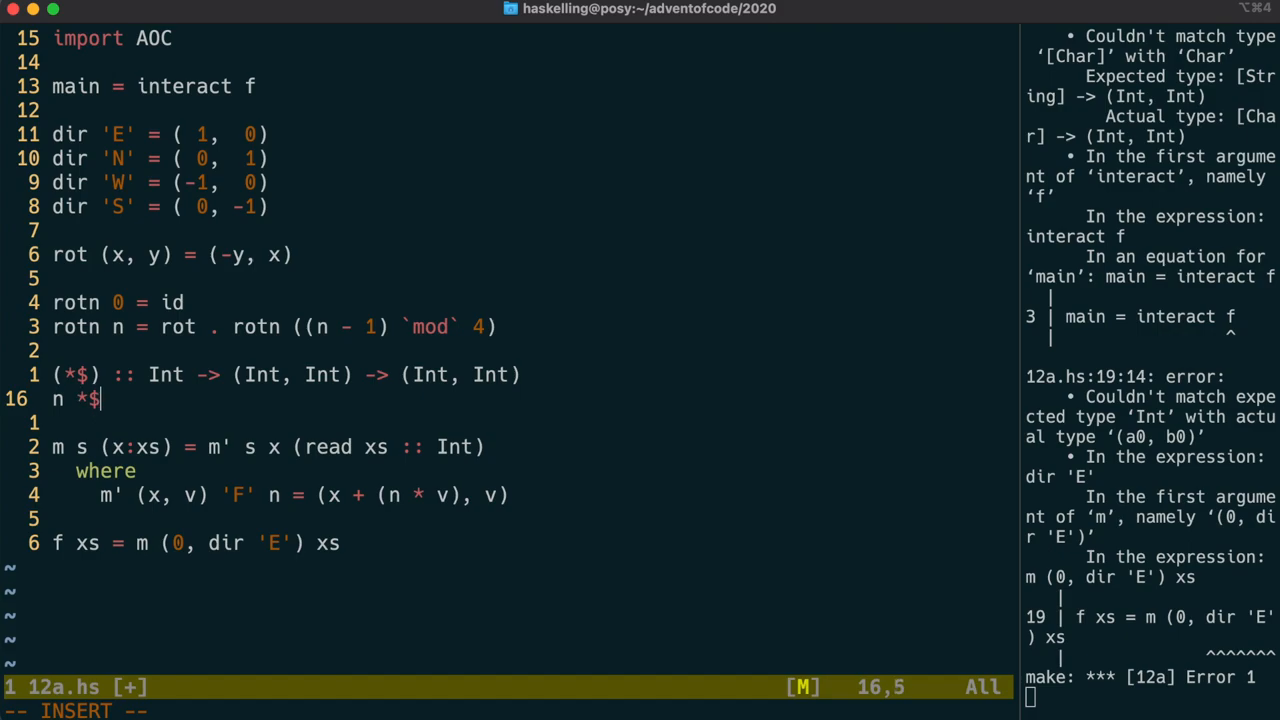
pyautogui.write('(x, y) = (')
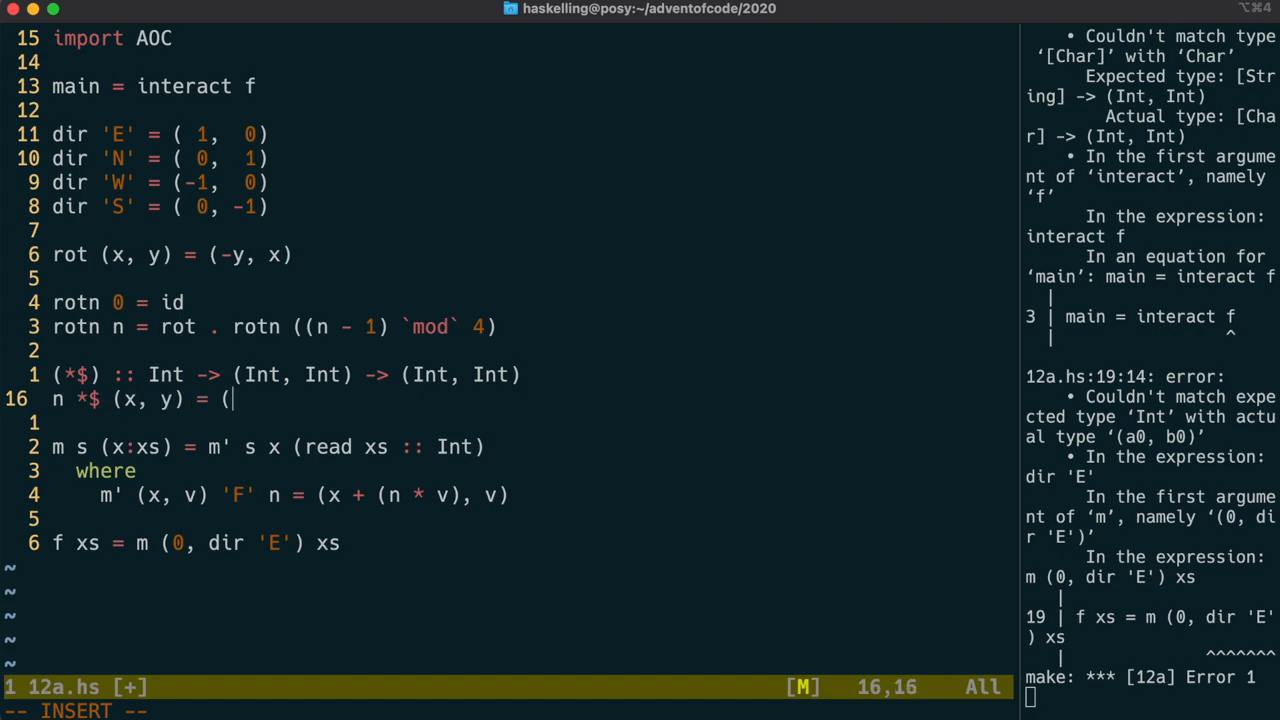
pyautogui.write('n * x, n * y')
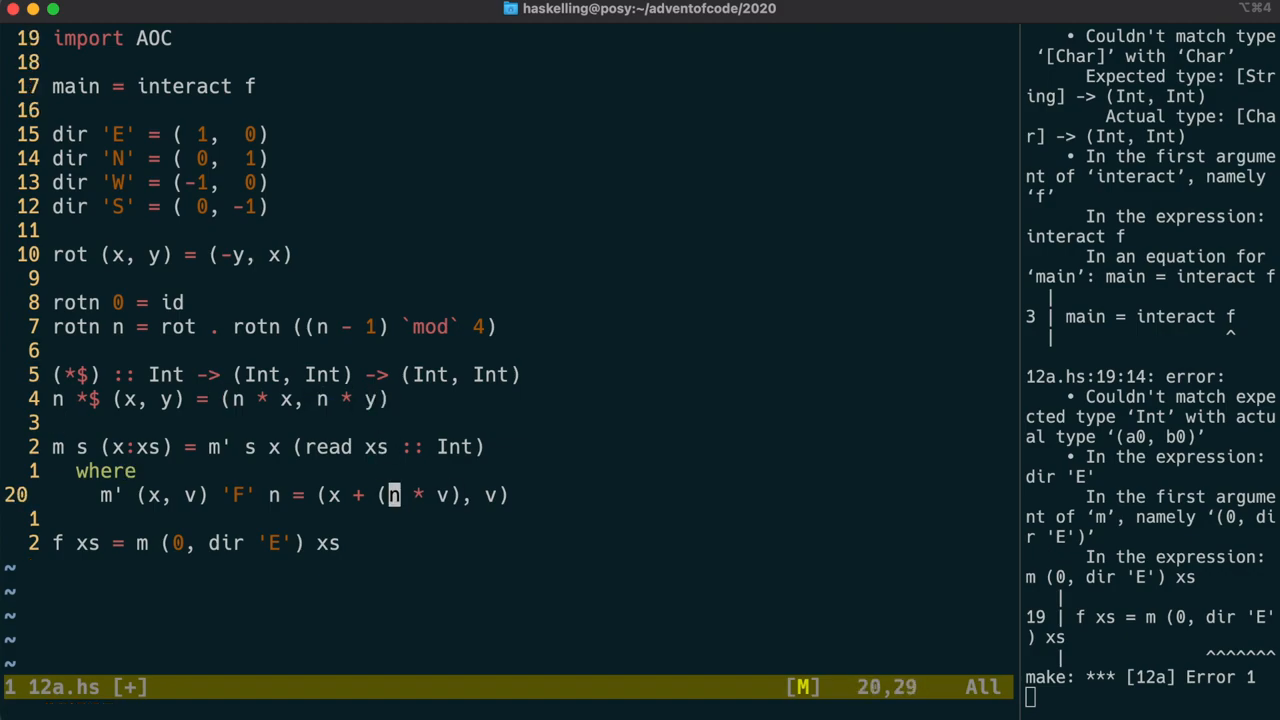
pyautogui.write('$')
pyautogui.write("m' (x, v) 'L' n = (")
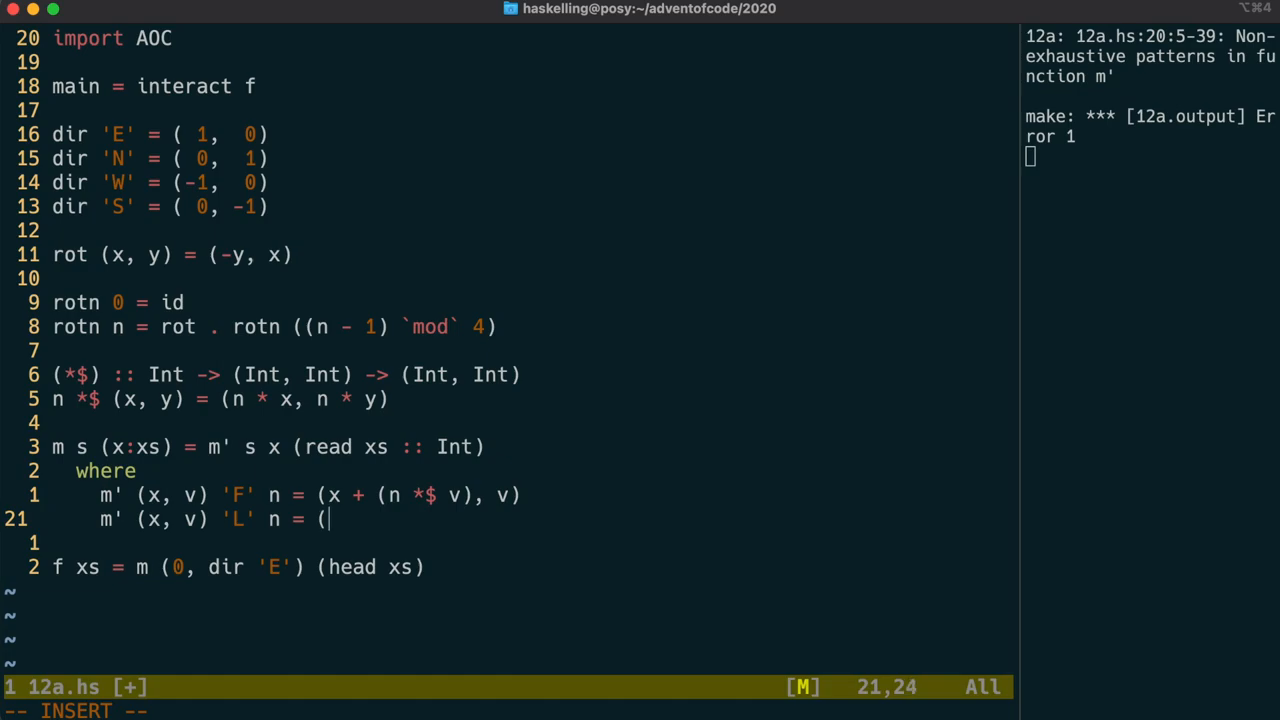
# Complete the 'L' clause as (x, rotn (n `div` 90) v), rotating the heading.
pyautogui.write('x, ro')
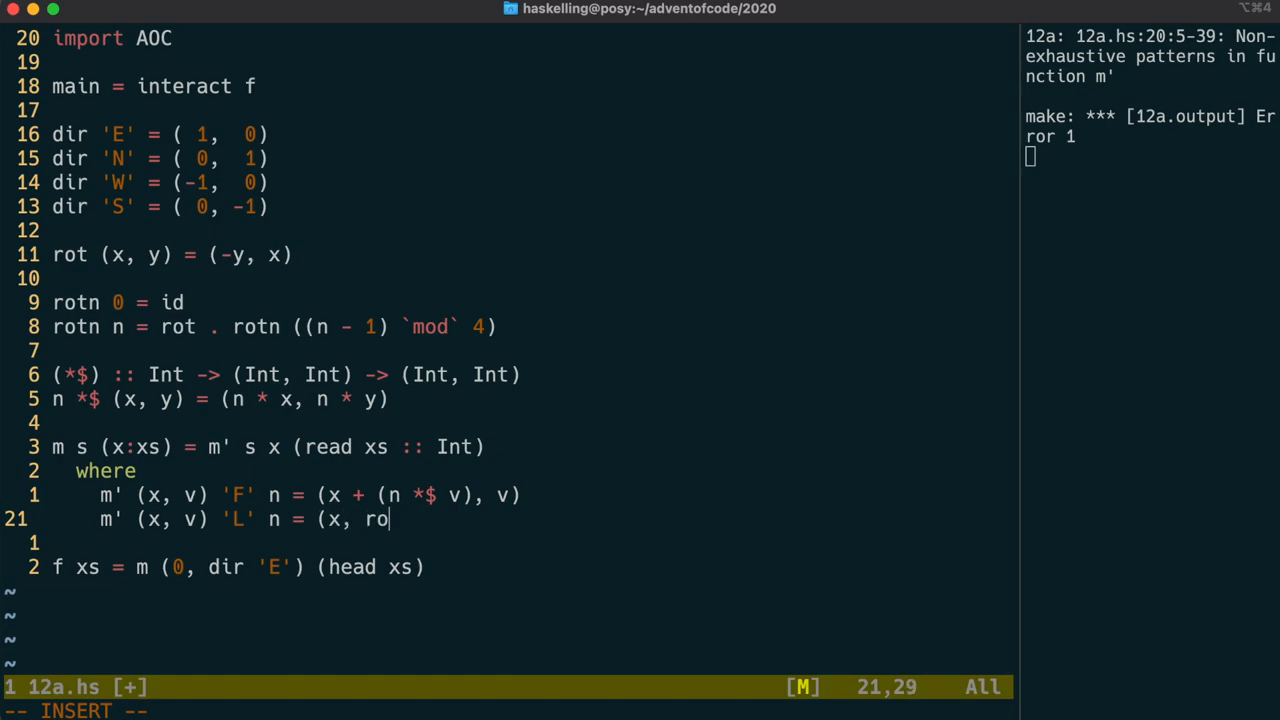
pyautogui.write('tn (')
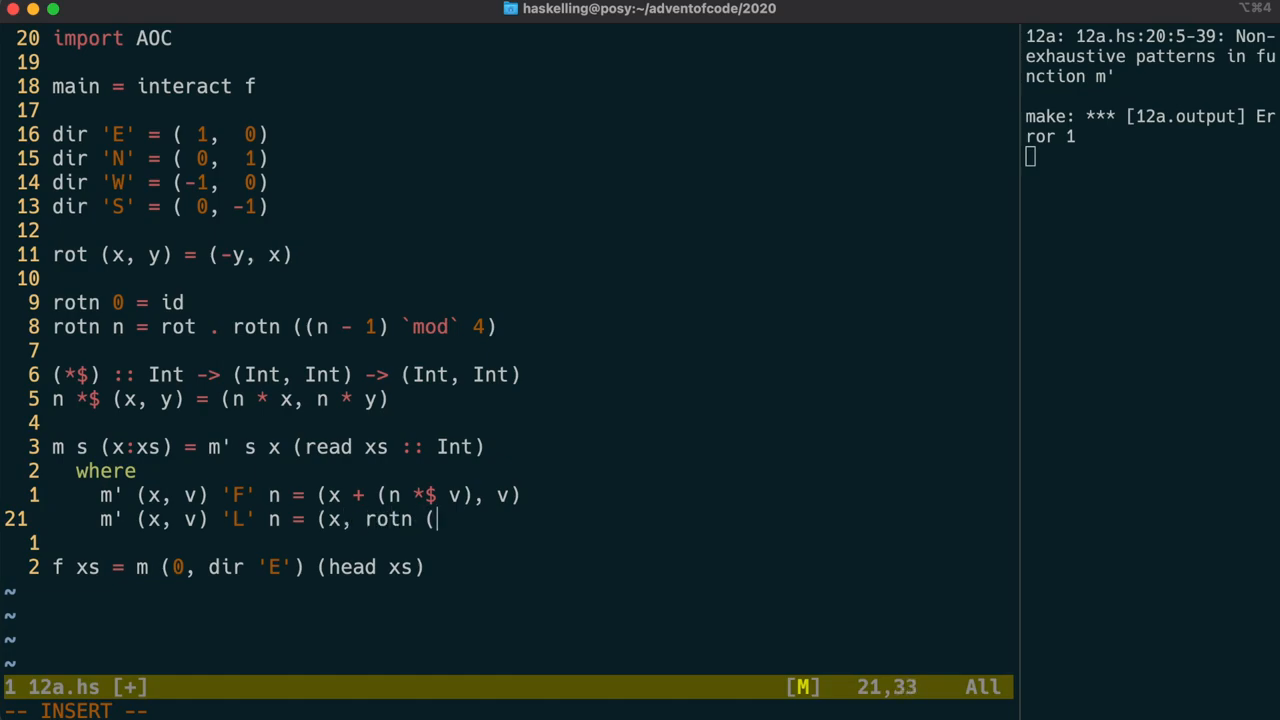
pyautogui.write('n `dif`')
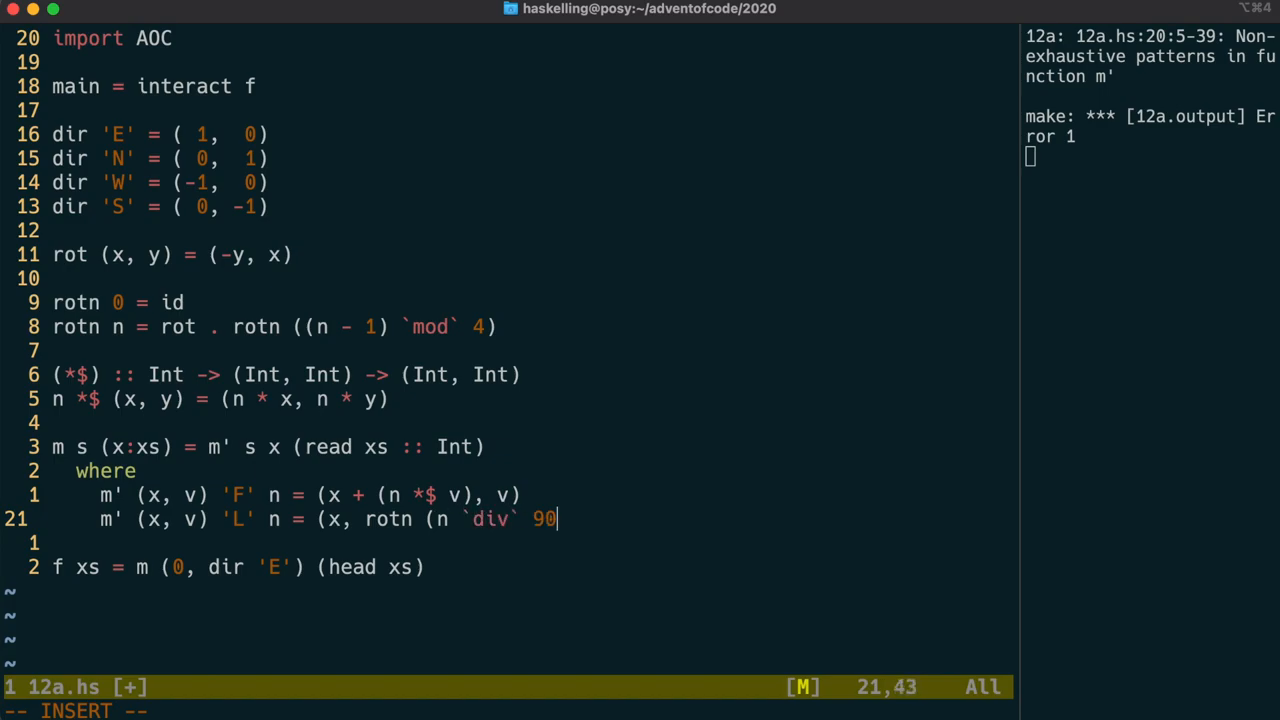
pyautogui.write(')-')
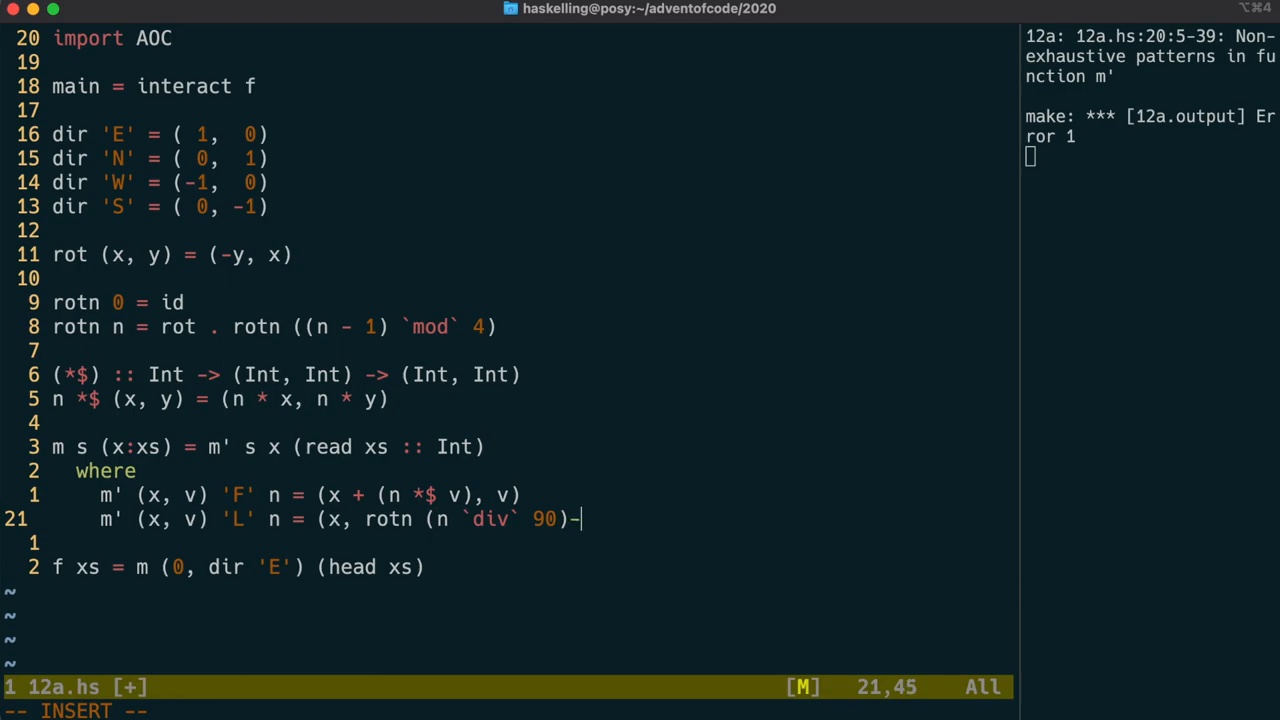
pyautogui.write('v')
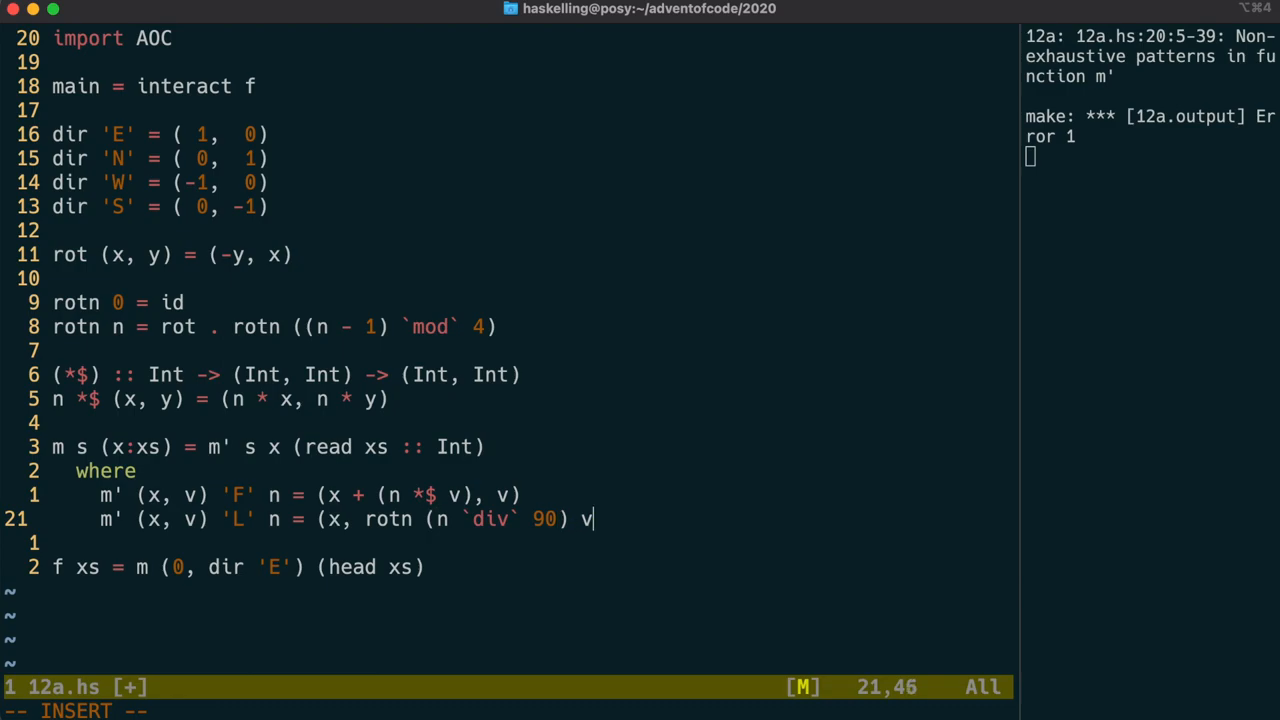
pyautogui.write(')')
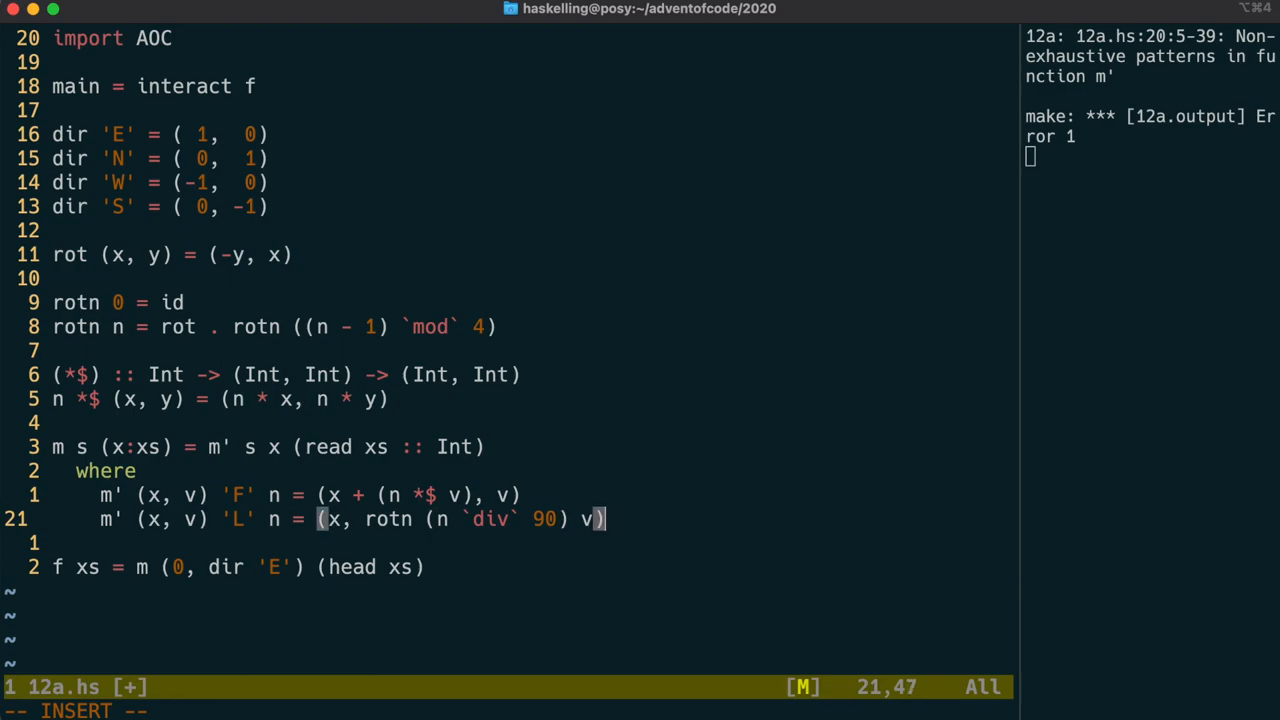
pyautogui.write('----')
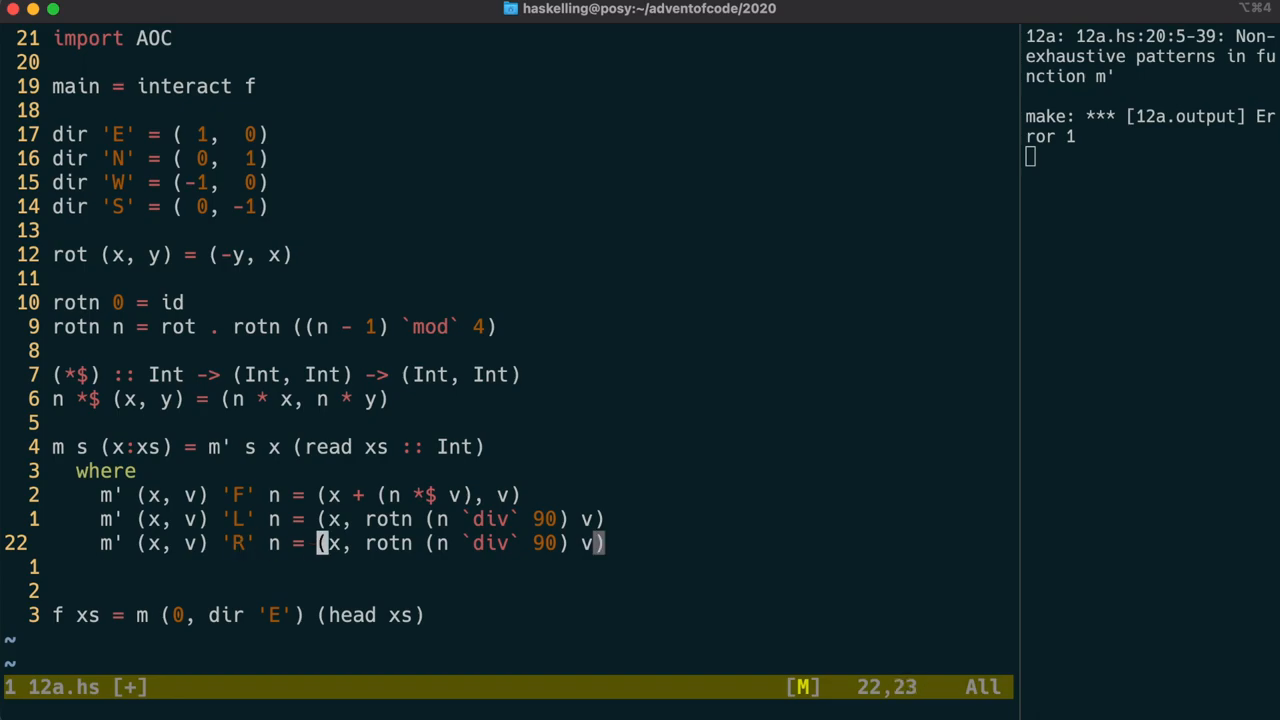
# Add an 'R' clause that calls m' (x, v) 'L' (-n) to turn the opposite way.
pyautogui.write("m' (x,-")
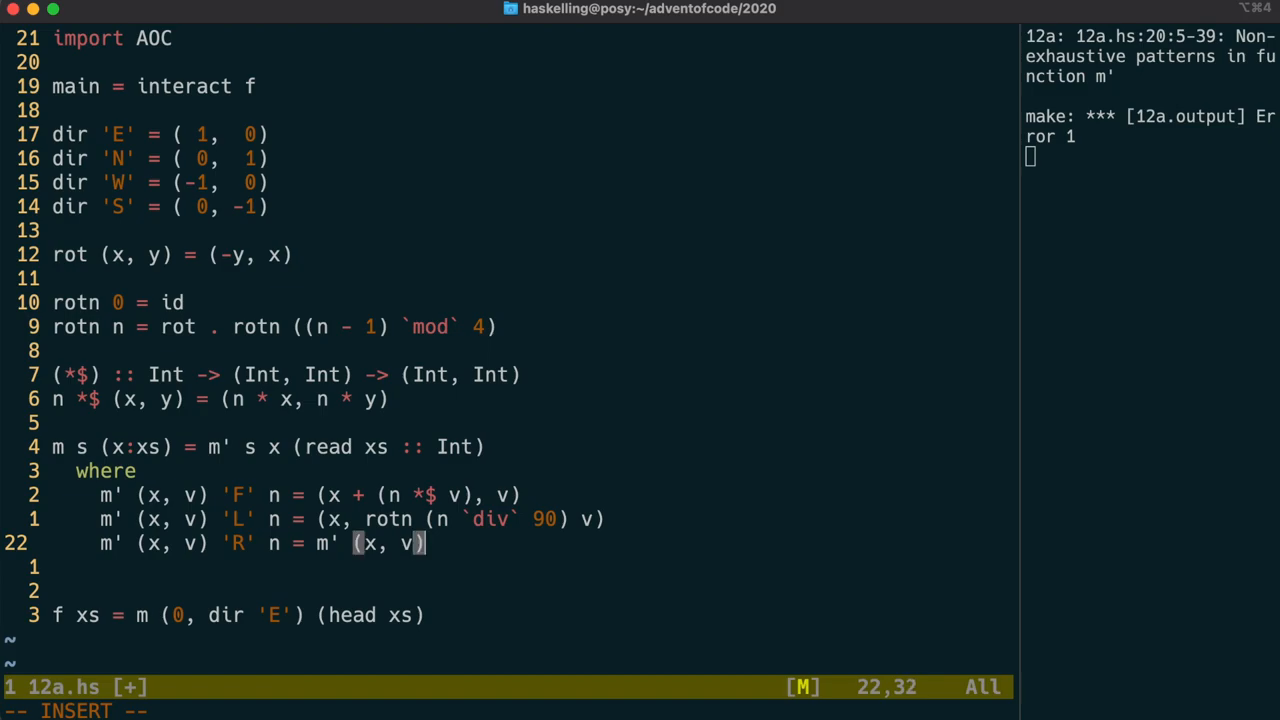
pyautogui.write("'L' (-n")
pyautogui.write("m' (x, v")
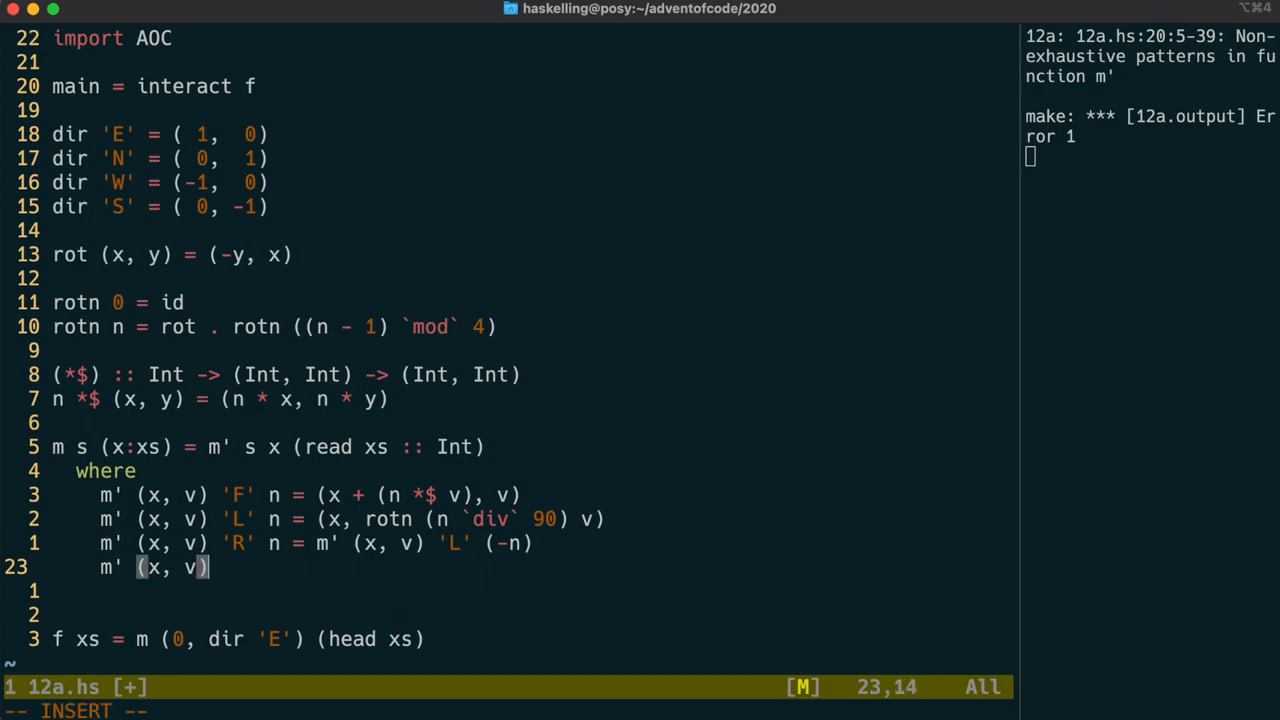
# Finish m' with catch-all m' (x, v) v' n = (x + (n *$ dir v'), v) and save the file.
pyautogui.write("v'  n =-")
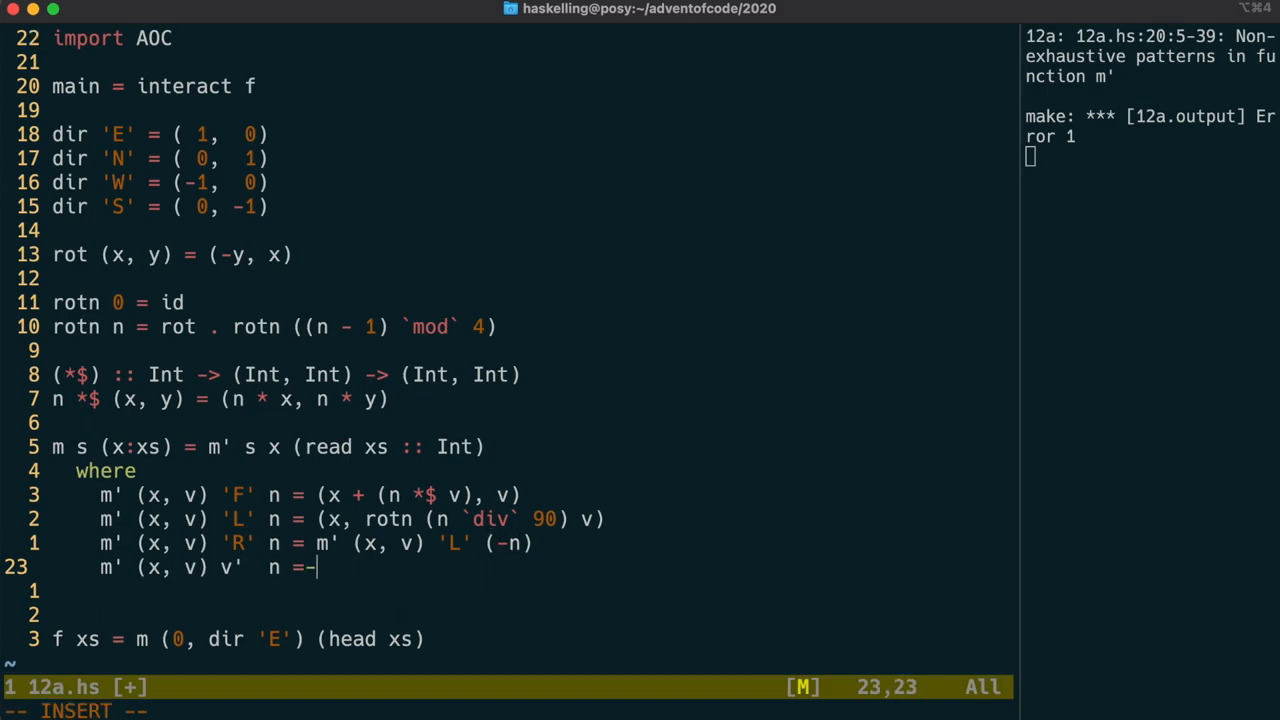
pyautogui.write('(x')
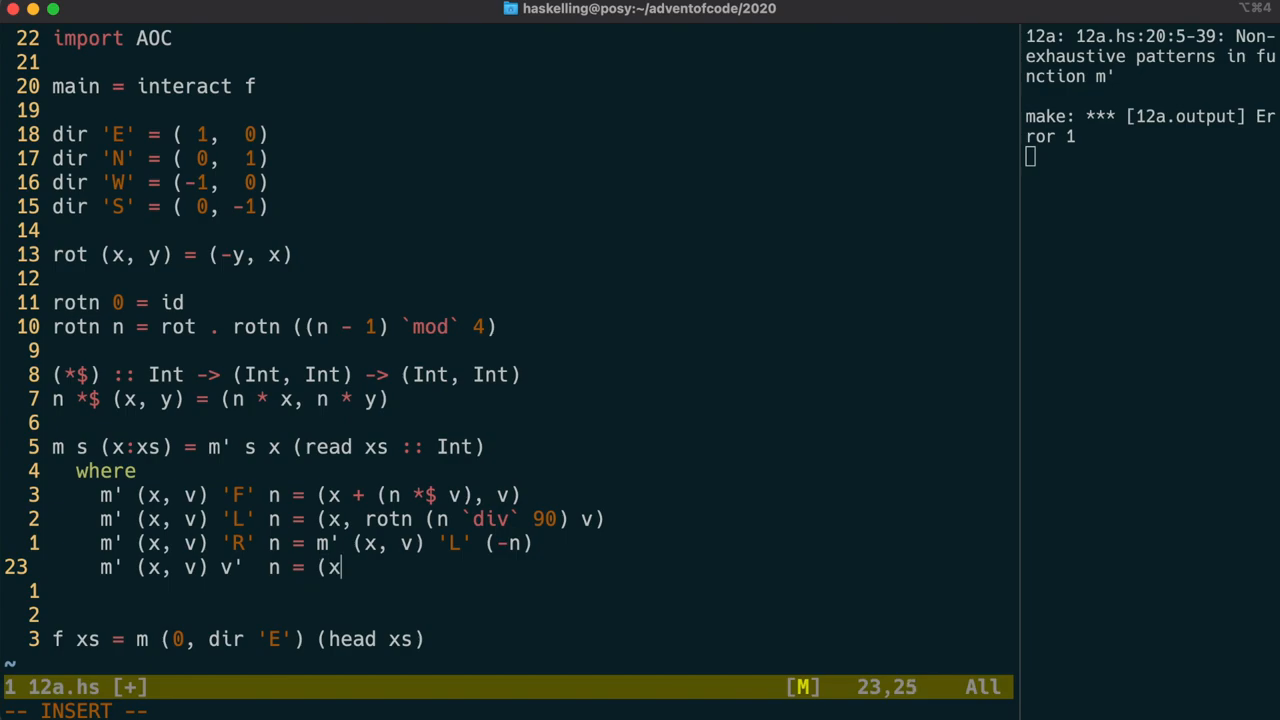
pyautogui.write('+-')
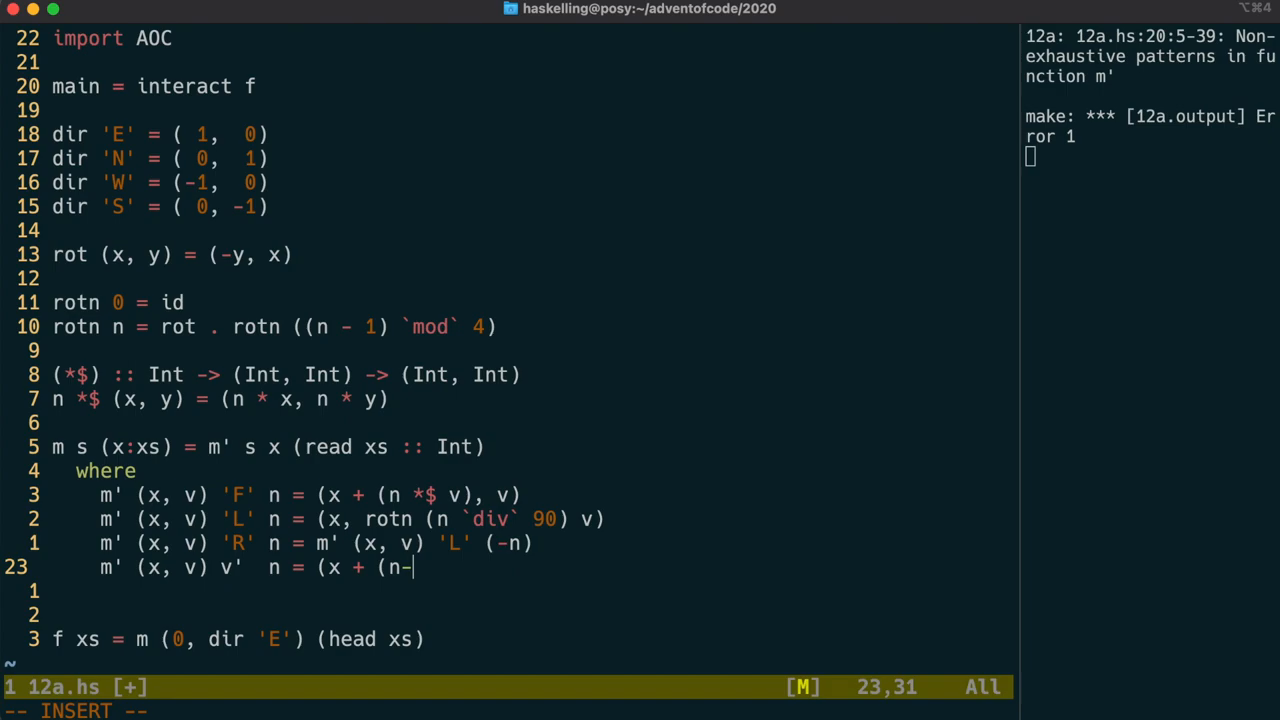
pyautogui.write('*$')
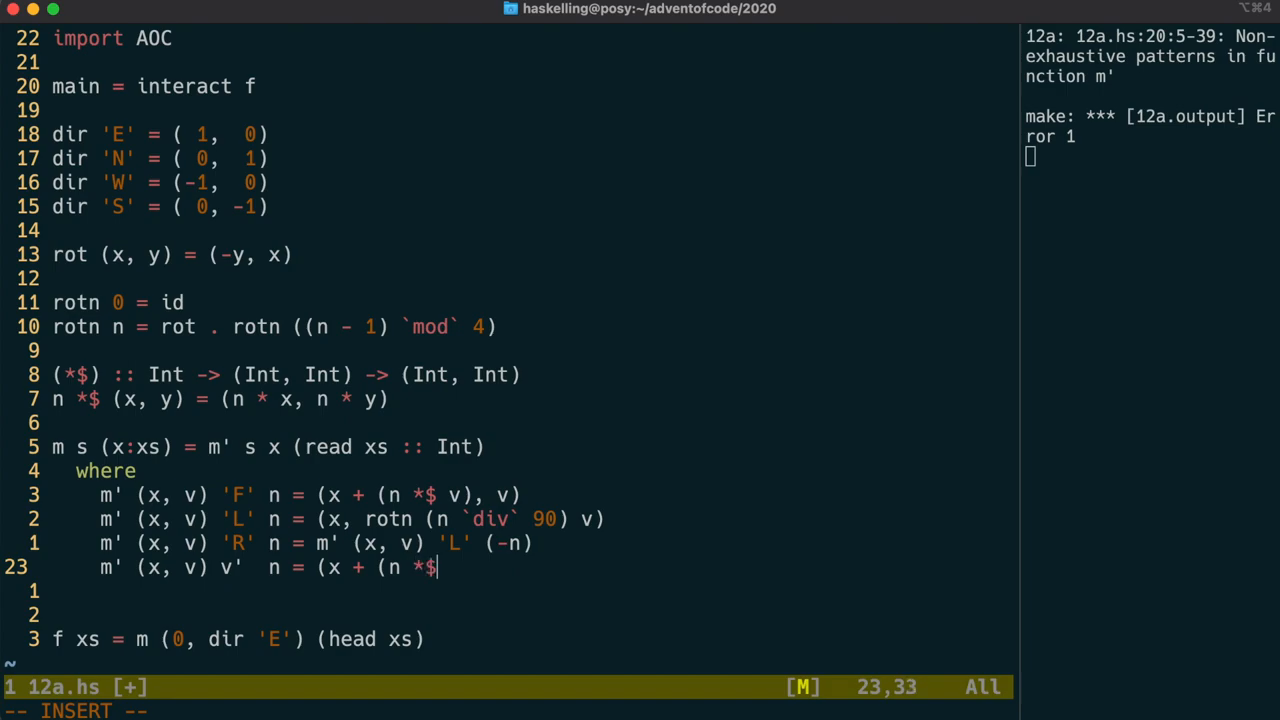
pyautogui.write("dir v'")
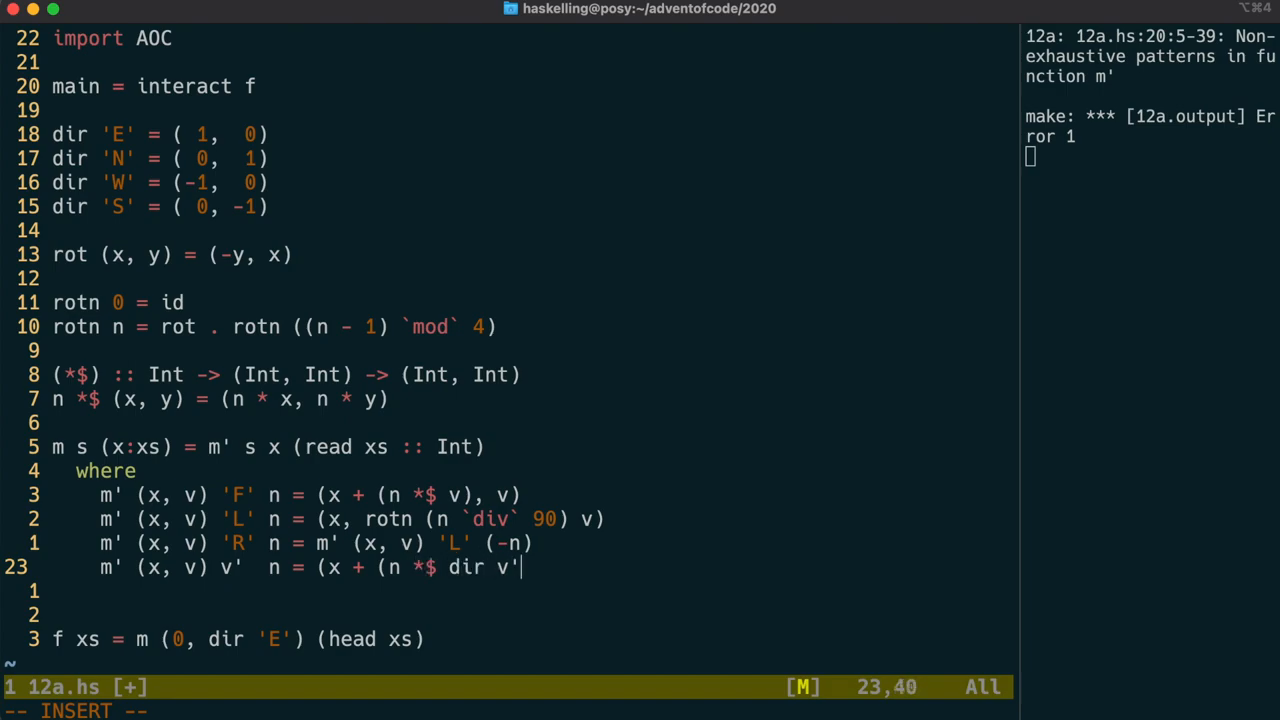
pyautogui.write('), v')
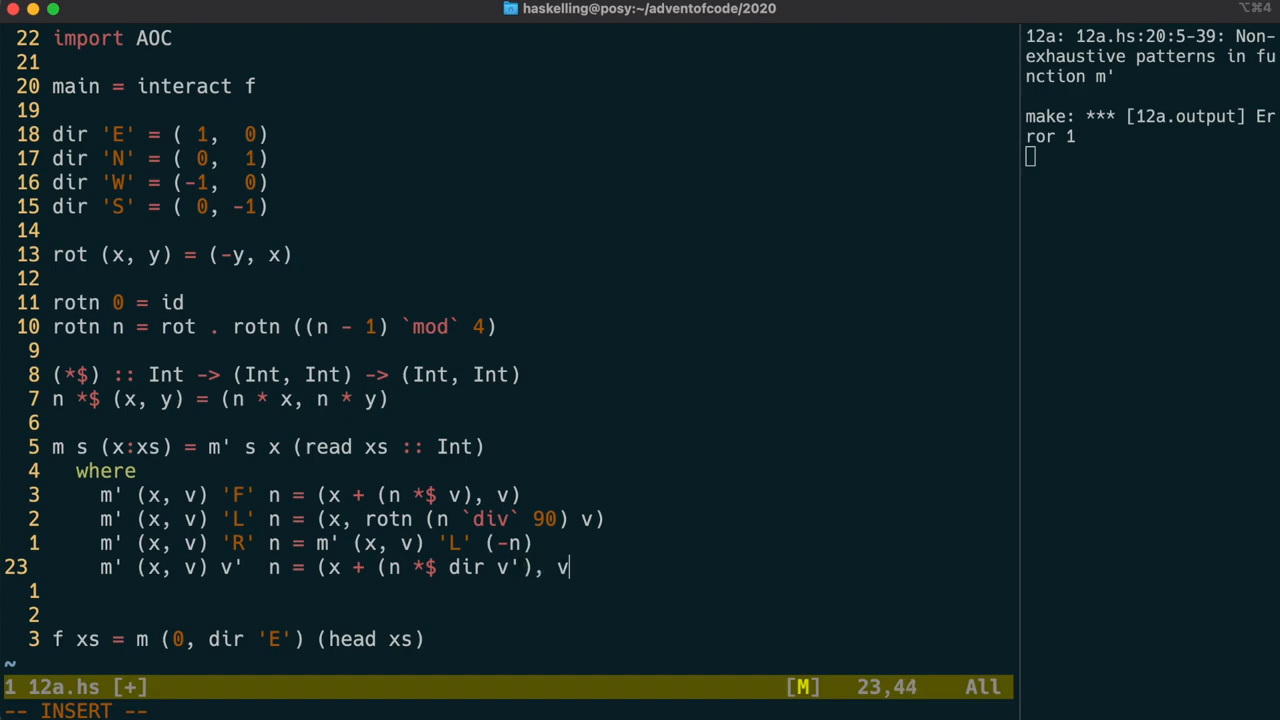
pyautogui.press('Escape')
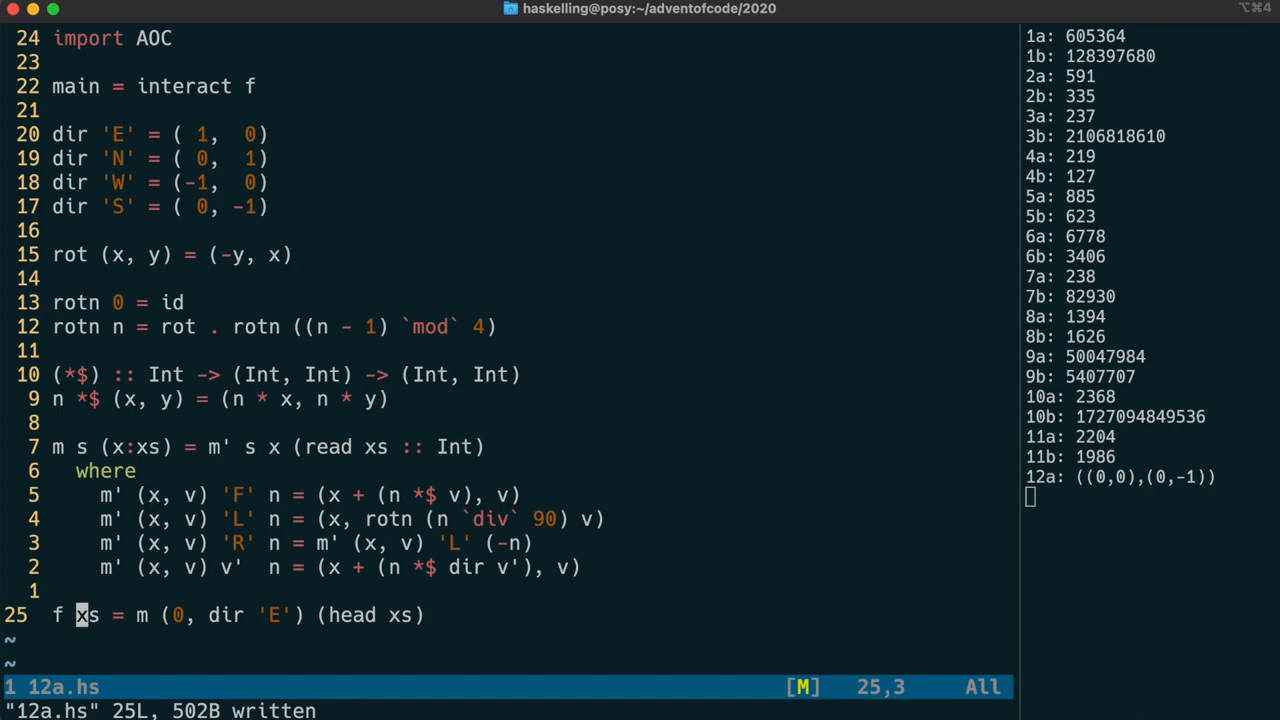
# Make f = manhatten $ fst $ foldl' m (0, dir 'E') xs and define manhatten (x, y) = abs x + abs y.
pyautogui.write('fold')
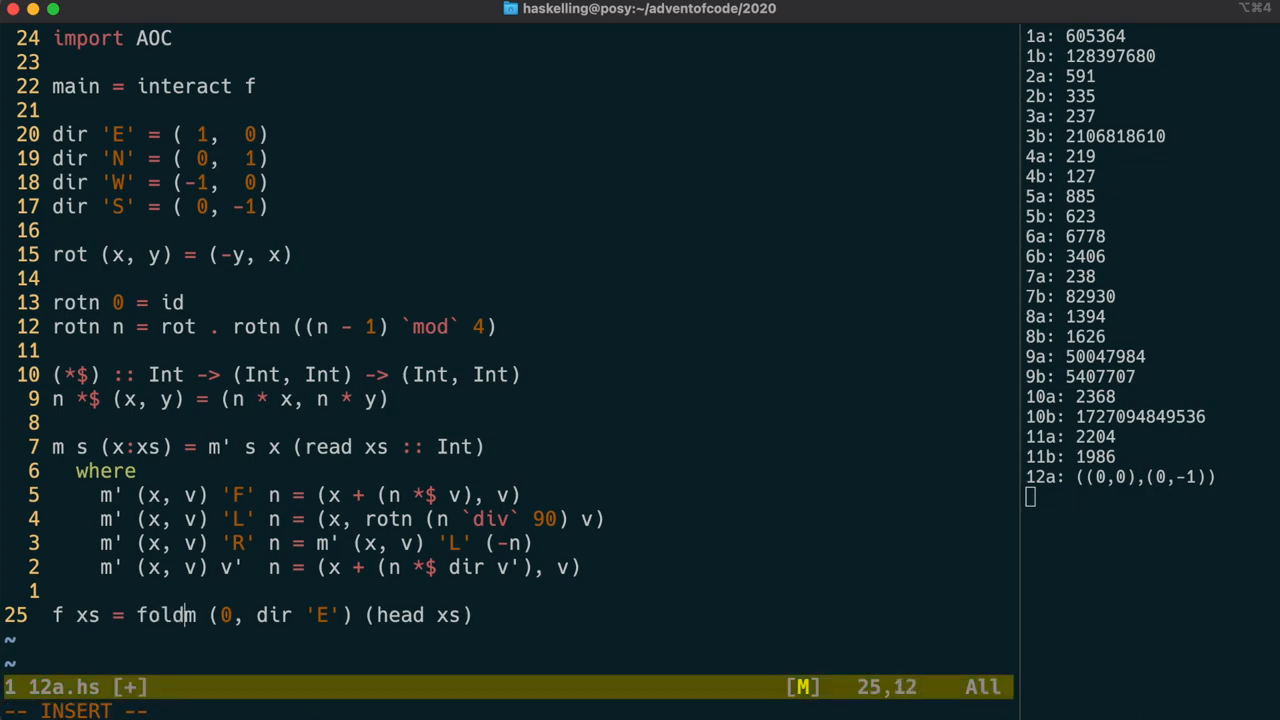
pyautogui.write("l'")
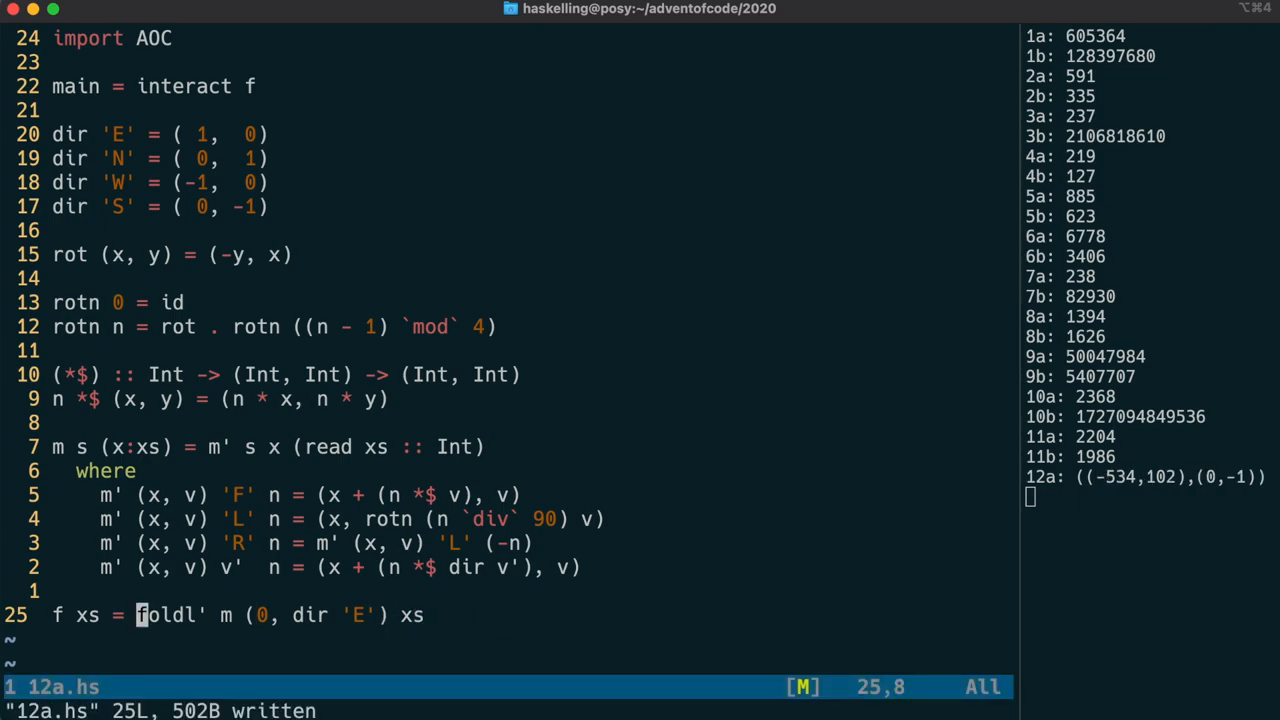
pyautogui.write('fst $')
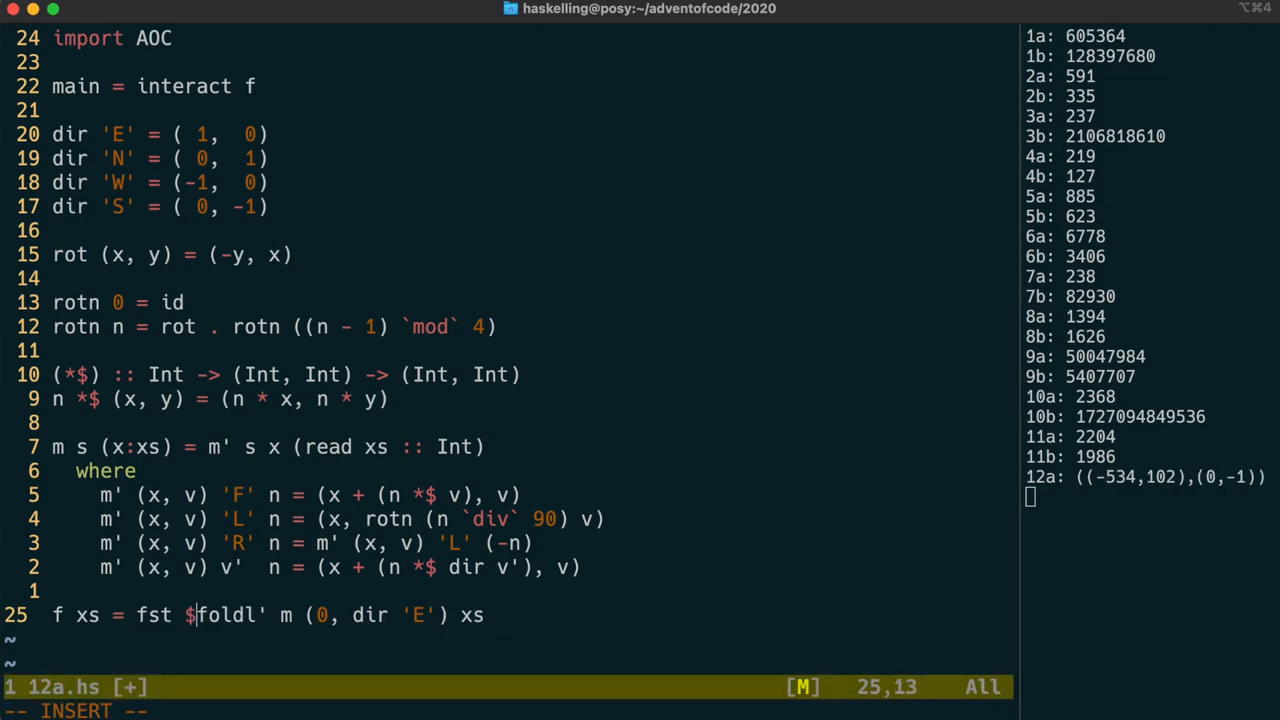
pyautogui.write('manhatten $')
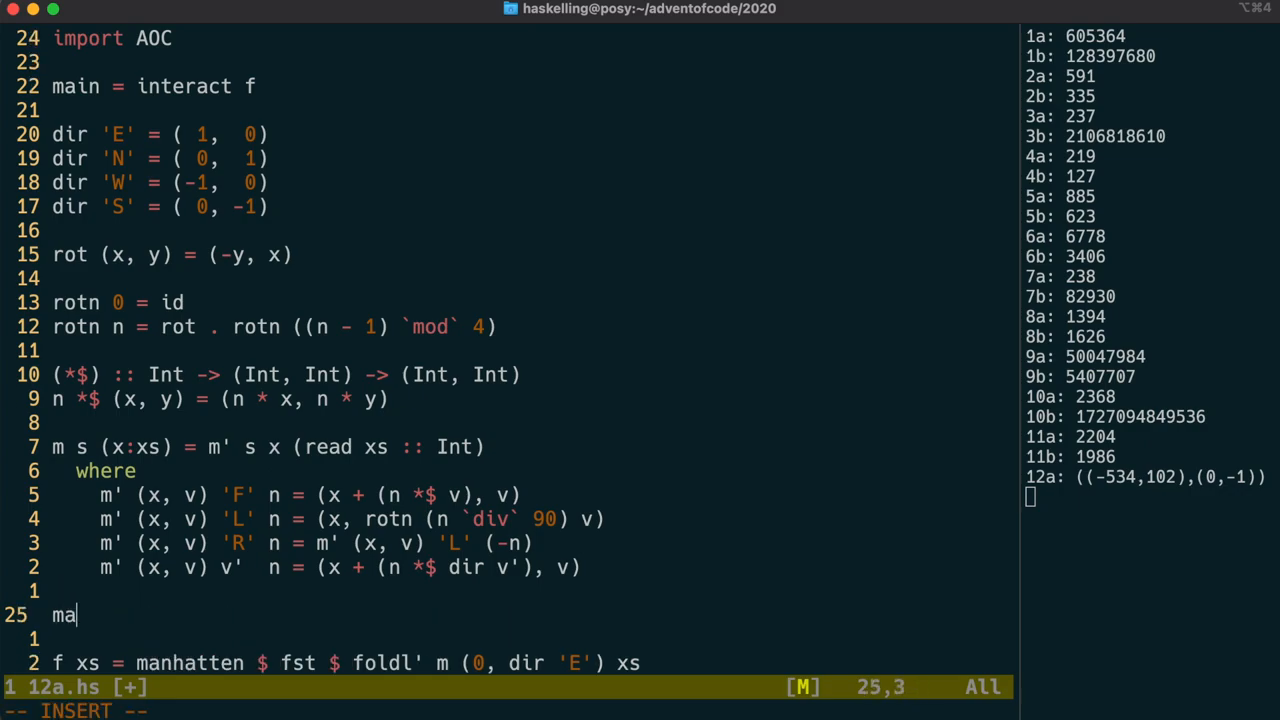
pyautogui.write('nhatten (x')
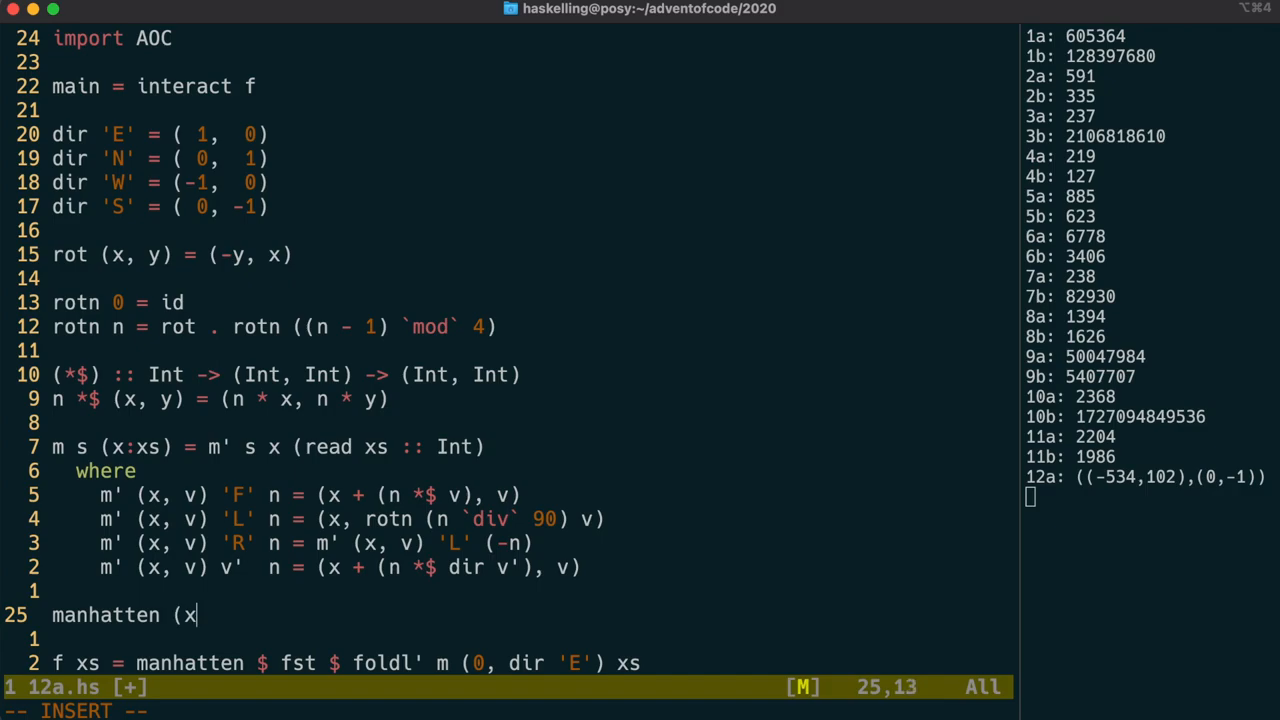
pyautogui.write(', y) = abs x +')
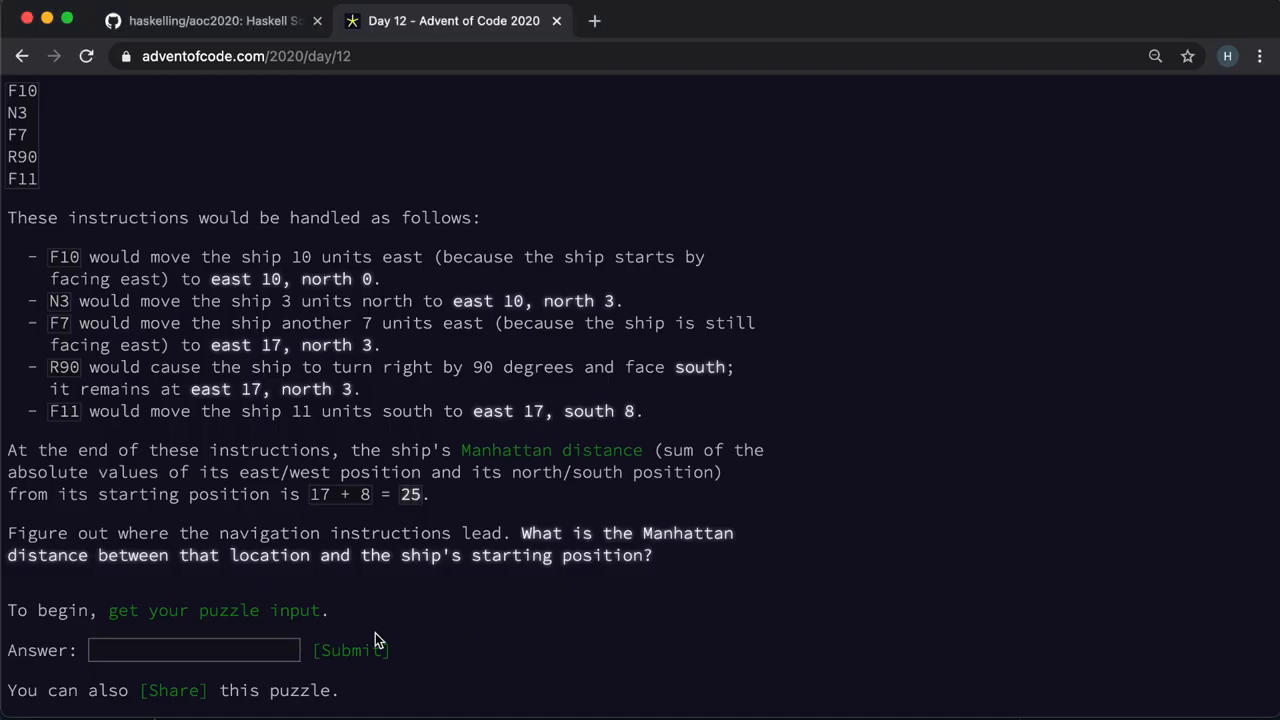
# Submit 636 as the part one answer, earning the gold star, and read through Part Two.
pyautogui.click(348, 650)
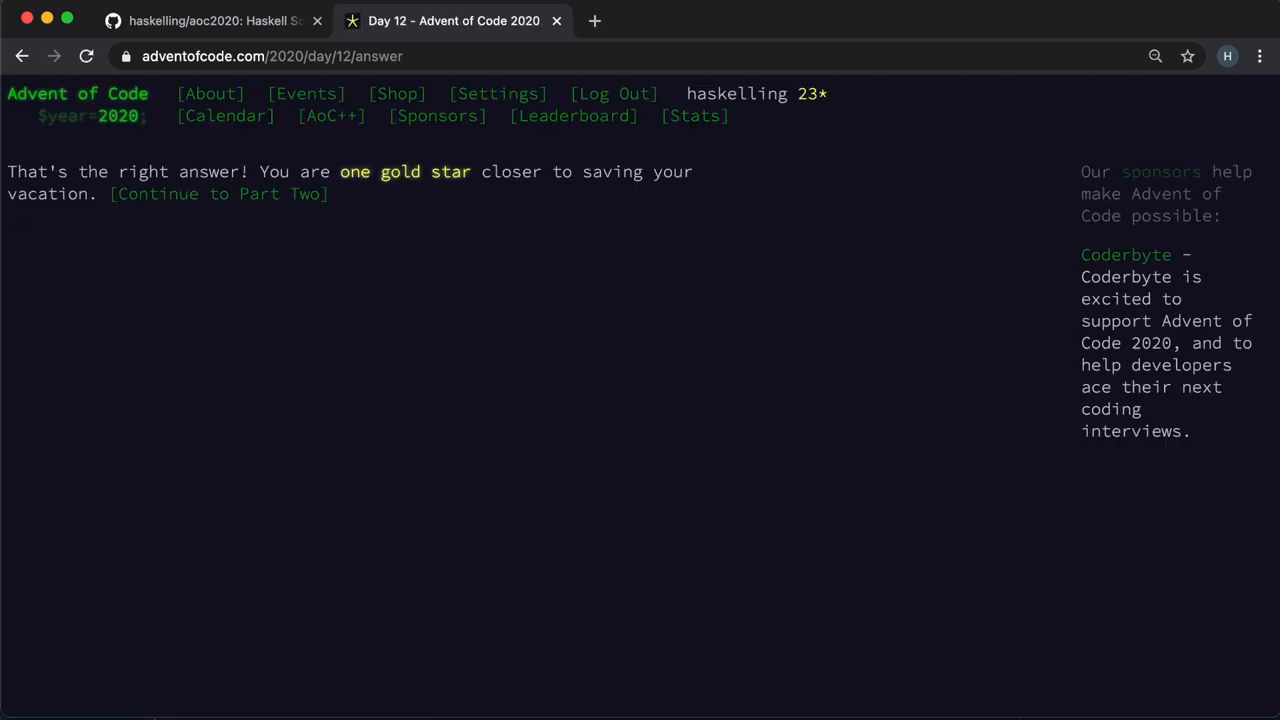
pyautogui.moveTo(246, 206)
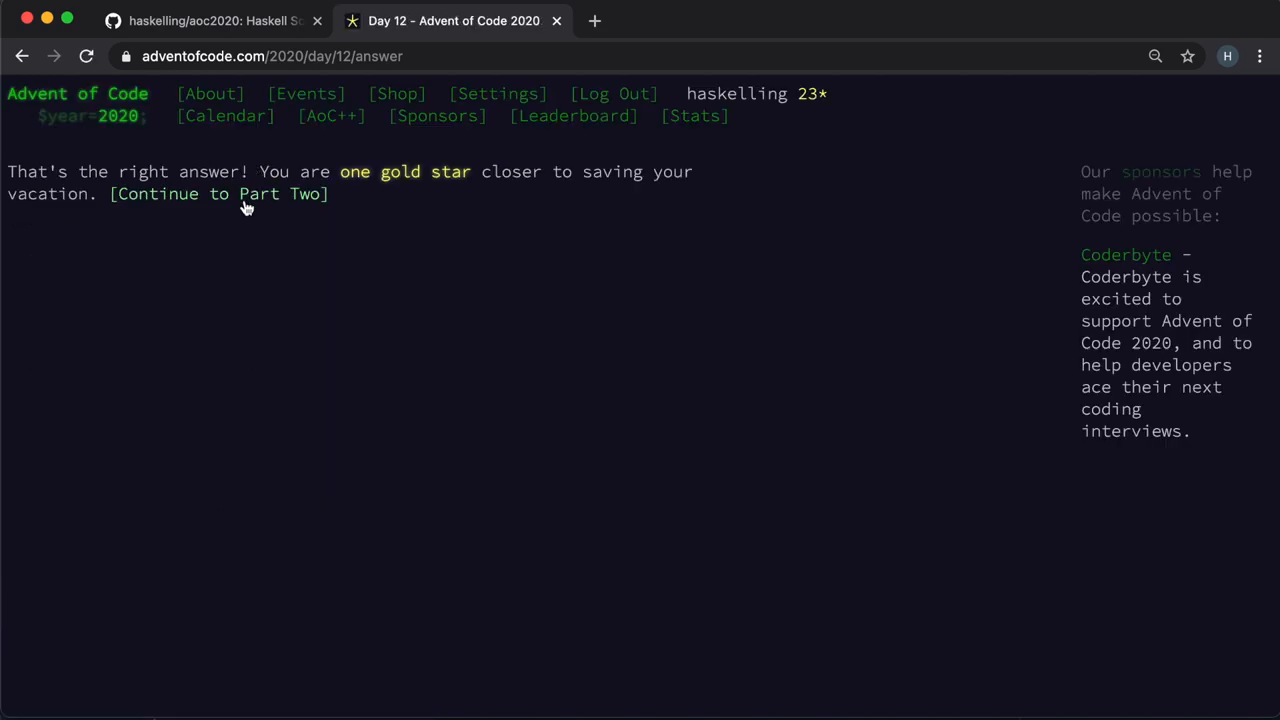
pyautogui.click(258, 194)
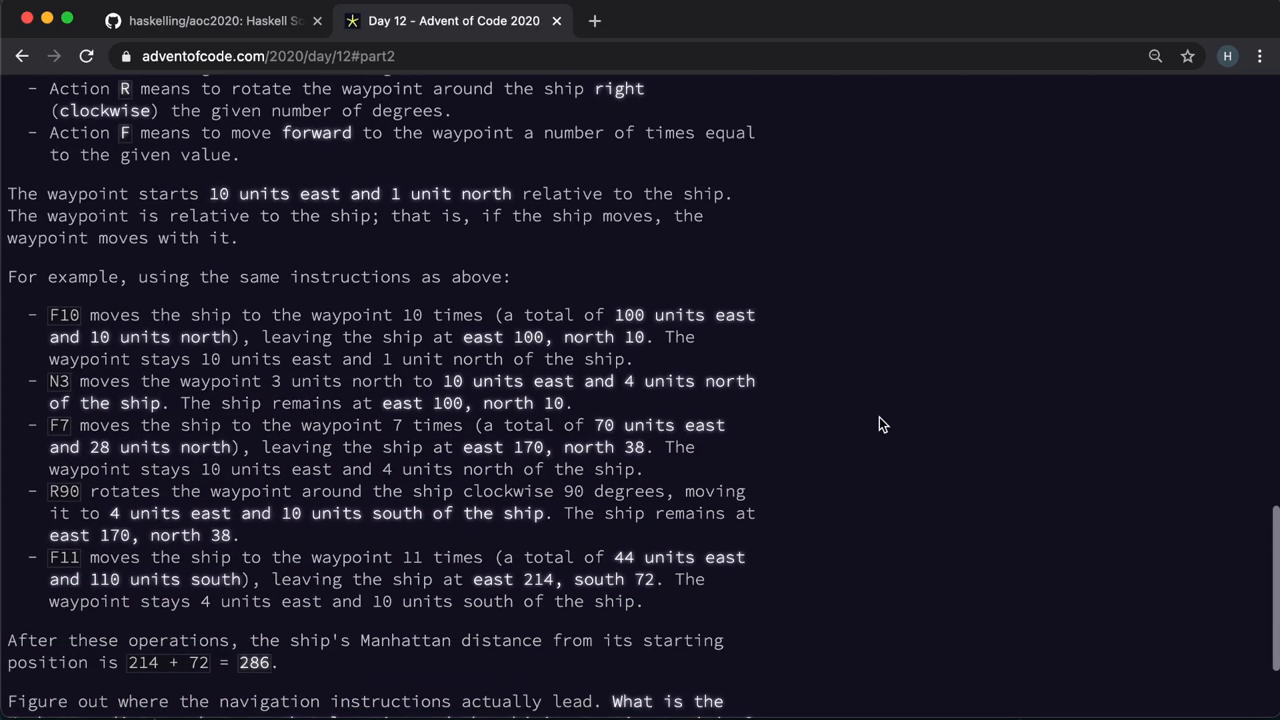
pyautogui.scroll(-3)
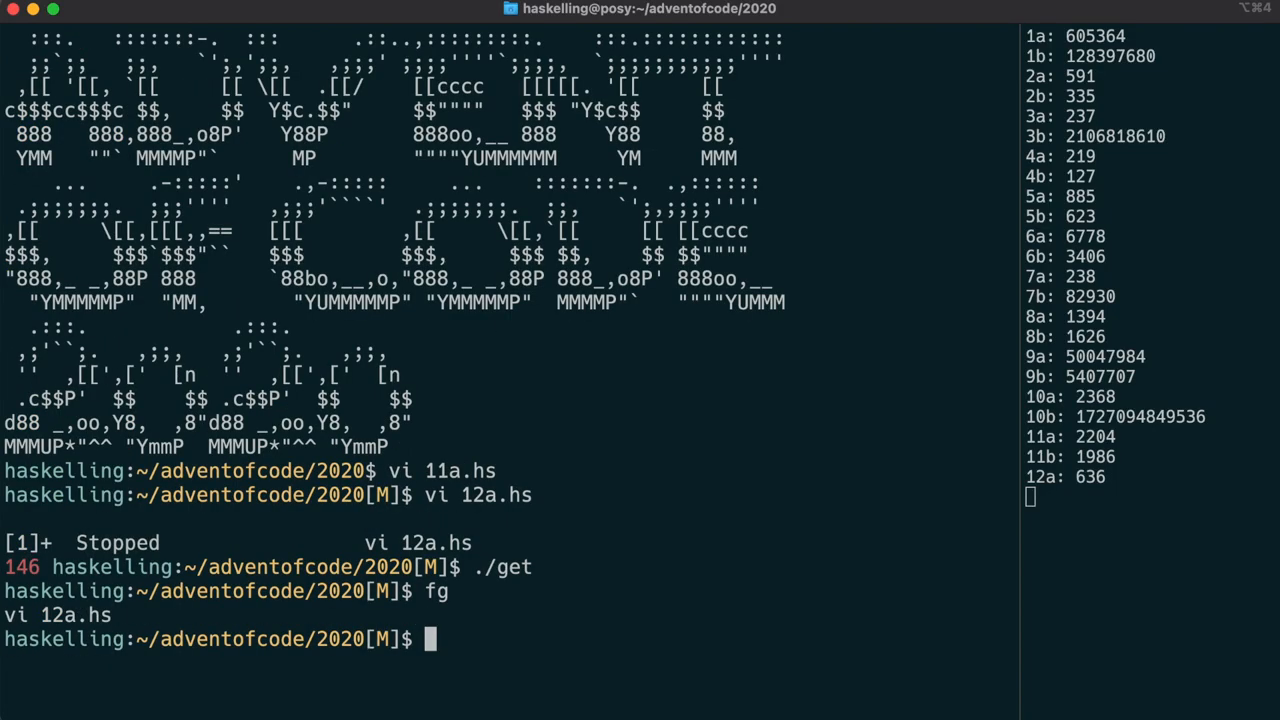
# Copy 12a.hs to 12b.hs, start the waypoint at (10, 1), and submit the part two answer.
pyautogui.write('cp 12a.hs 12b.hs')
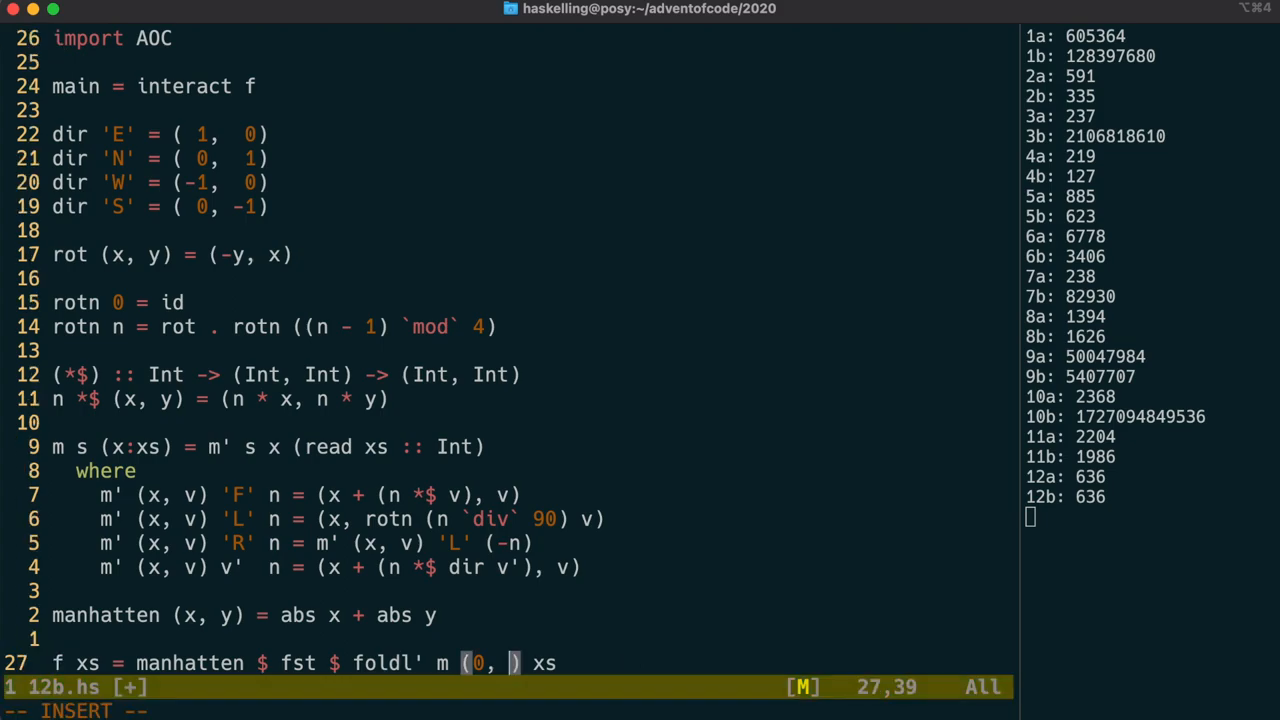
pyautogui.write('(10, 1')
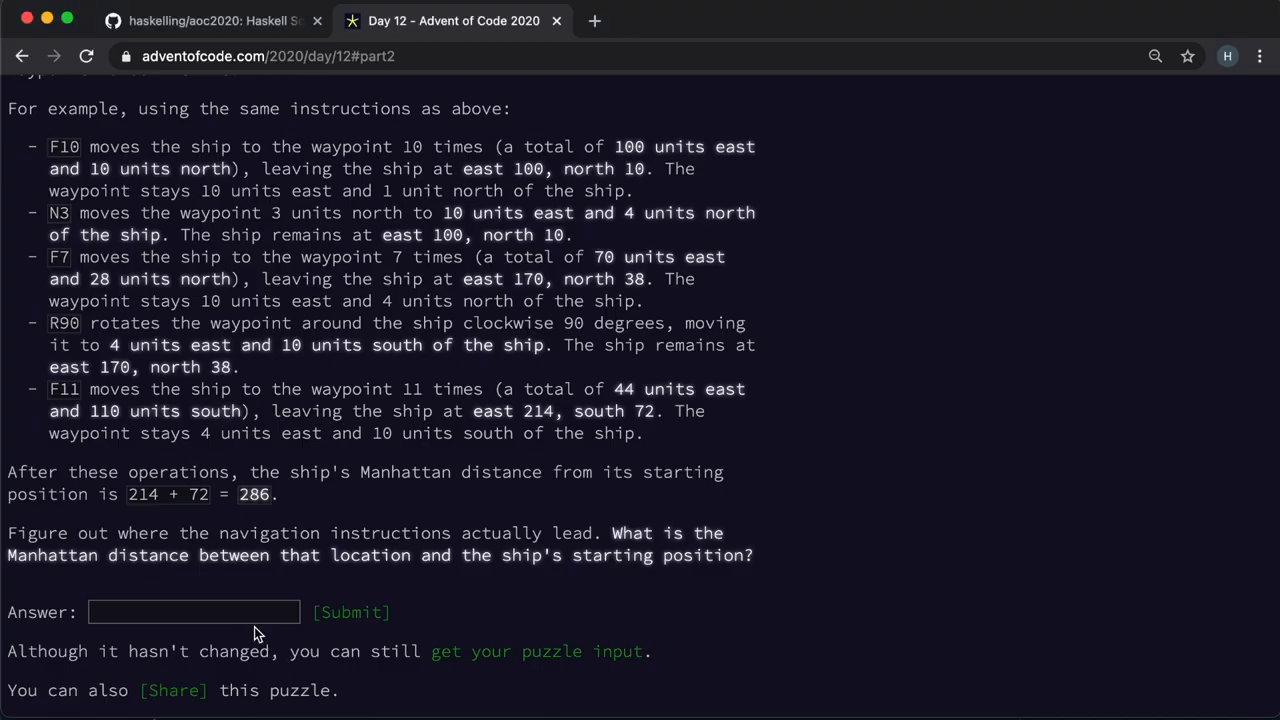
pyautogui.click(352, 612)
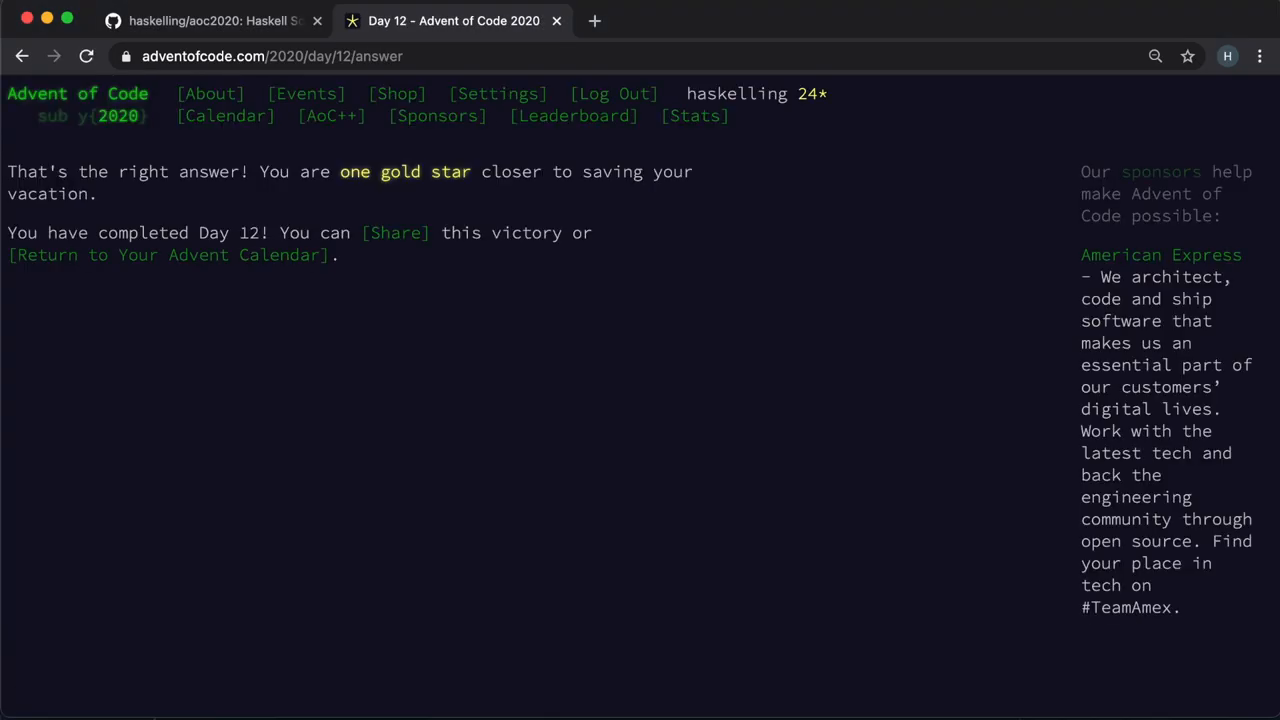